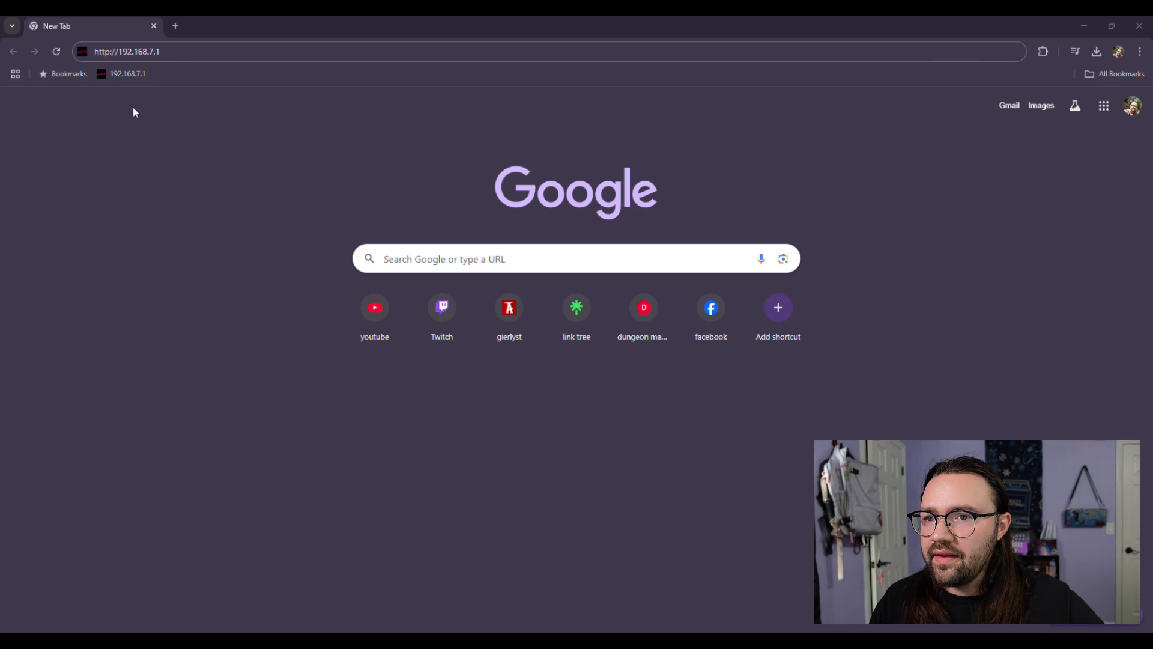
mouse_move(124, 65)
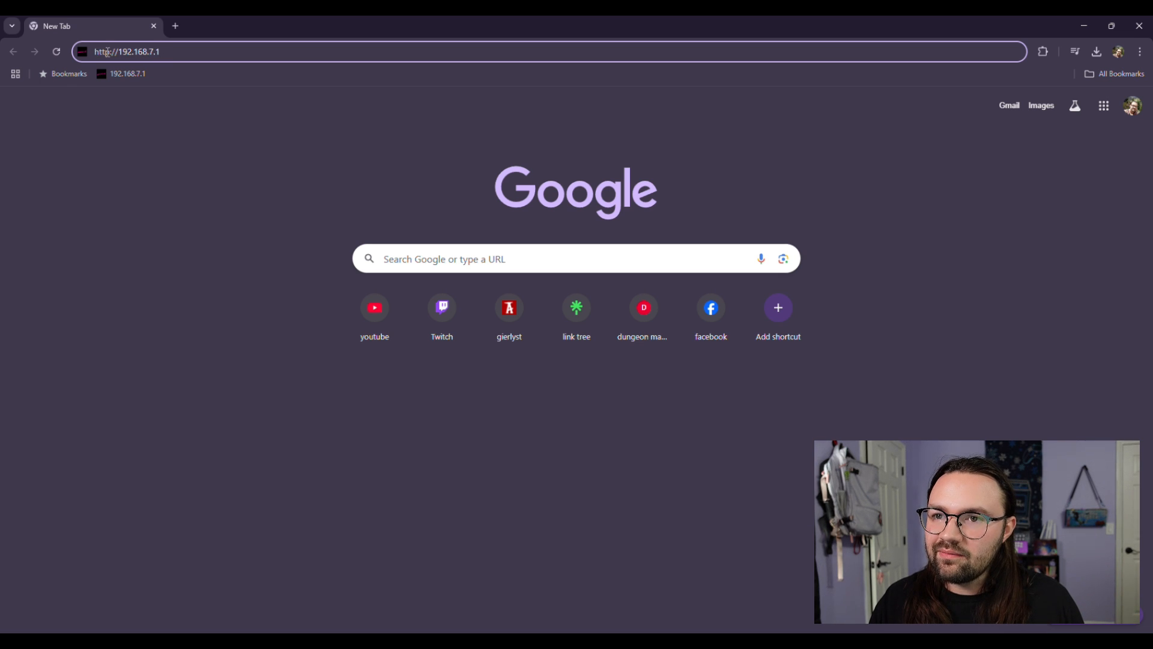
Step: Load the configurator address 192.168.7.1 from Chrome's address bar
triple_click(127, 52)
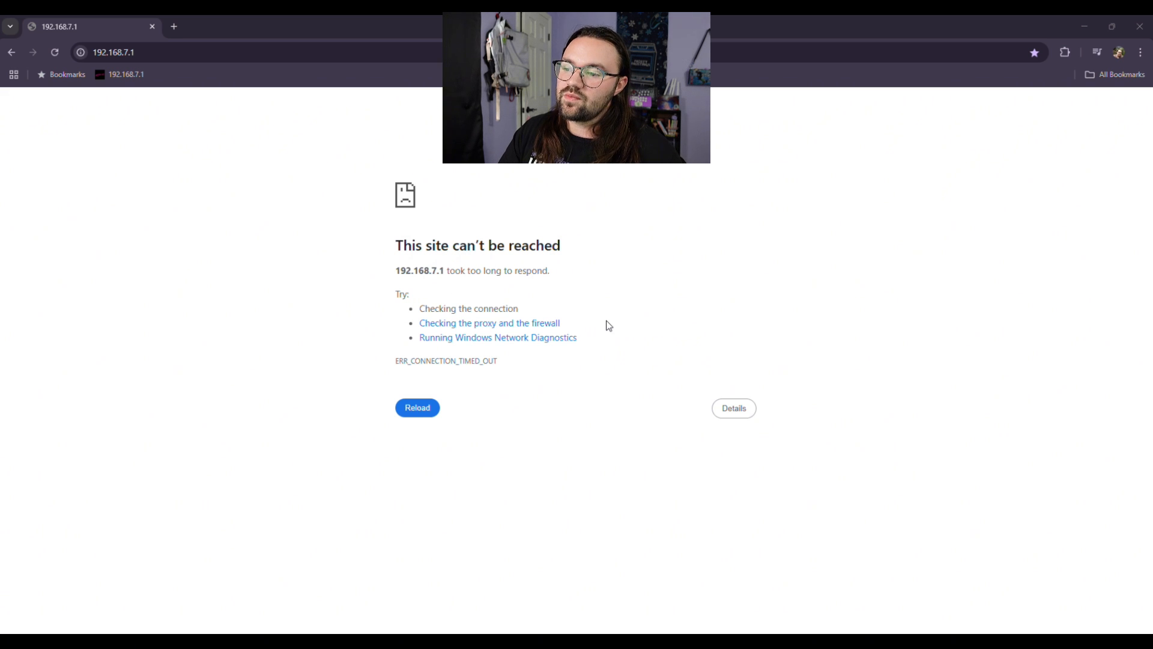
Step: Retry loading the unreachable 192.168.7.1 configurator page until it loads
click(416, 408)
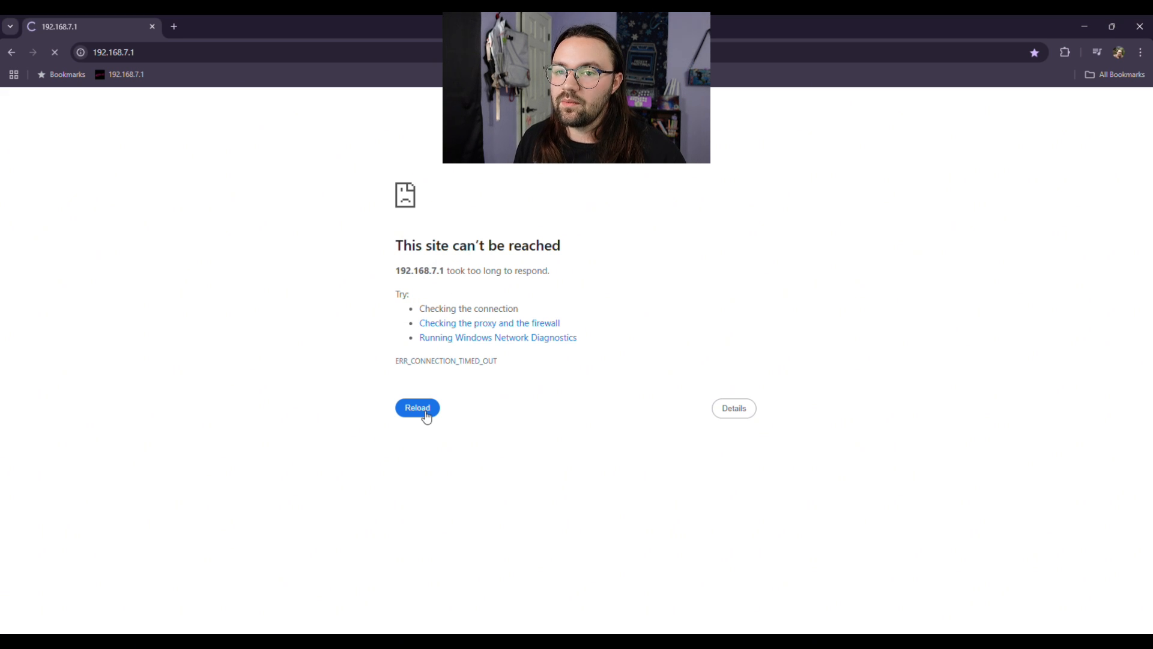
click(417, 408)
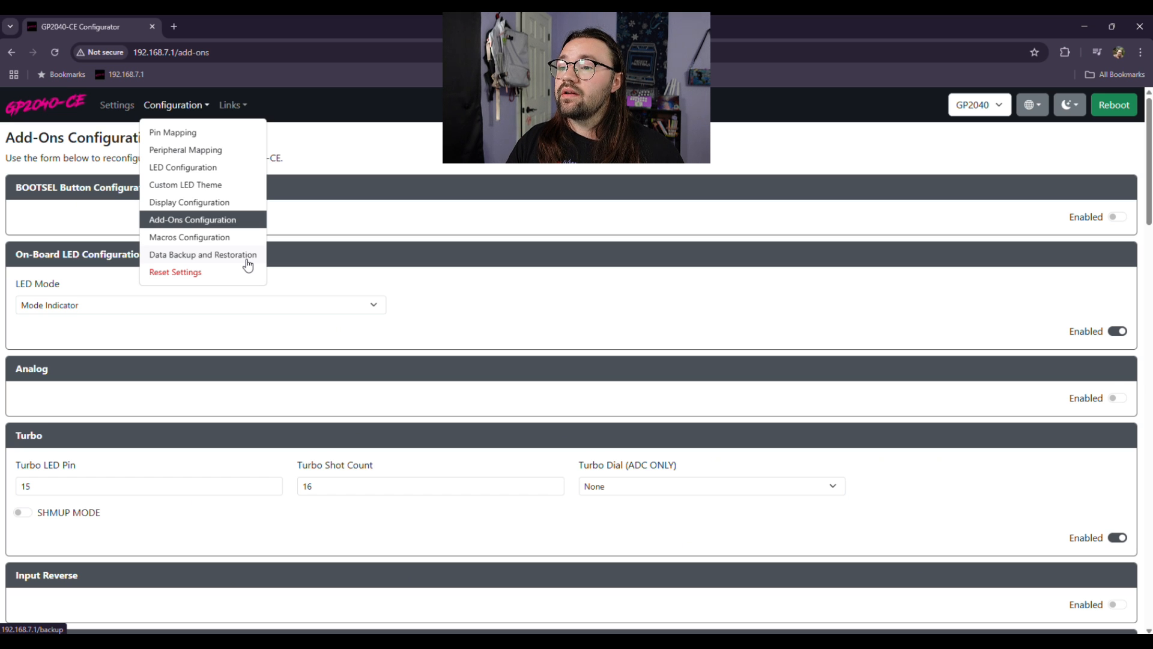
Step: Save a backup file of all settings from Data Backup and Restoration
click(203, 255)
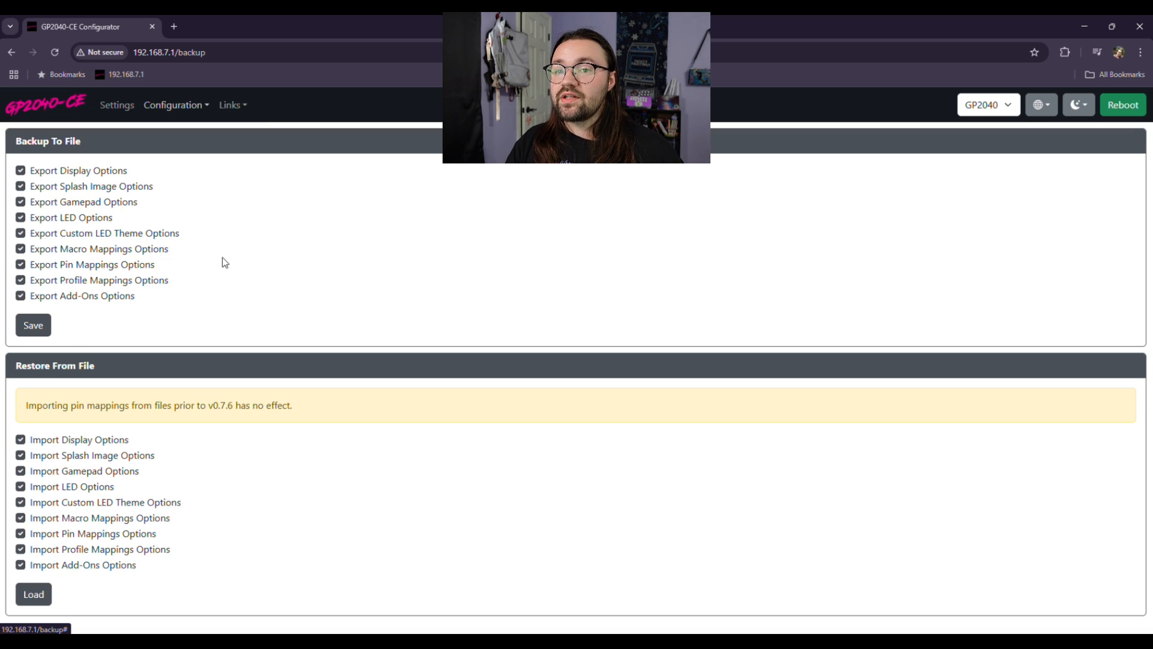
mouse_move(127, 332)
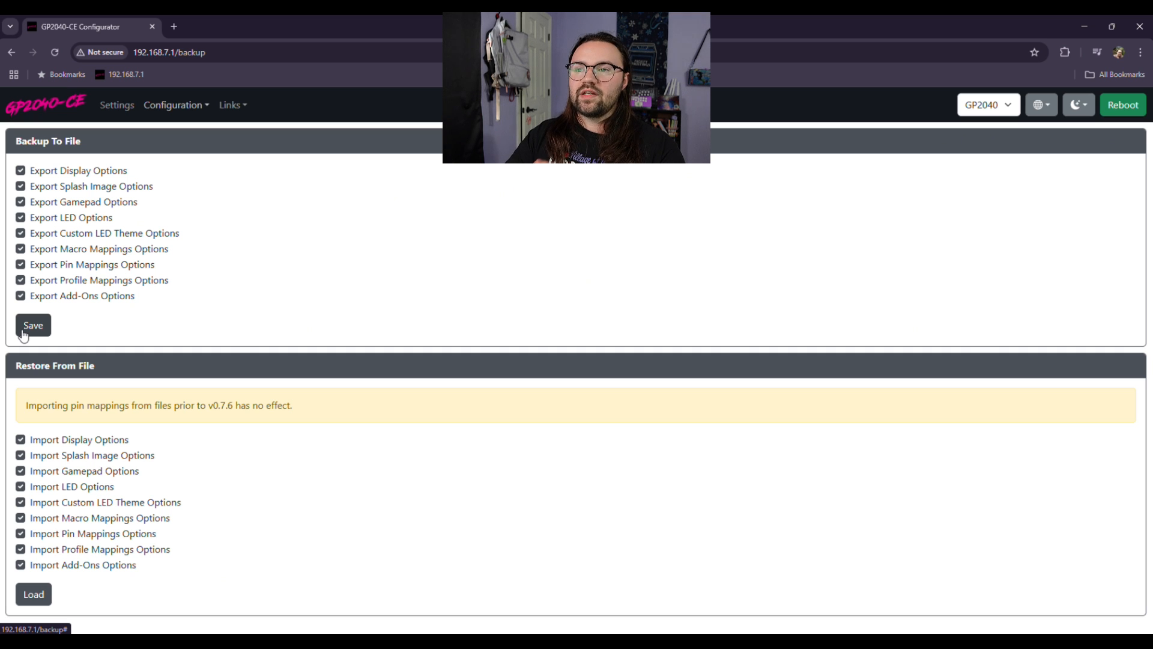
click(115, 105)
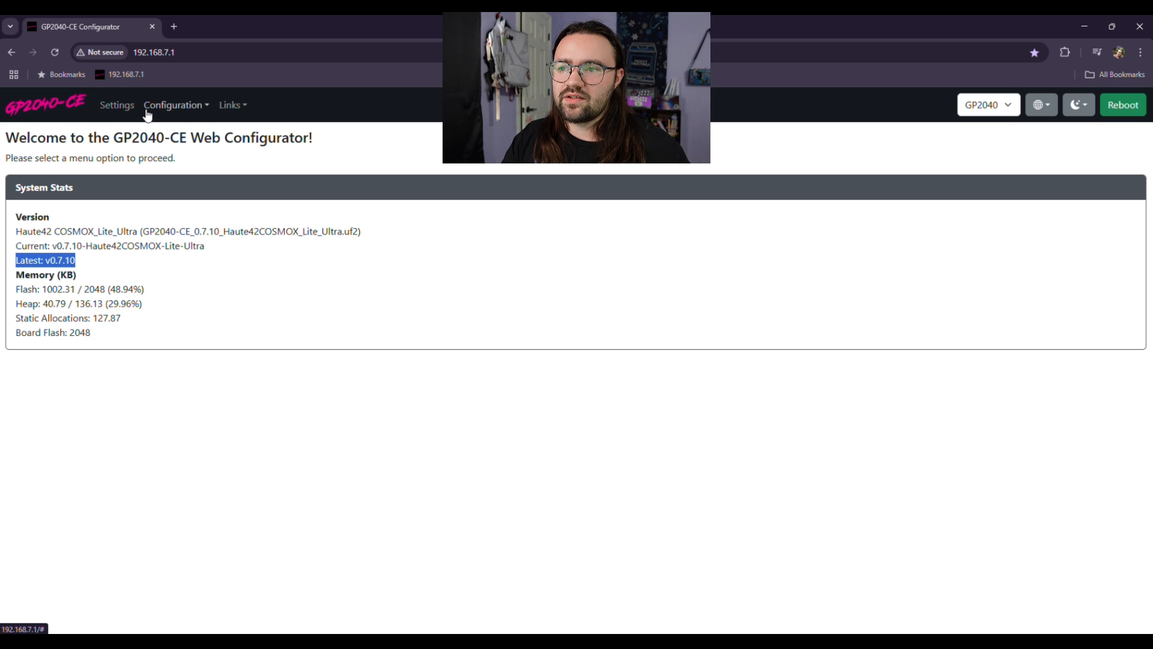
mouse_move(170, 116)
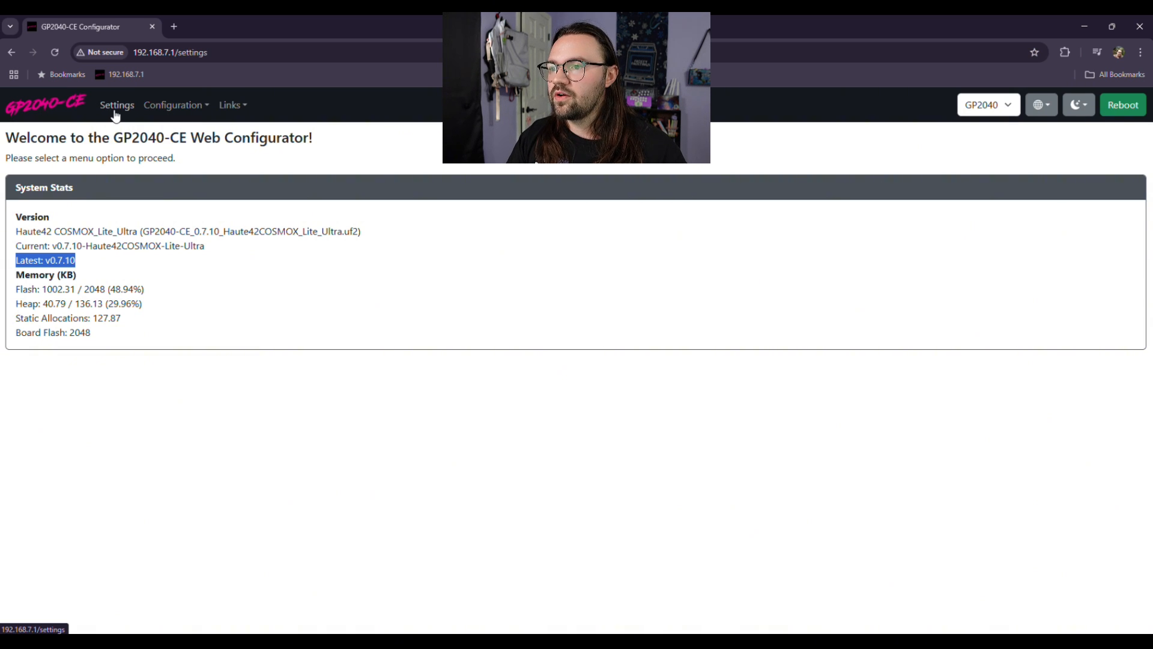
Step: Review the Identification Mode options on the Settings page, leaving it on Console
click(116, 104)
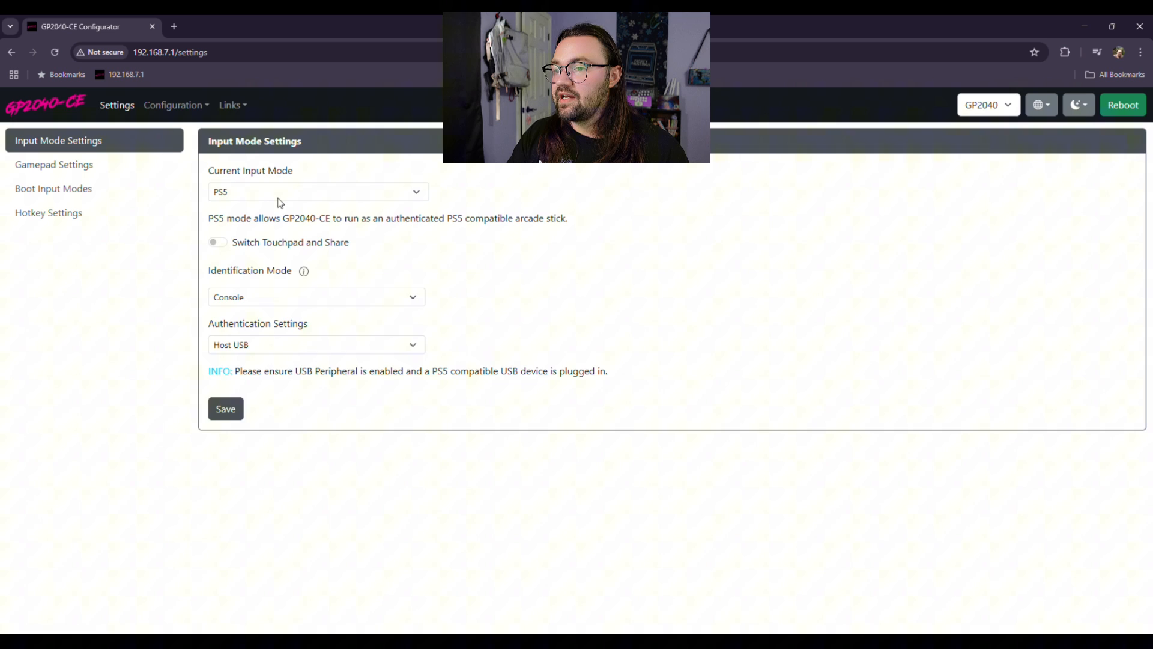
click(317, 296)
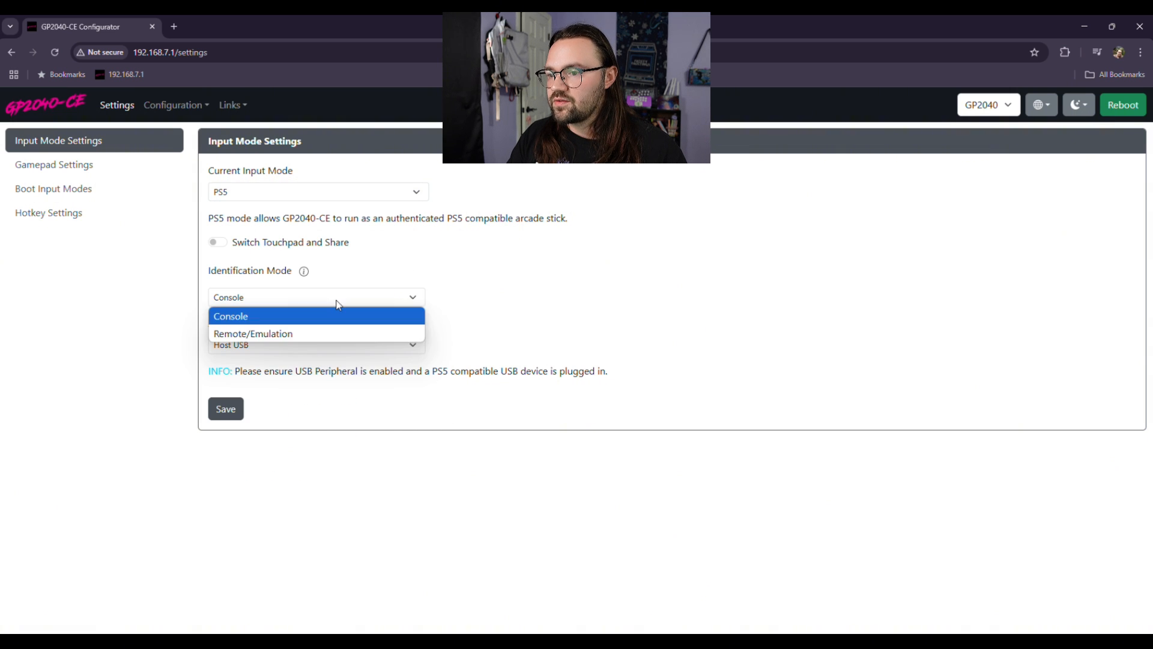
mouse_move(507, 296)
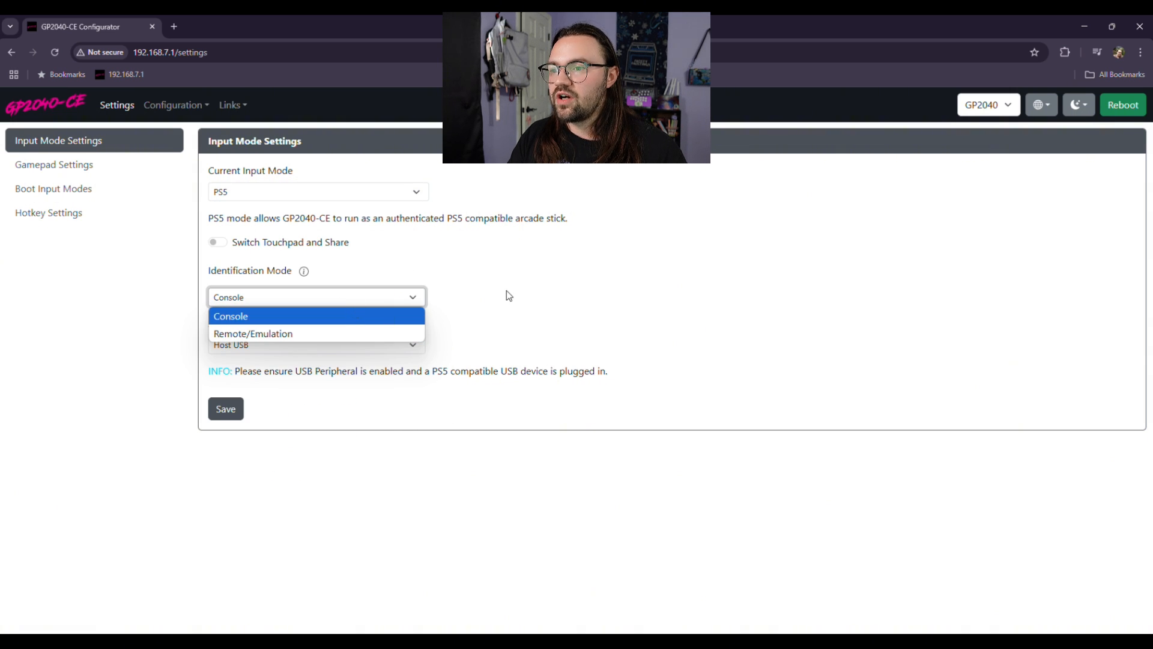
mouse_move(368, 334)
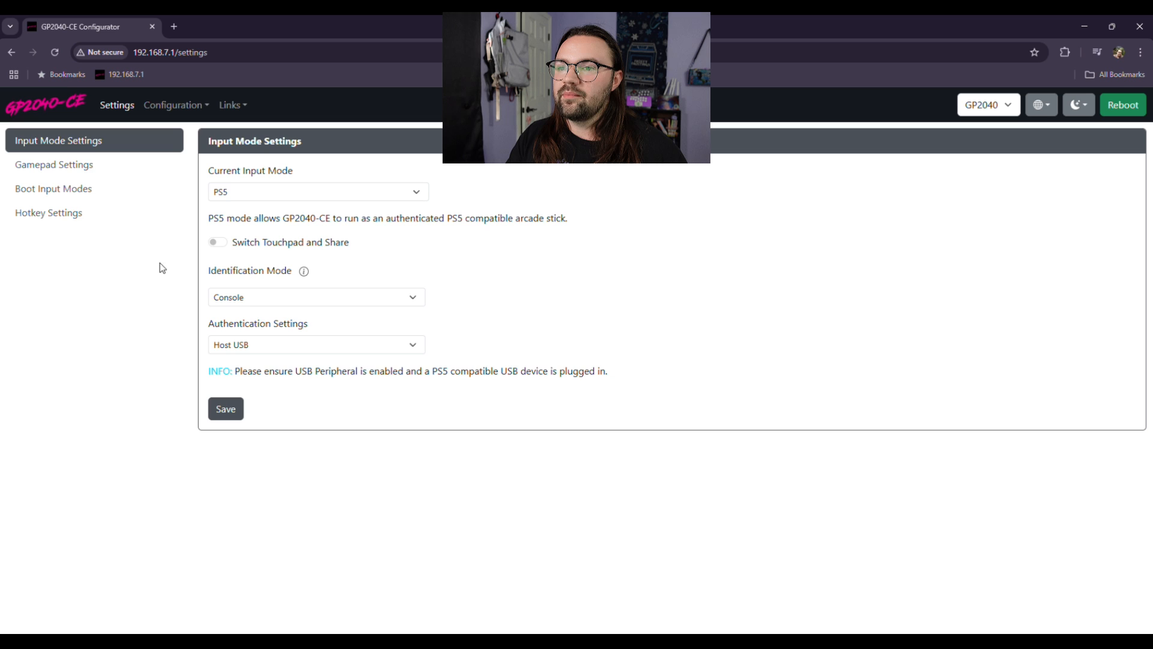
Step: Review Gamepad Settings D-Pad and SOCD modes, keeping Neutral SOCD cleaning
click(55, 164)
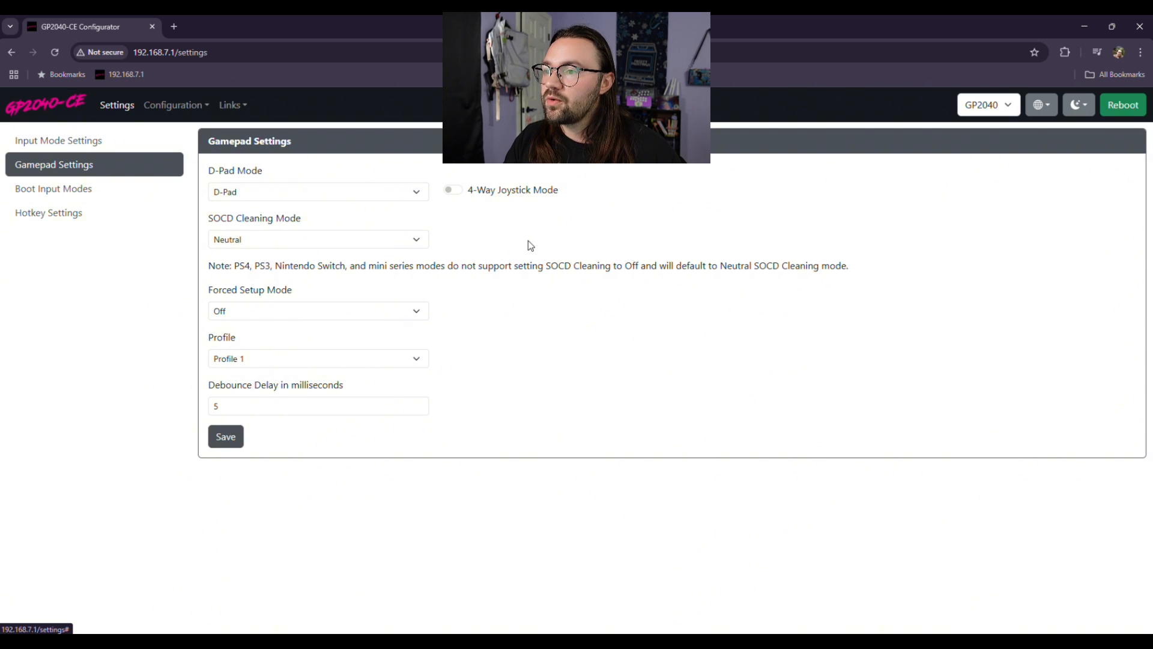
click(318, 191)
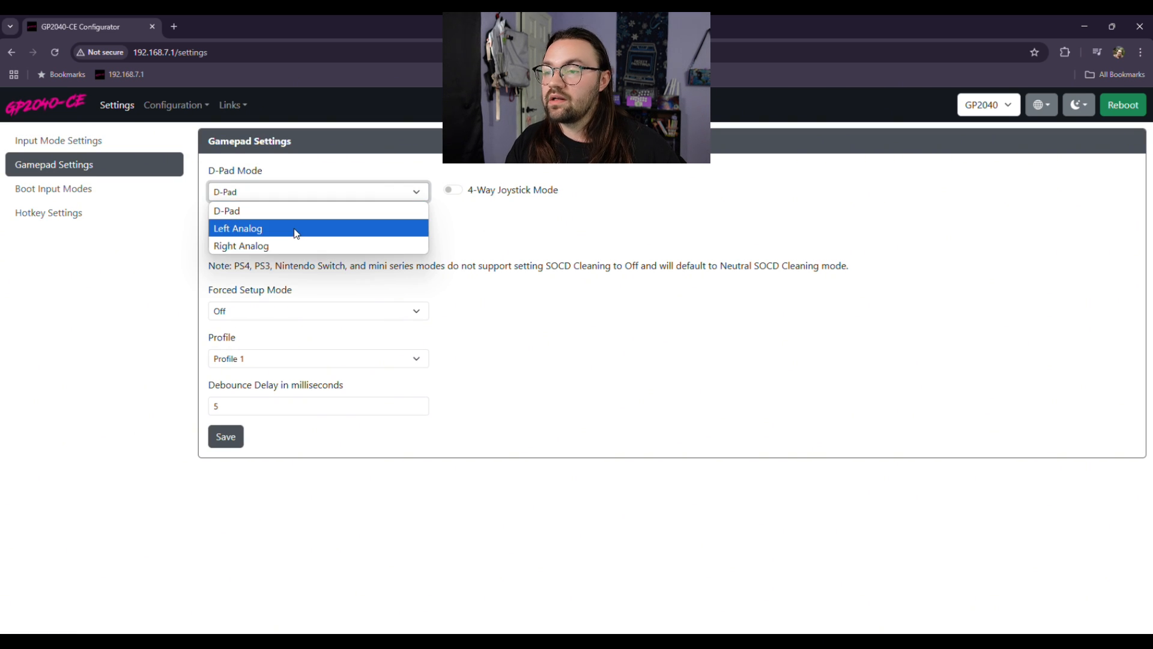
mouse_move(322, 245)
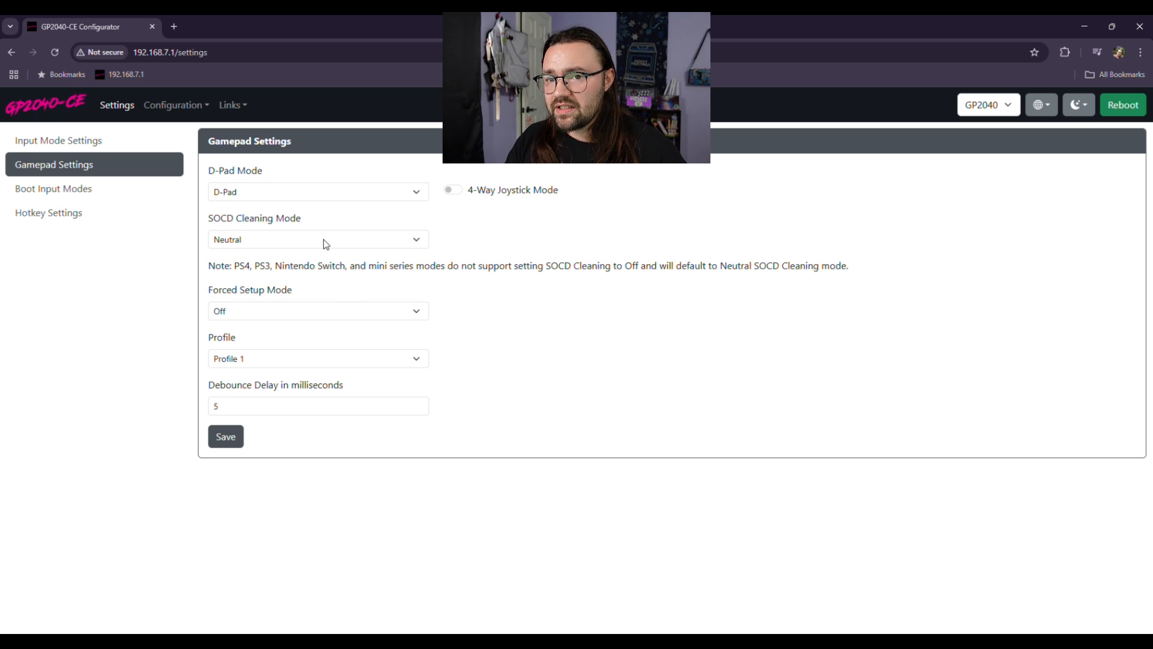
click(318, 239)
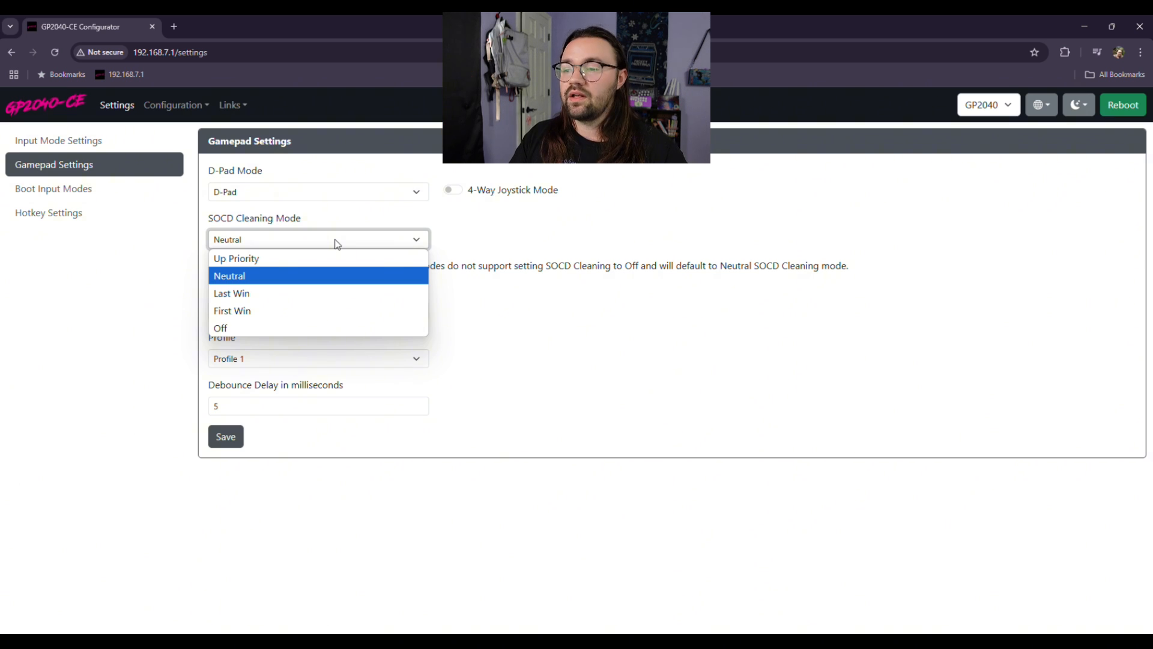
click(229, 275)
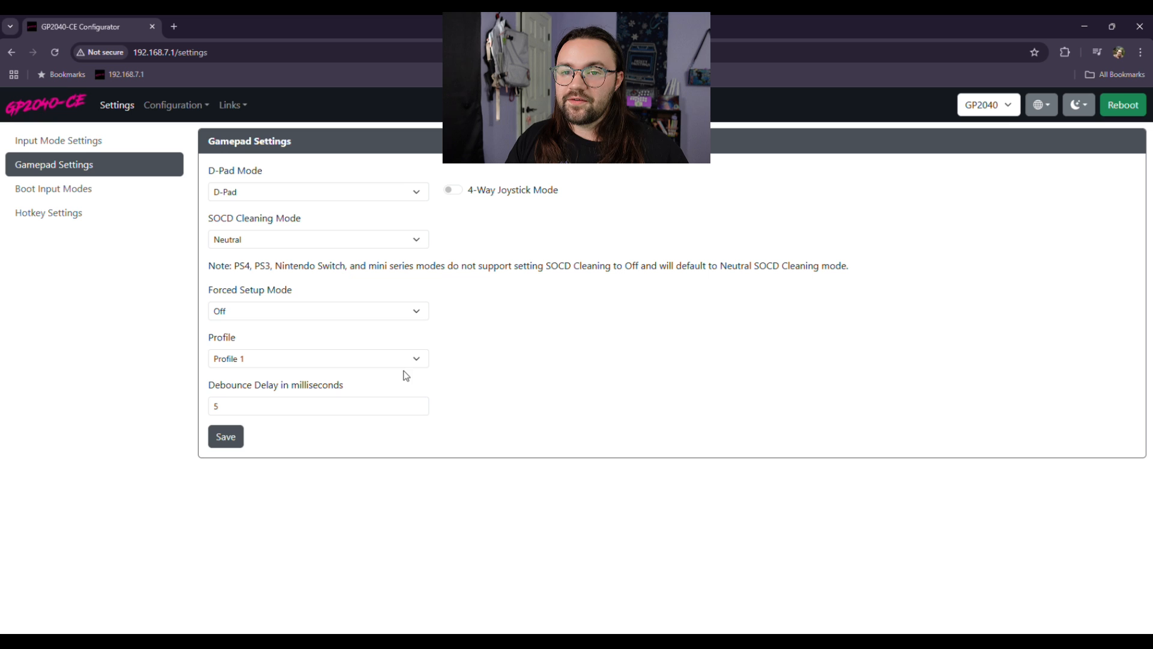
mouse_move(410, 367)
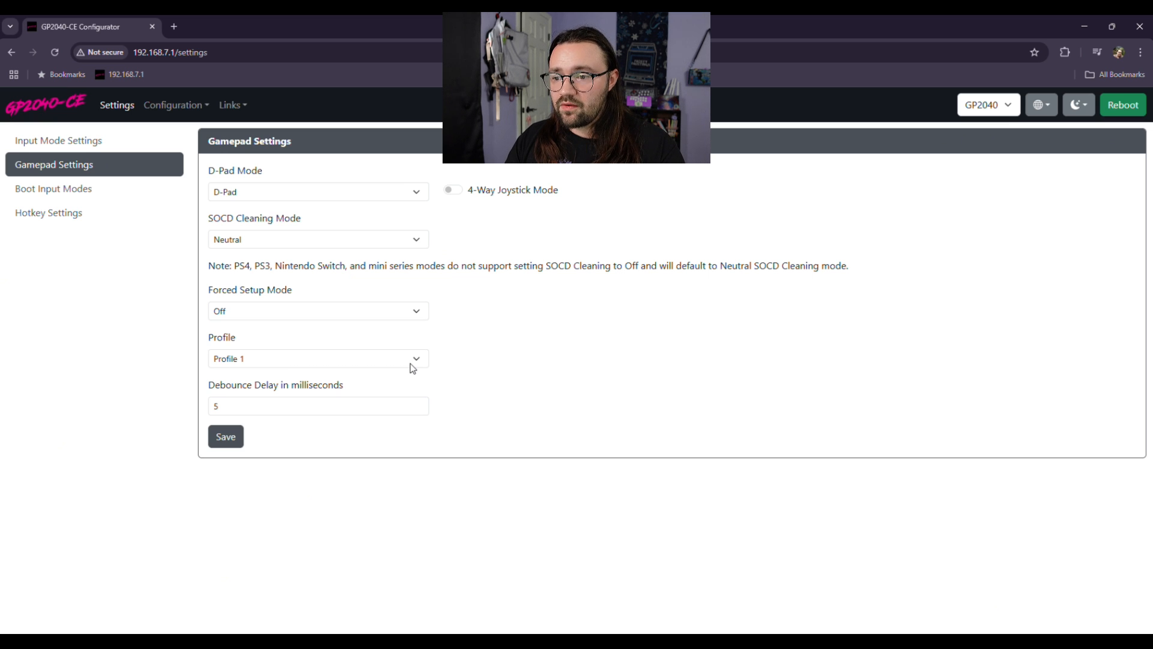
mouse_move(530, 357)
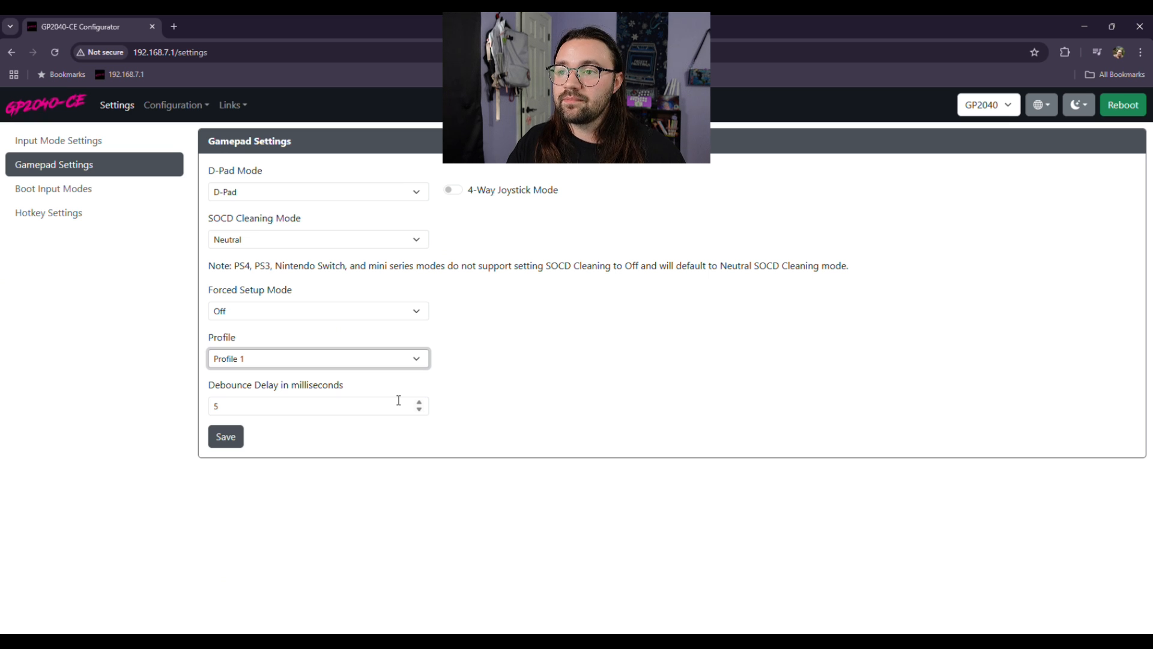
click(174, 104)
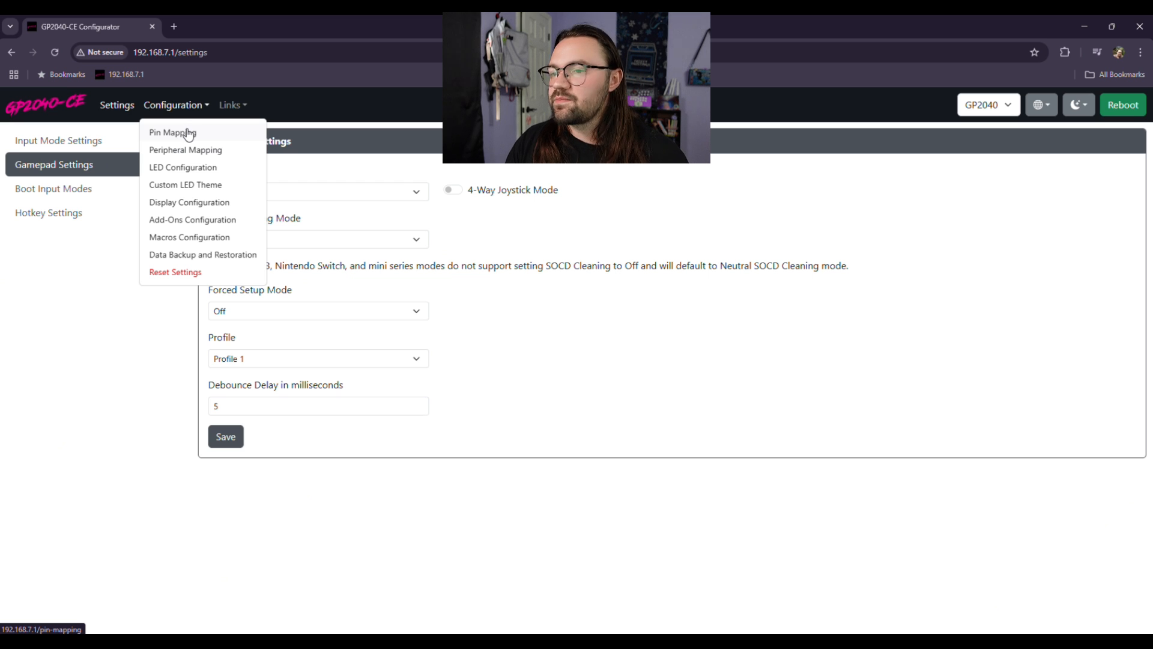
Step: Add a Profile 2 pin mapping profile, then return to Profile 1's mappings
click(173, 131)
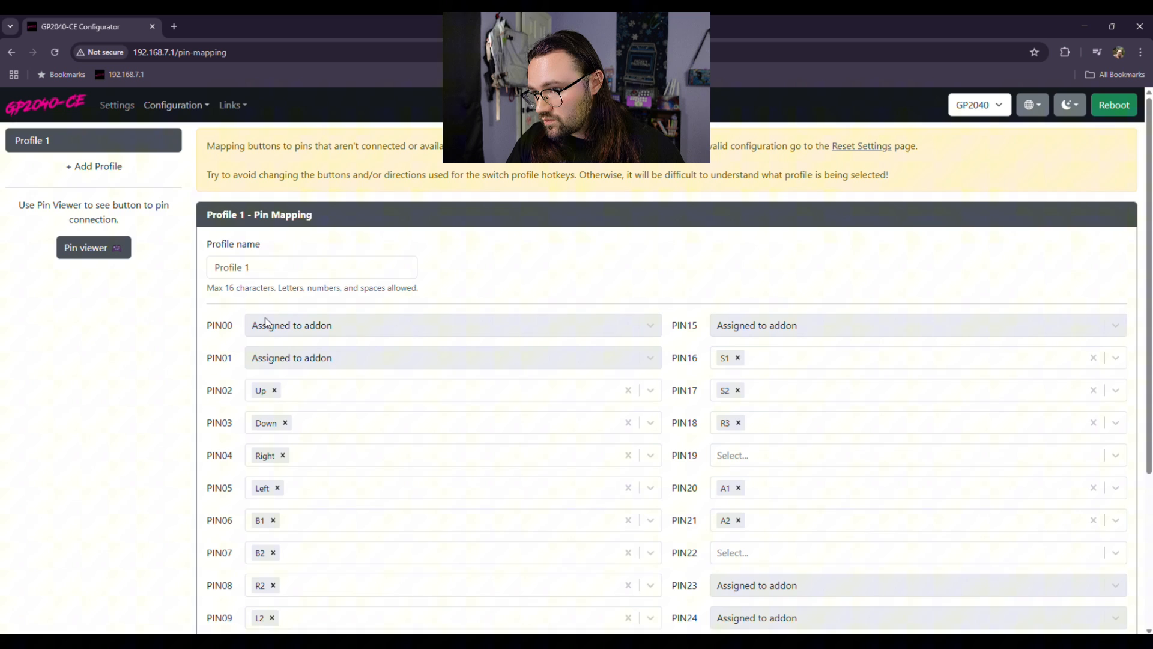
scroll(down, 3)
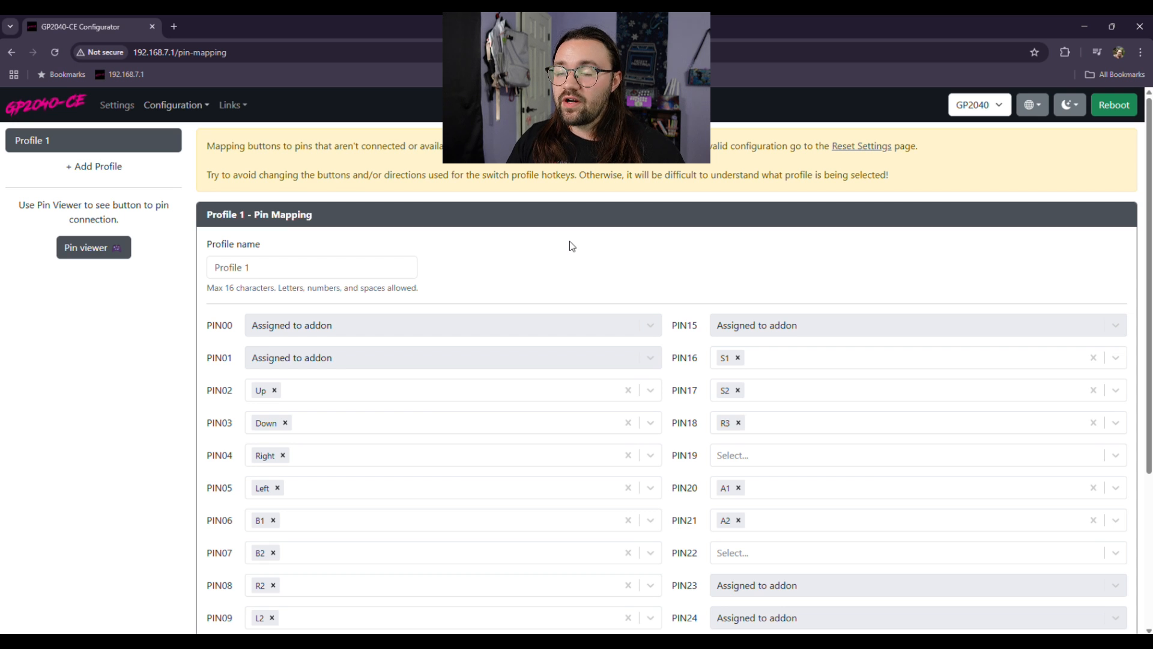
mouse_move(230, 215)
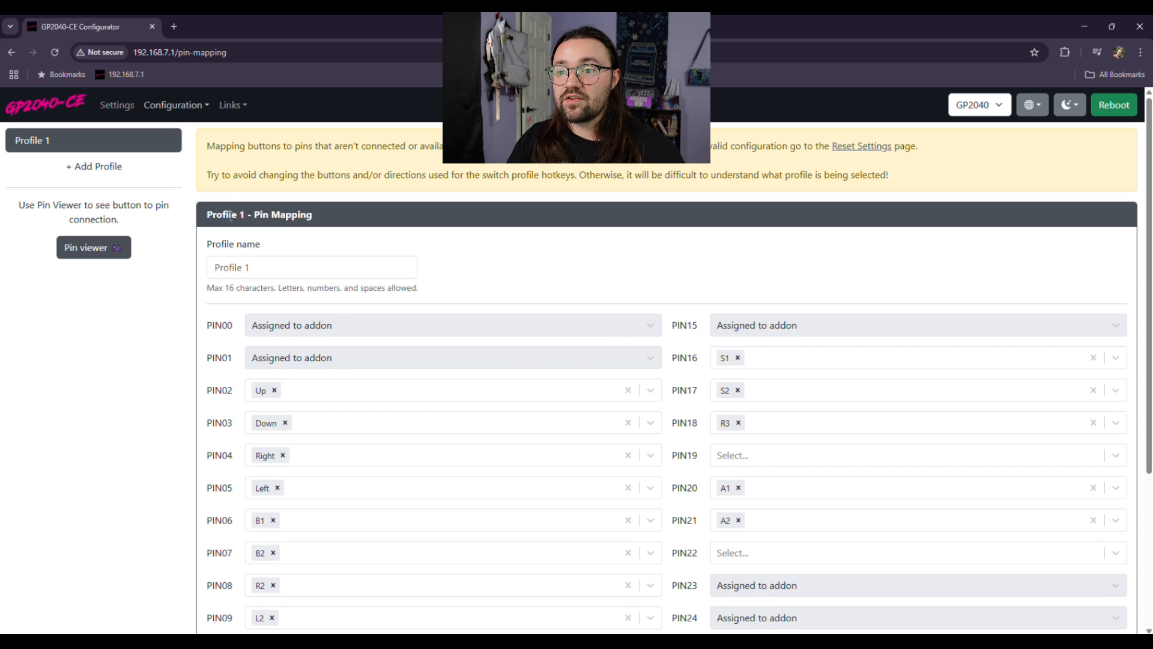
click(94, 166)
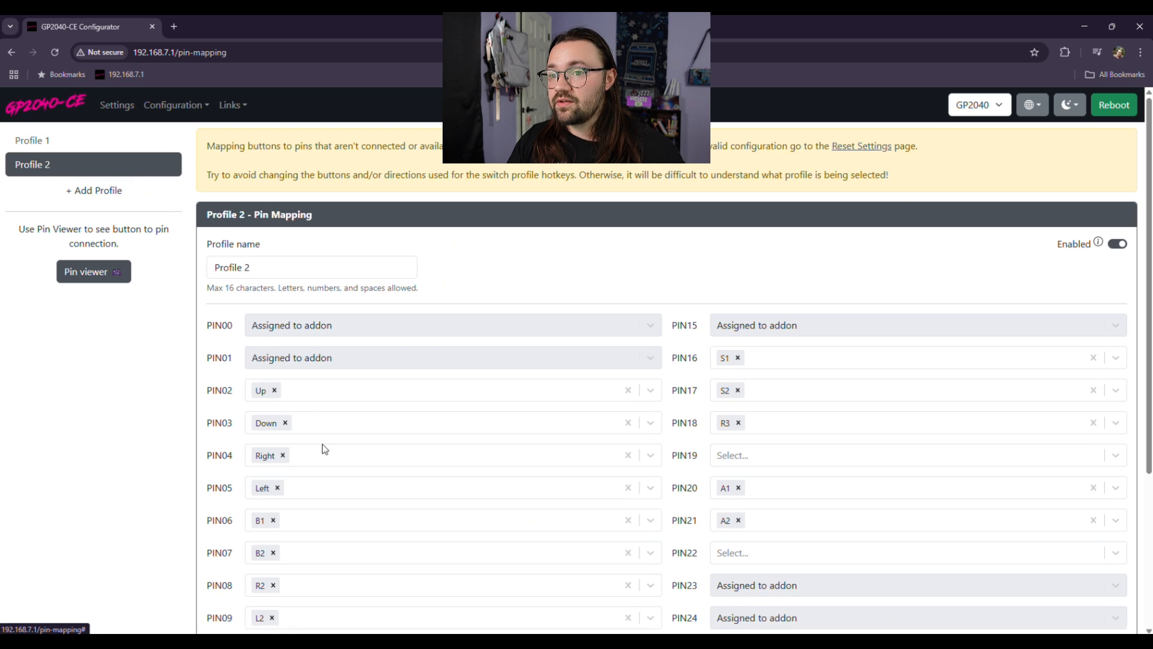
click(33, 140)
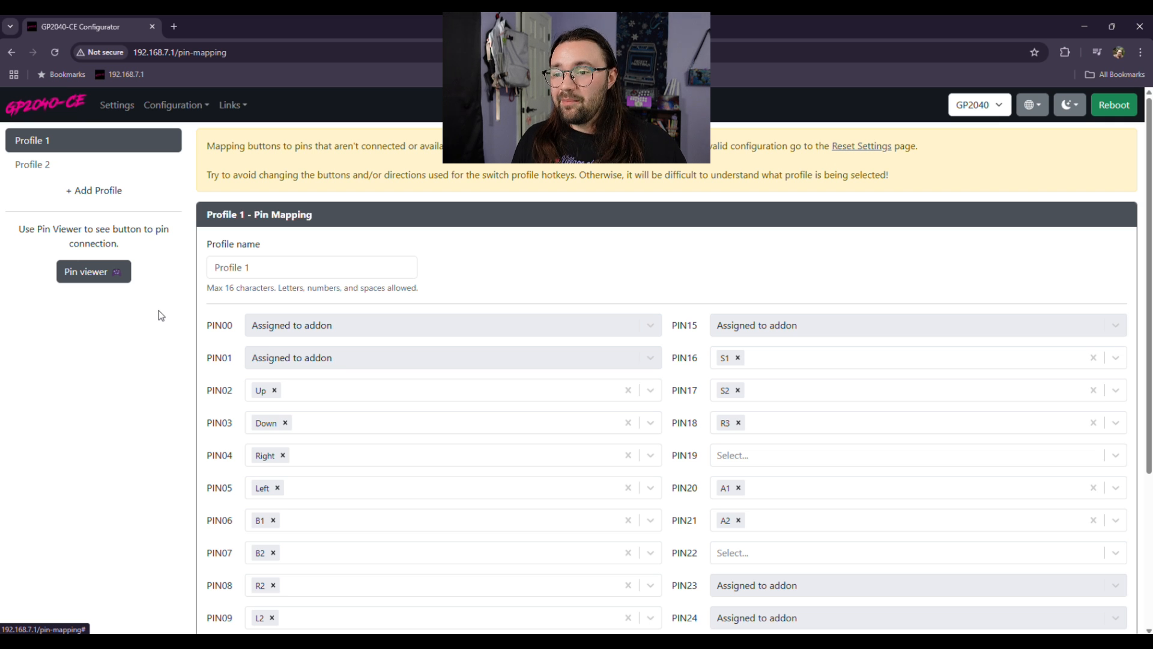
mouse_move(93, 271)
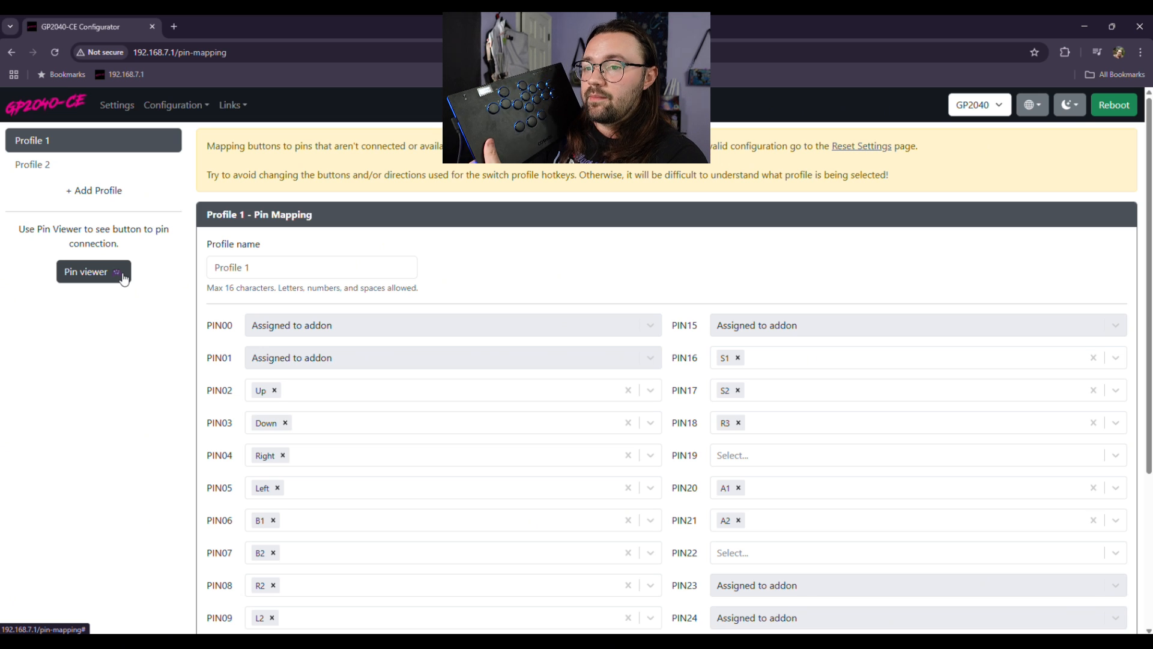
Step: Use the pin viewer to detect which pins pressed gamepad buttons use
click(93, 272)
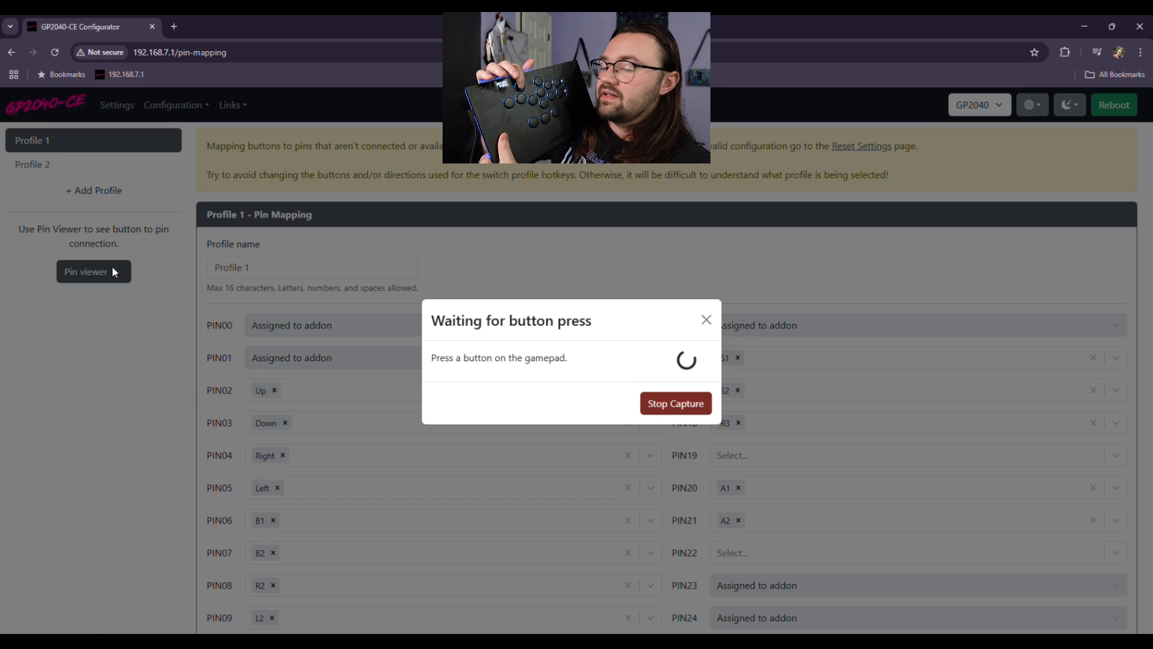
click(674, 403)
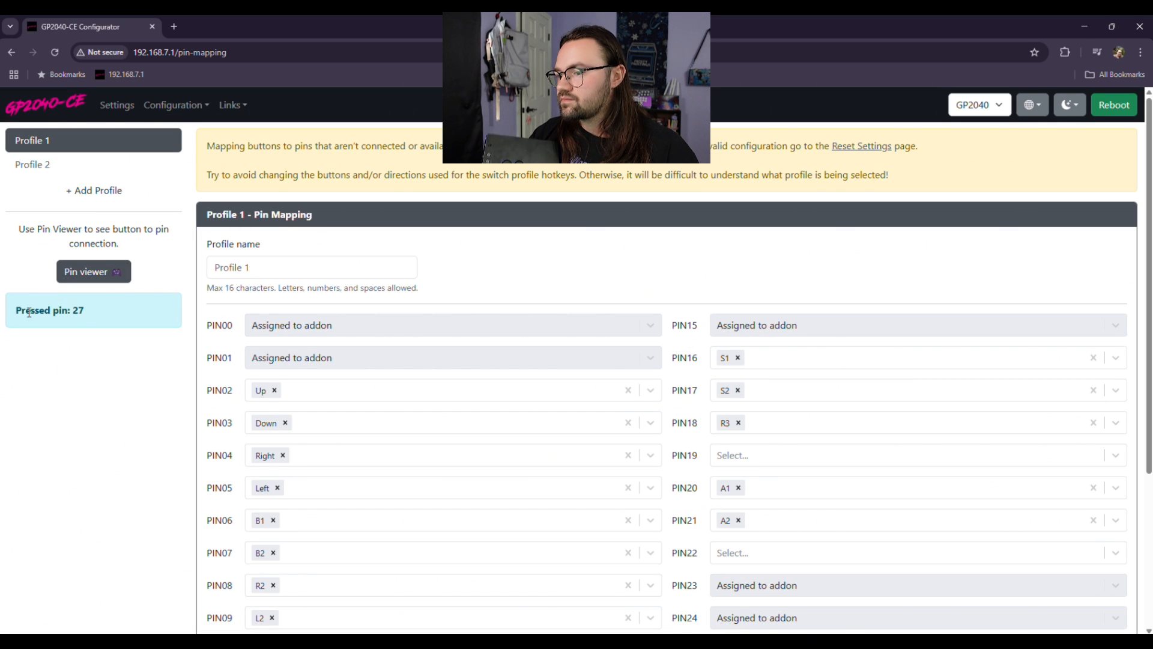
scroll(down, 3)
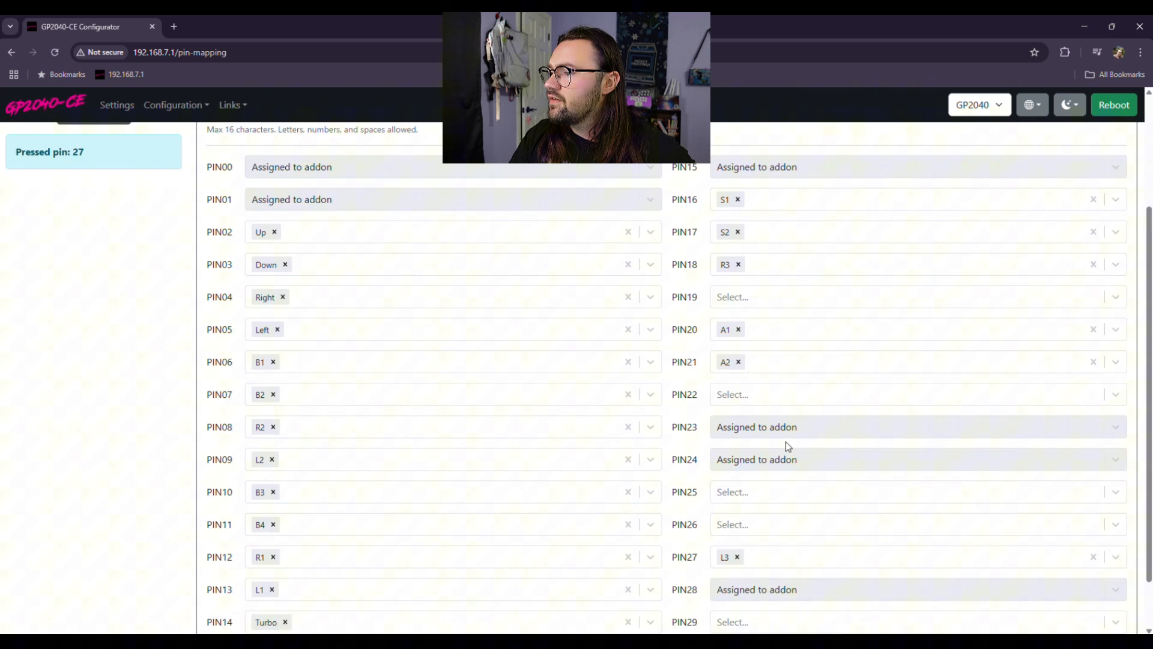
scroll(down, 3)
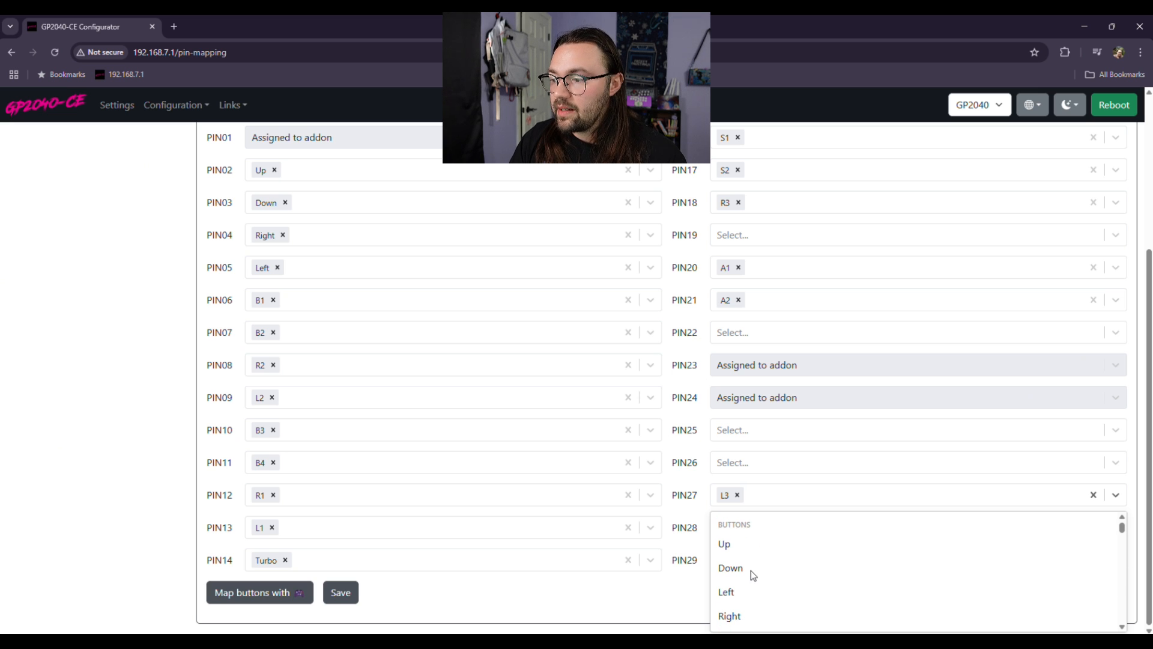
Step: Test-add Up to PIN27 and S2 to PIN18, then remove both
click(723, 544)
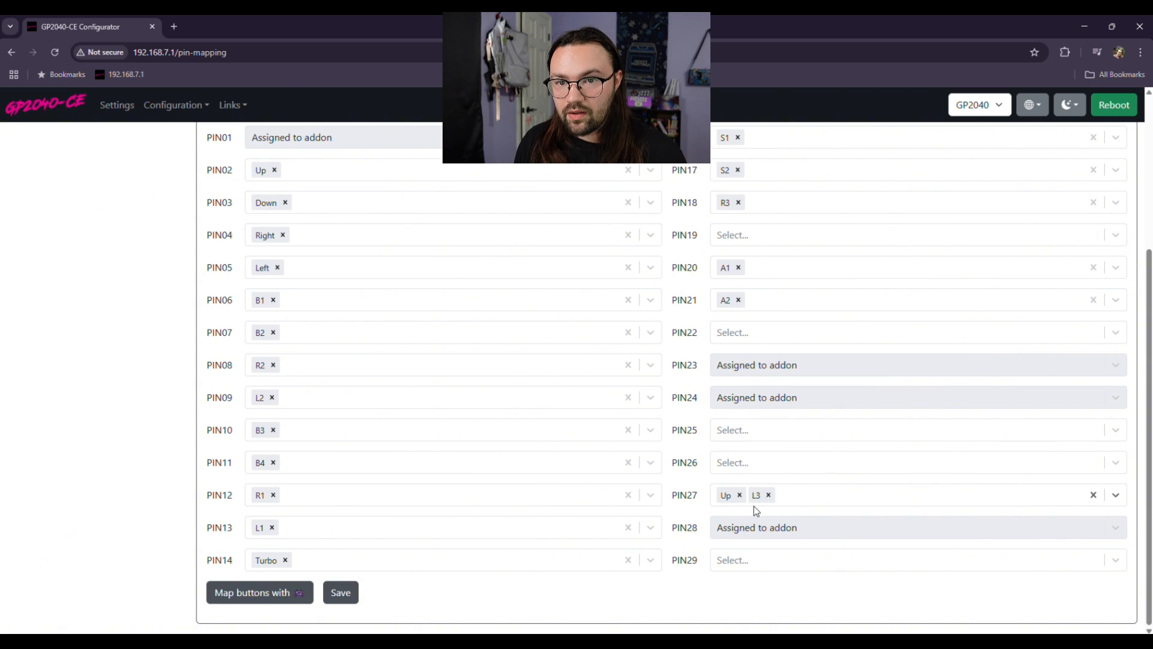
click(779, 494)
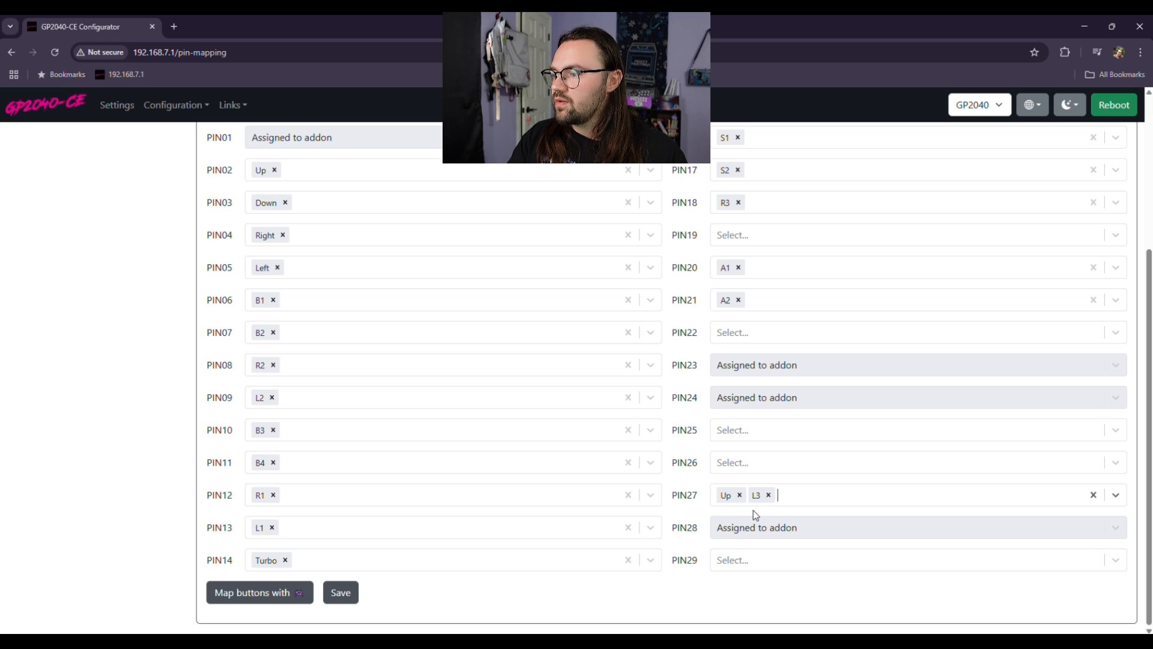
mouse_move(740, 494)
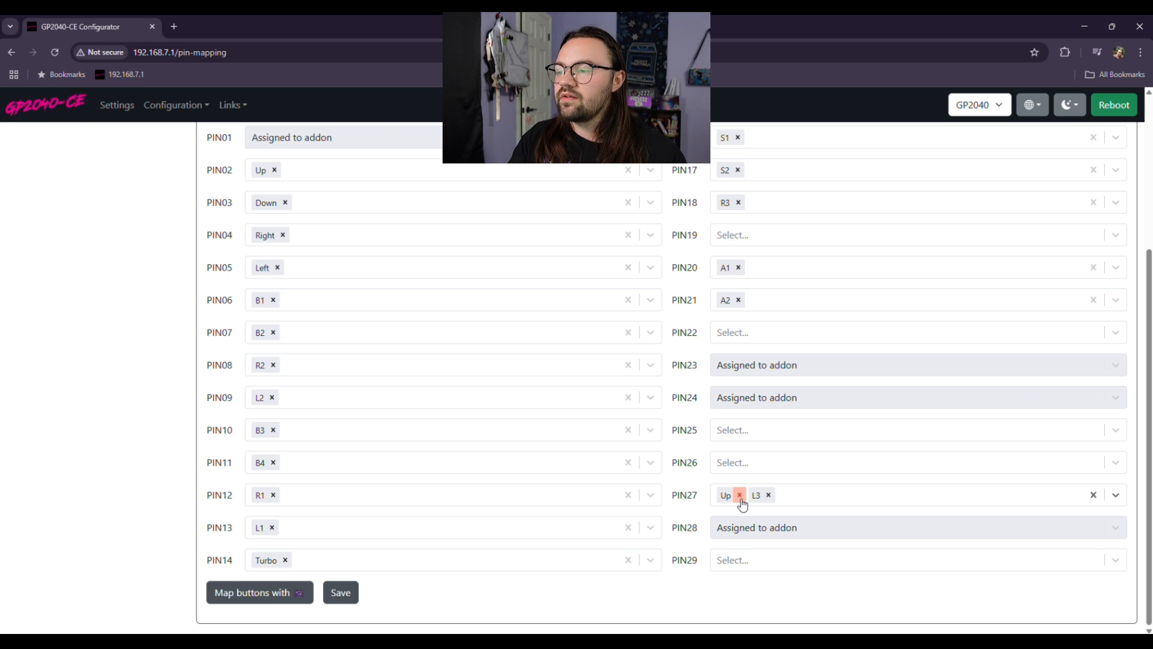
click(740, 495)
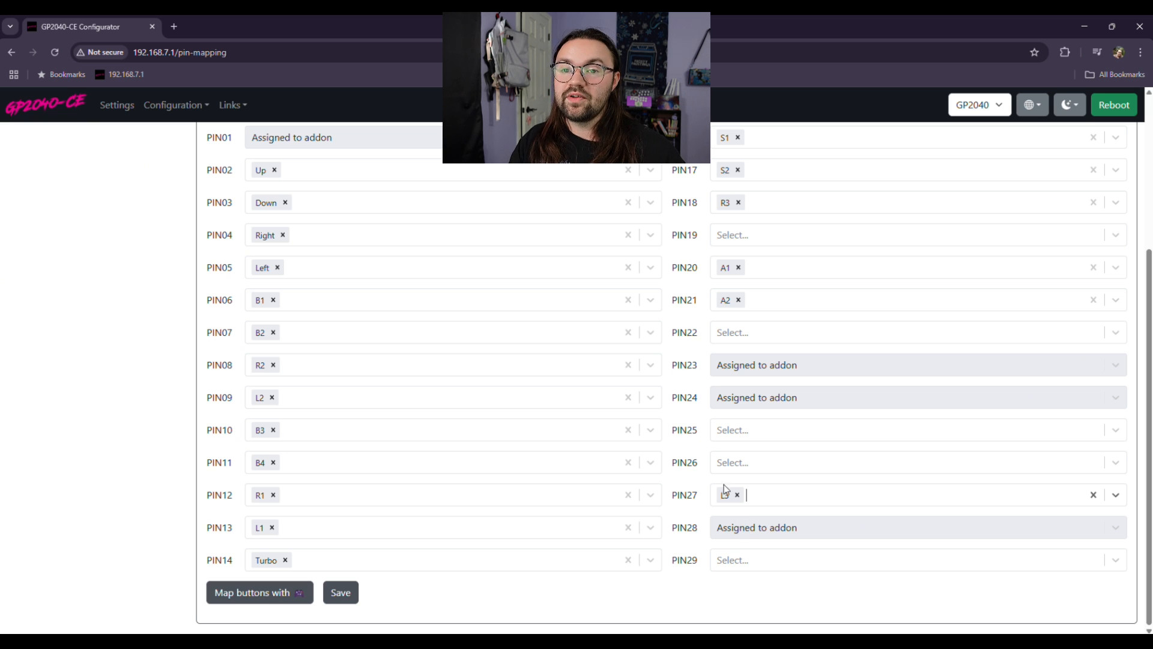
mouse_move(783, 507)
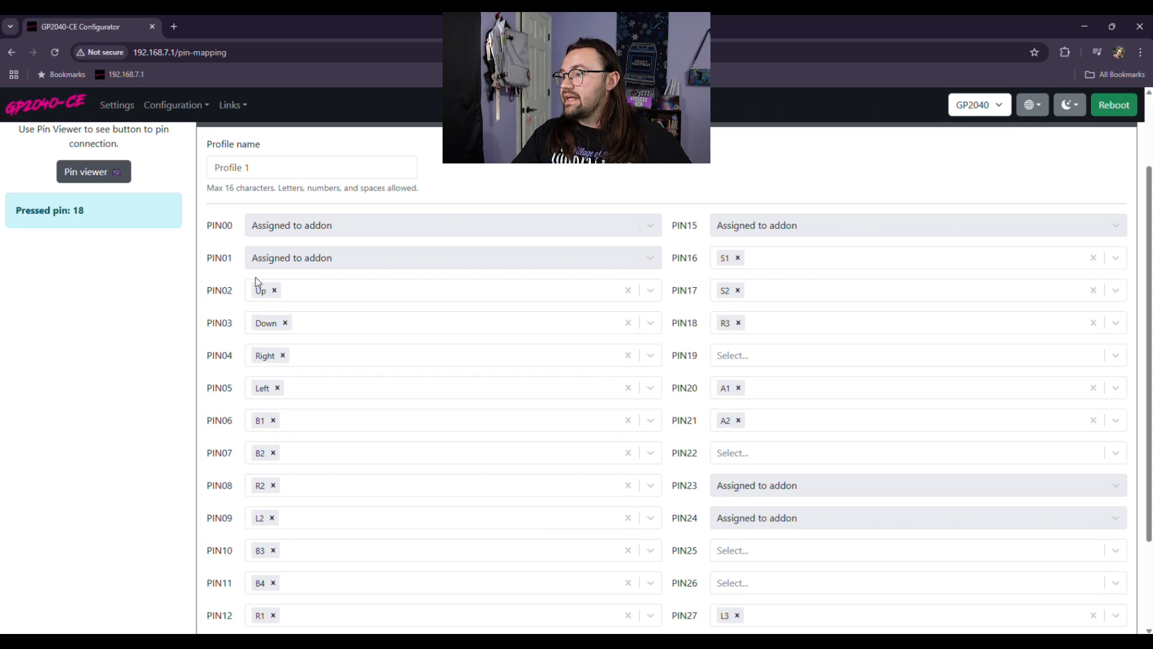
mouse_move(759, 323)
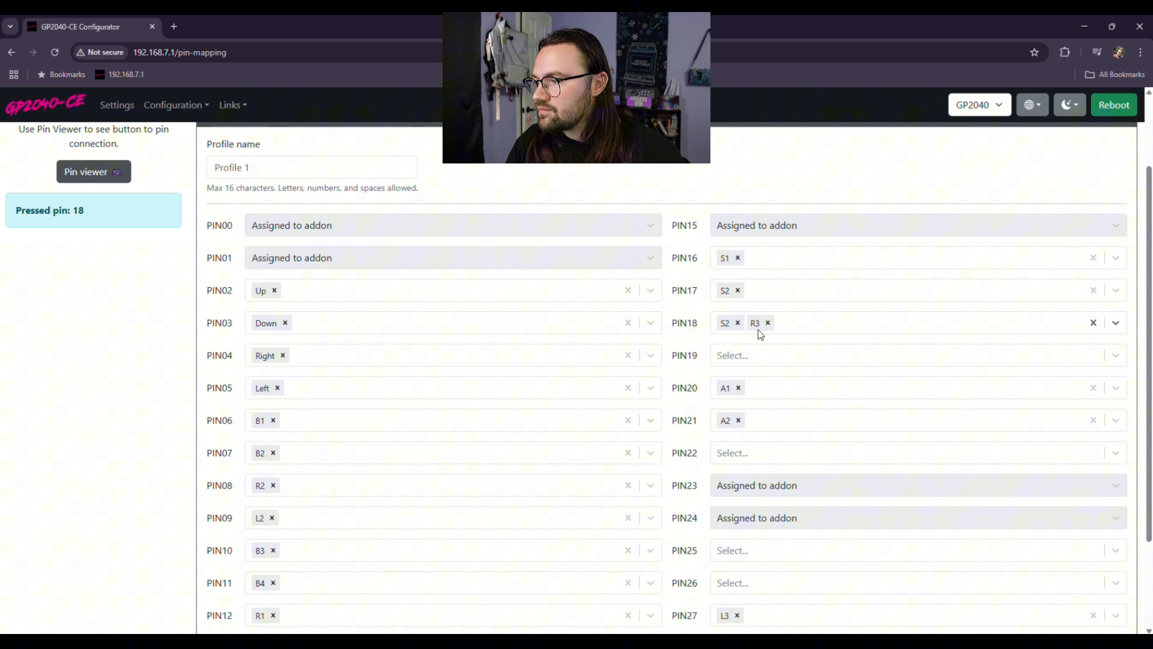
click(738, 322)
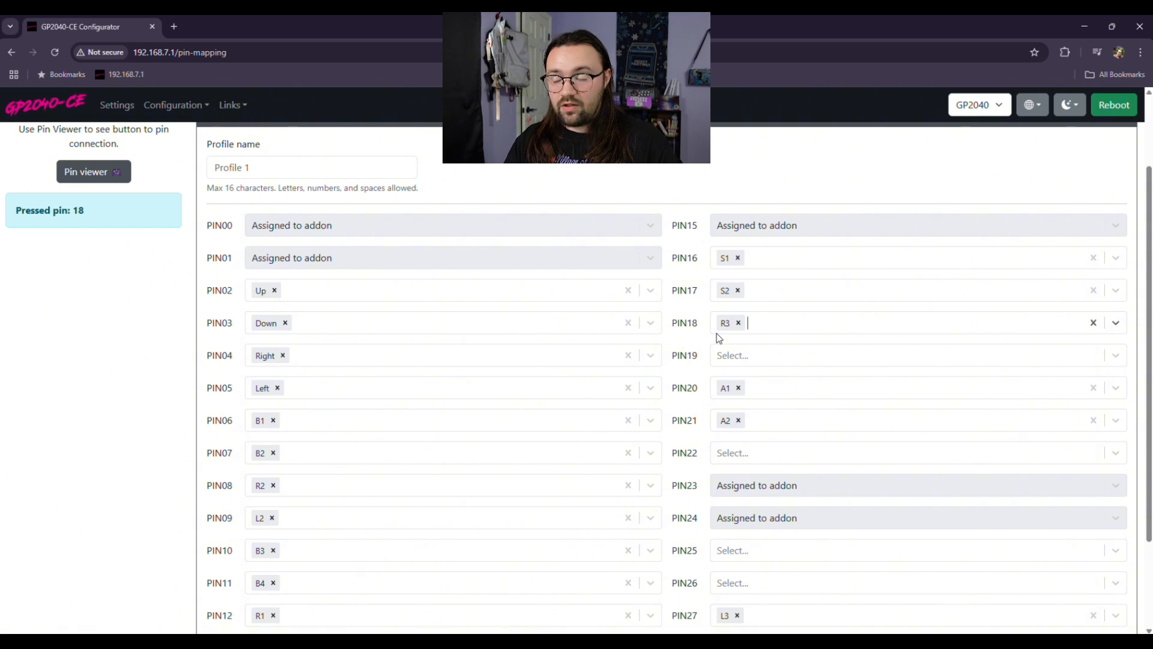
scroll(down, 3)
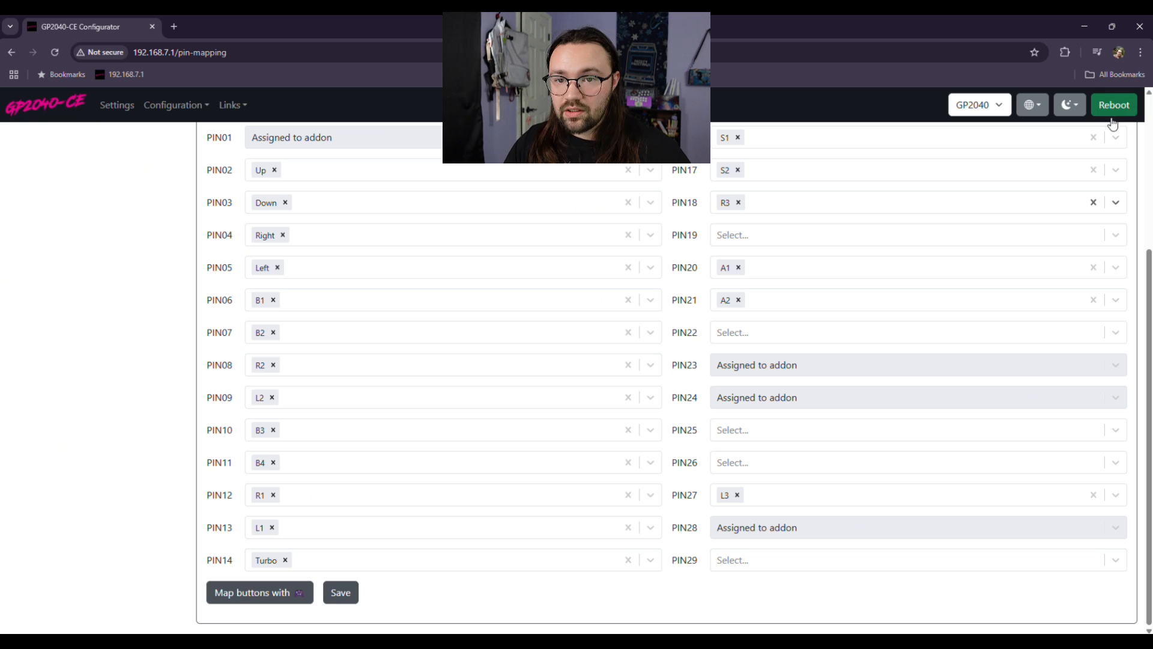
mouse_move(511, 512)
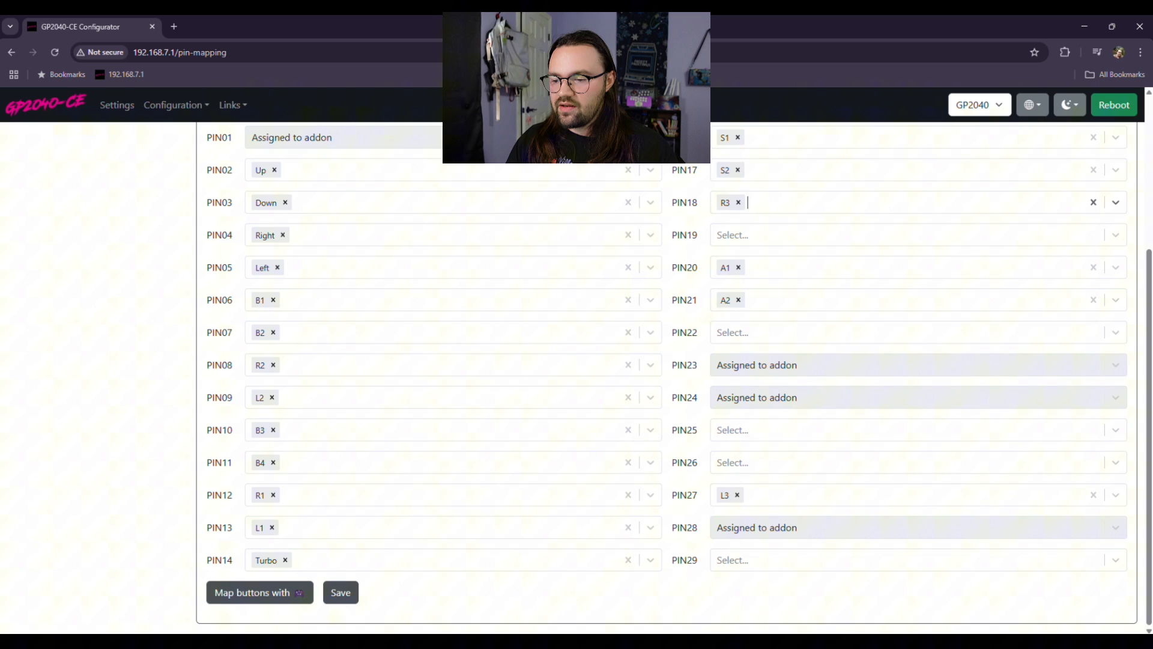
click(258, 592)
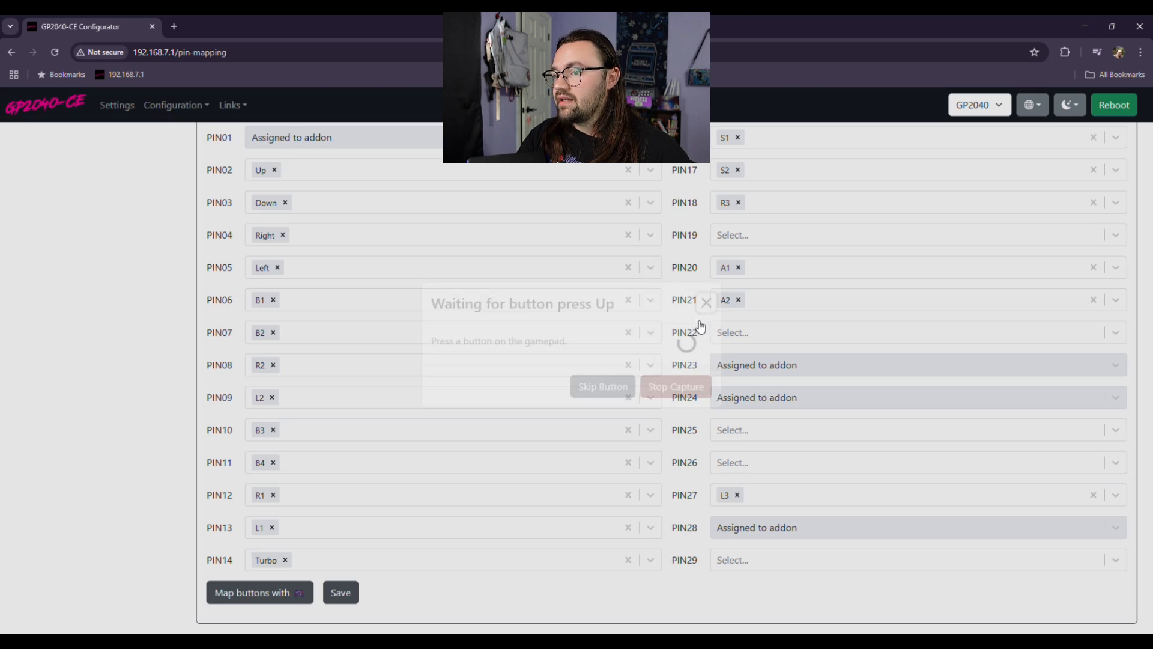
click(704, 303)
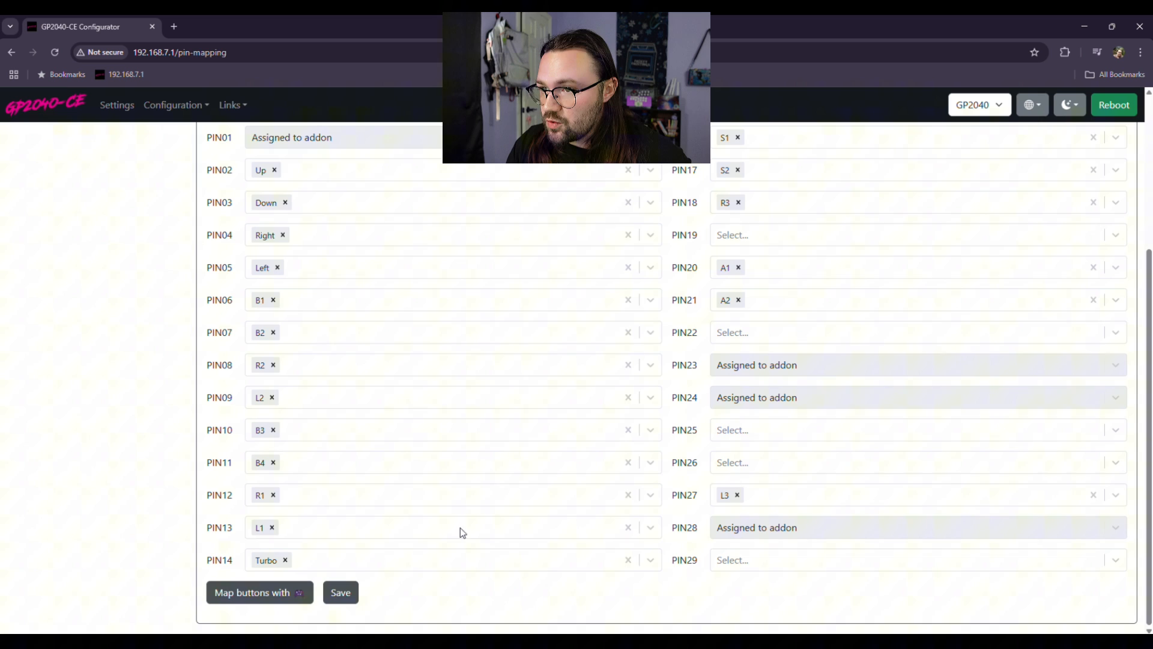
mouse_move(262, 204)
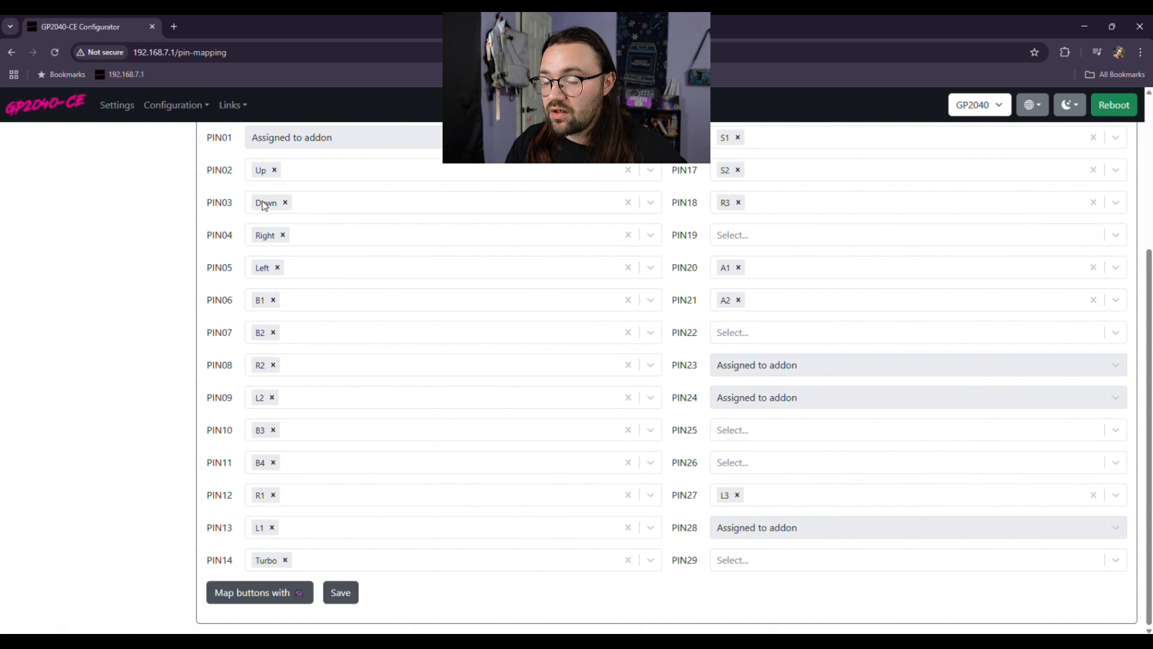
mouse_move(706, 394)
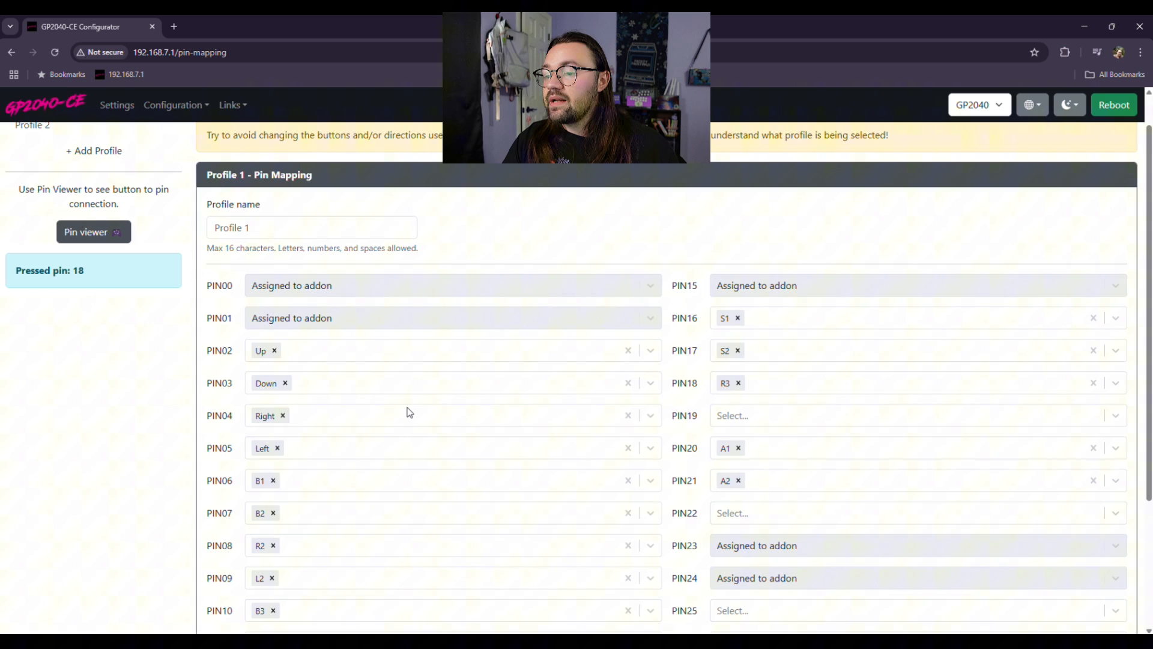
Step: Open Profile 2's pin mapping and scroll through its button assignments
scroll(down, 3)
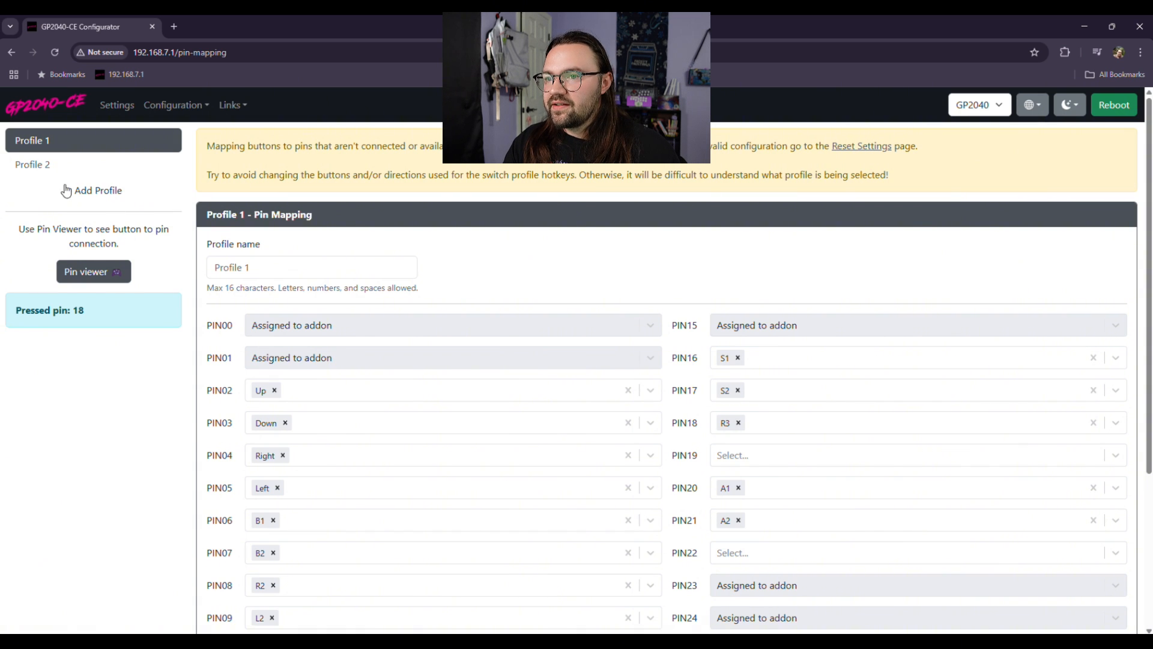
click(32, 164)
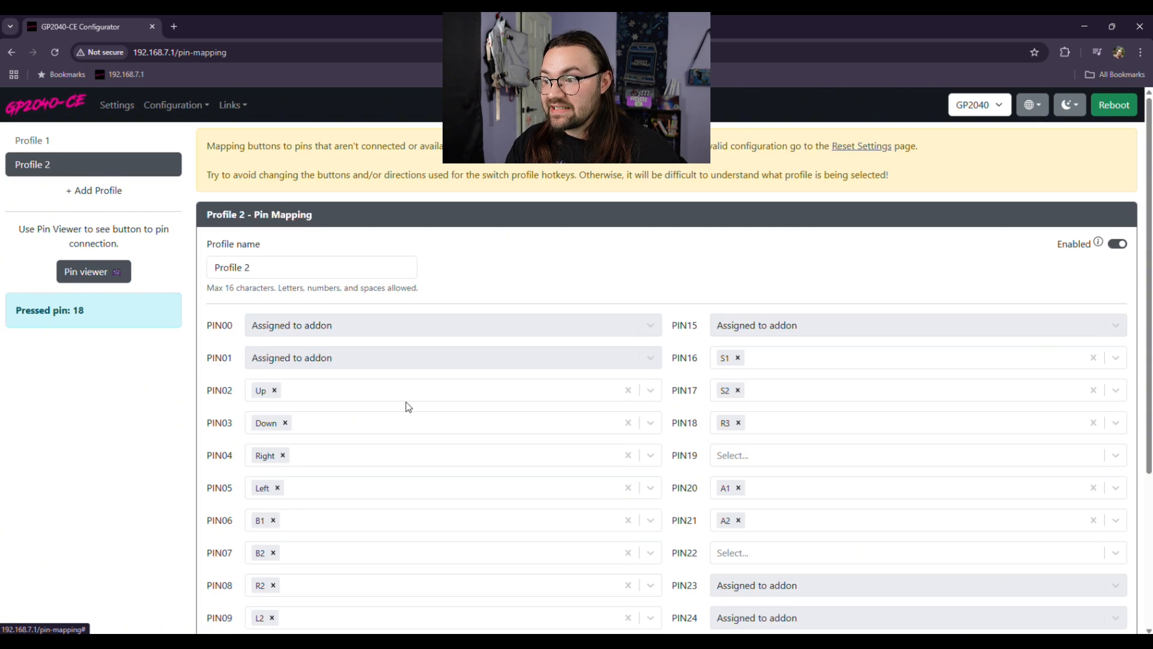
scroll(down, 3)
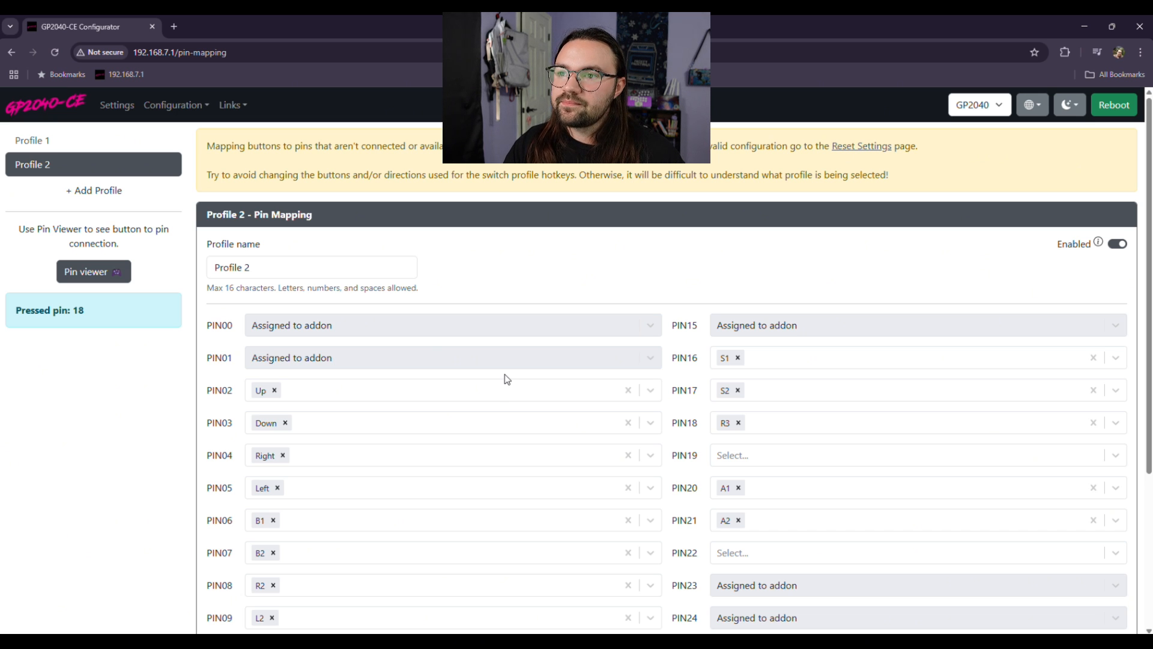
Step: Go to Peripheral Mapping and check that I2C0 and USB host are enabled
click(174, 105)
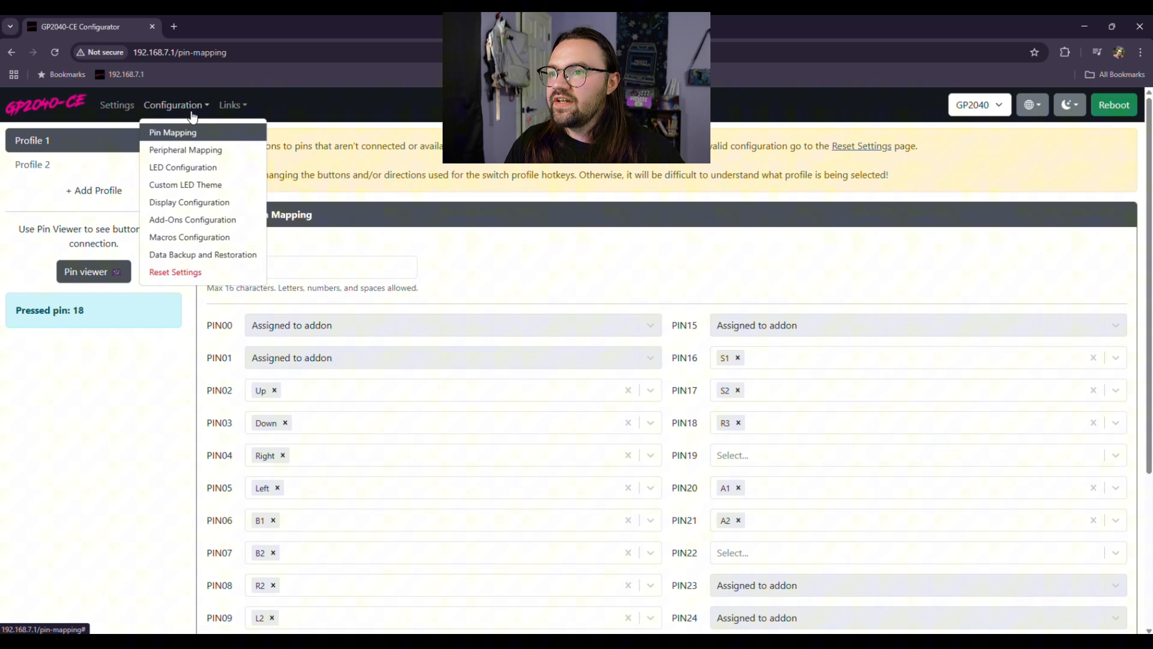
mouse_move(188, 137)
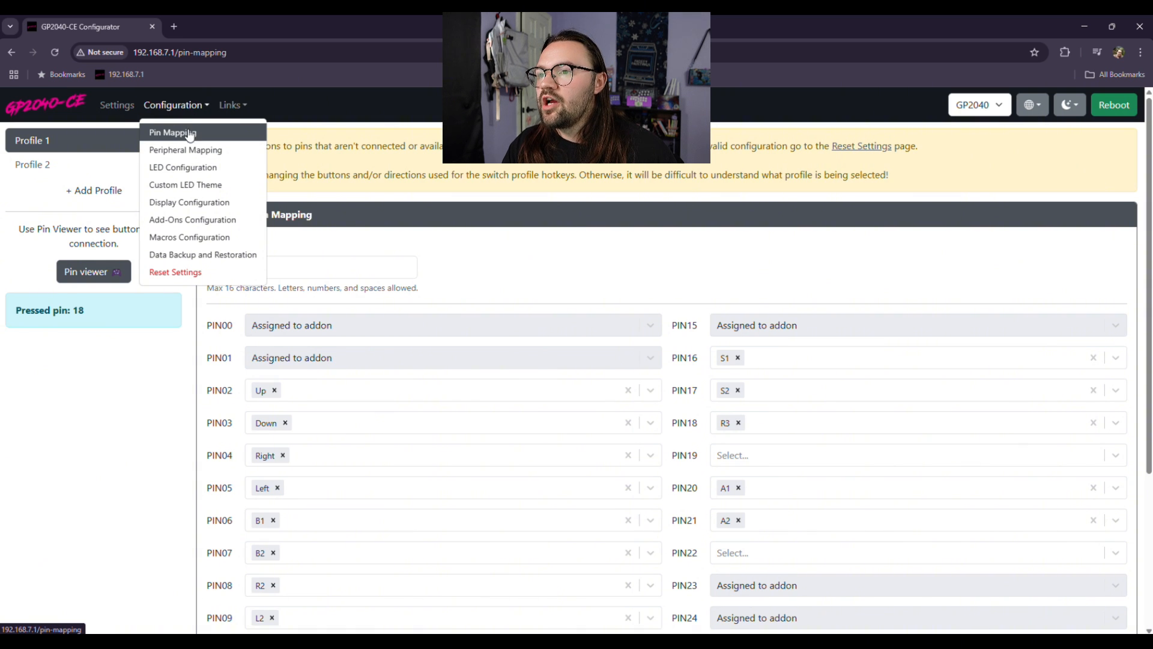
click(185, 149)
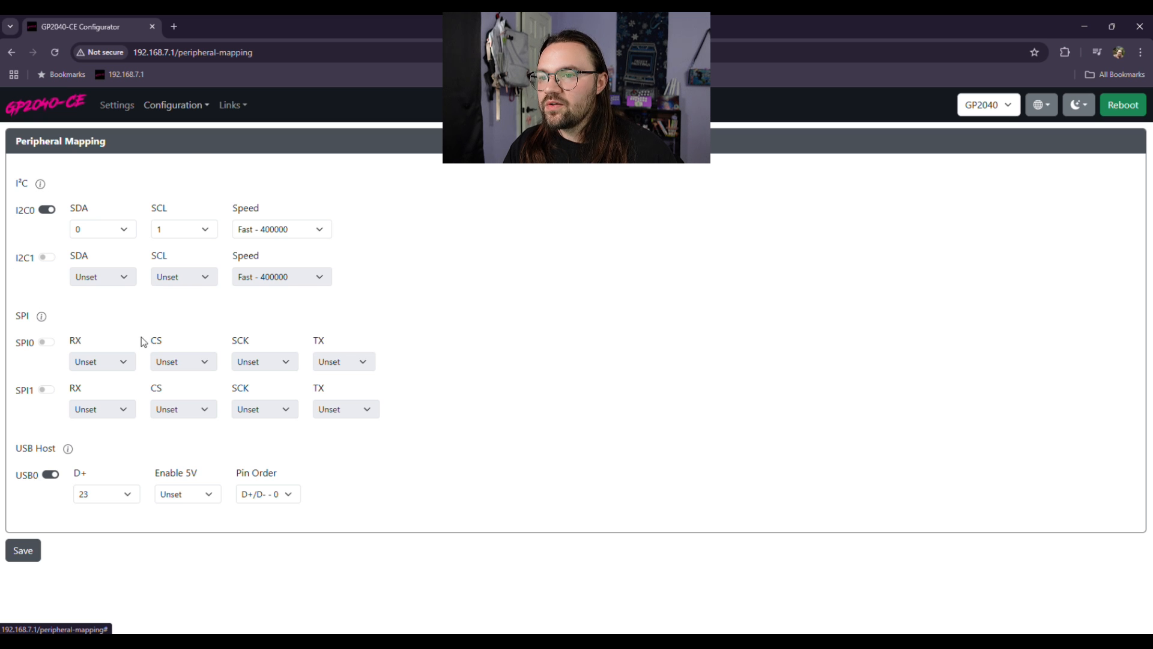
mouse_move(245, 166)
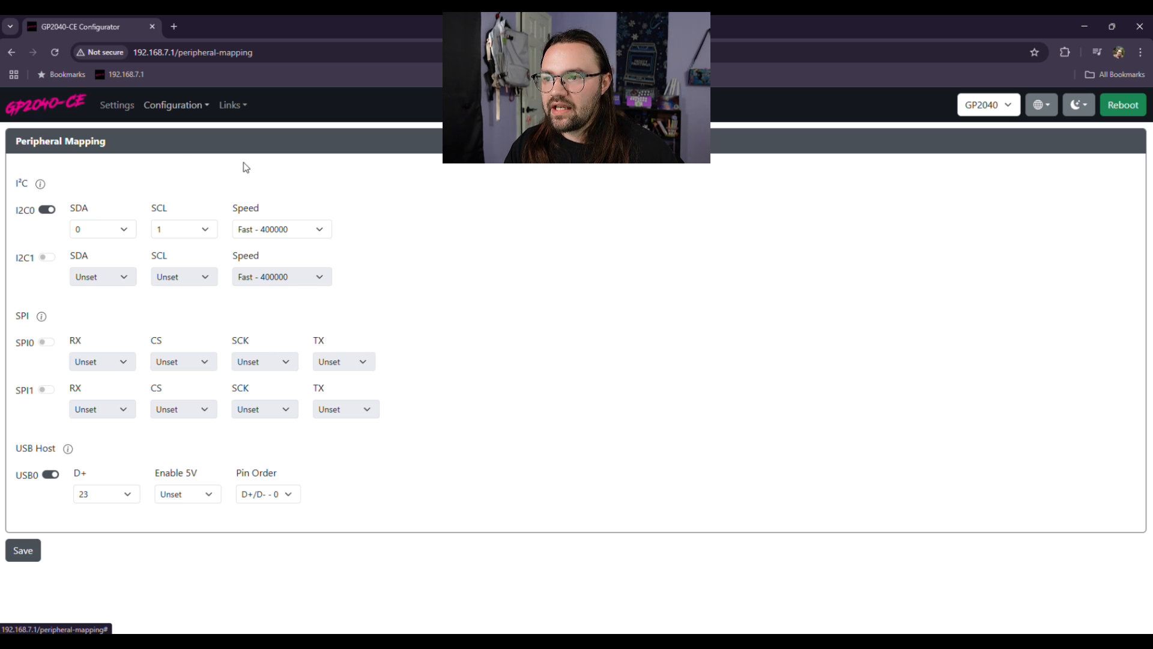
mouse_move(212, 177)
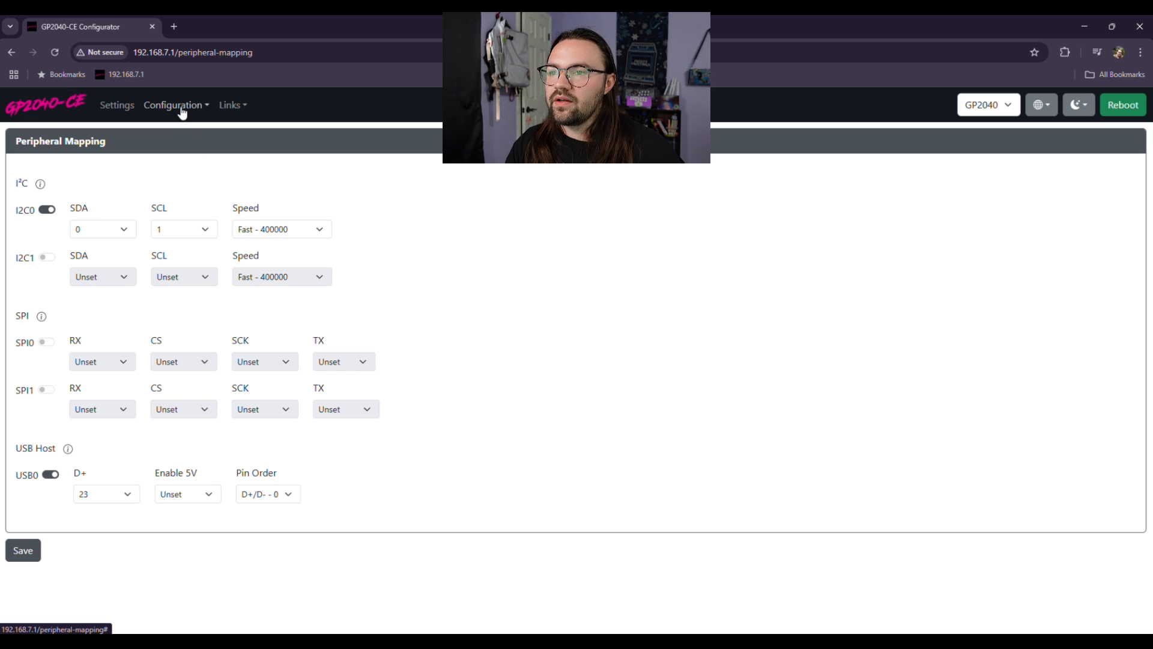
click(175, 105)
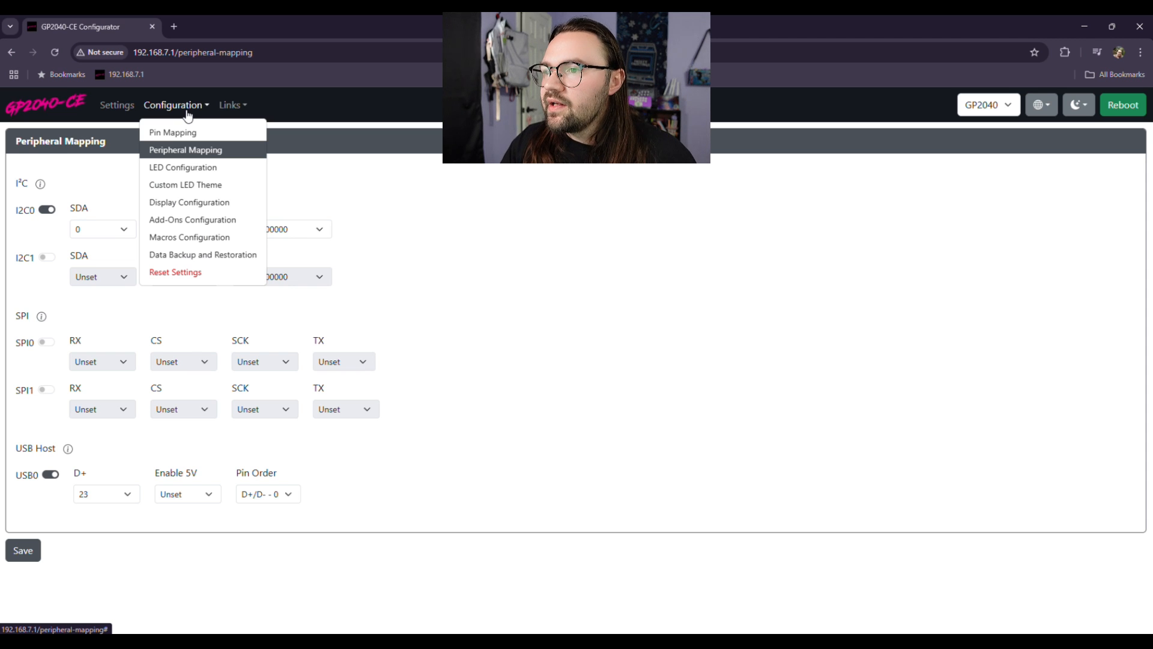
Step: Pass through the RGB LED configuration, then reach the Custom LED Theme page
click(183, 167)
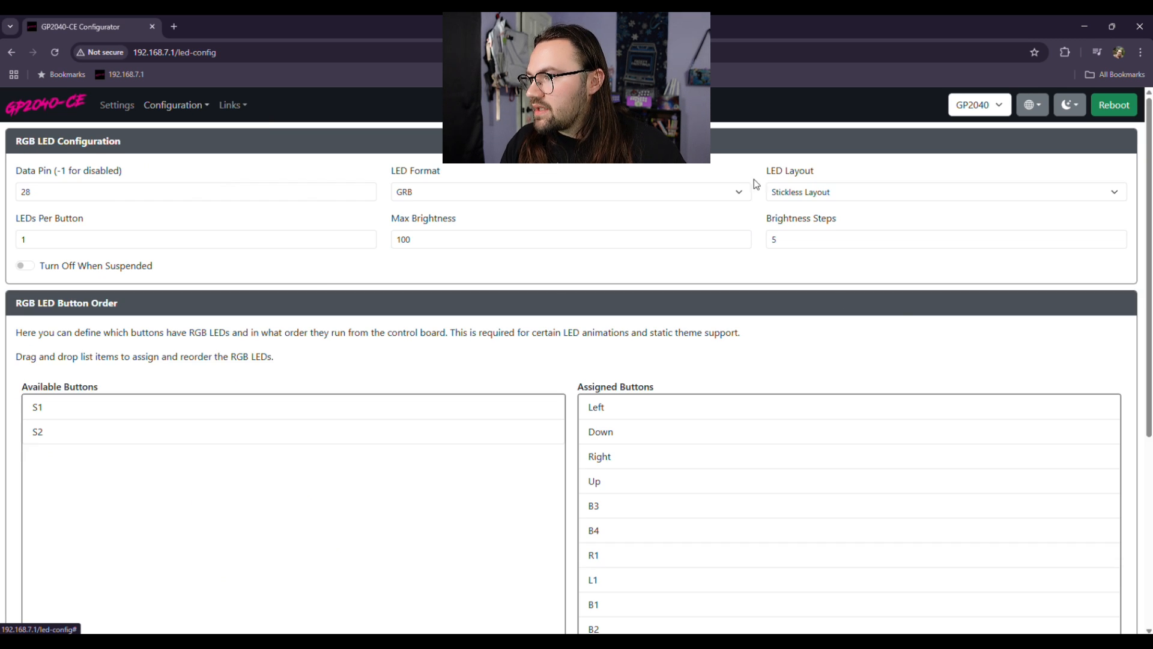
click(175, 104)
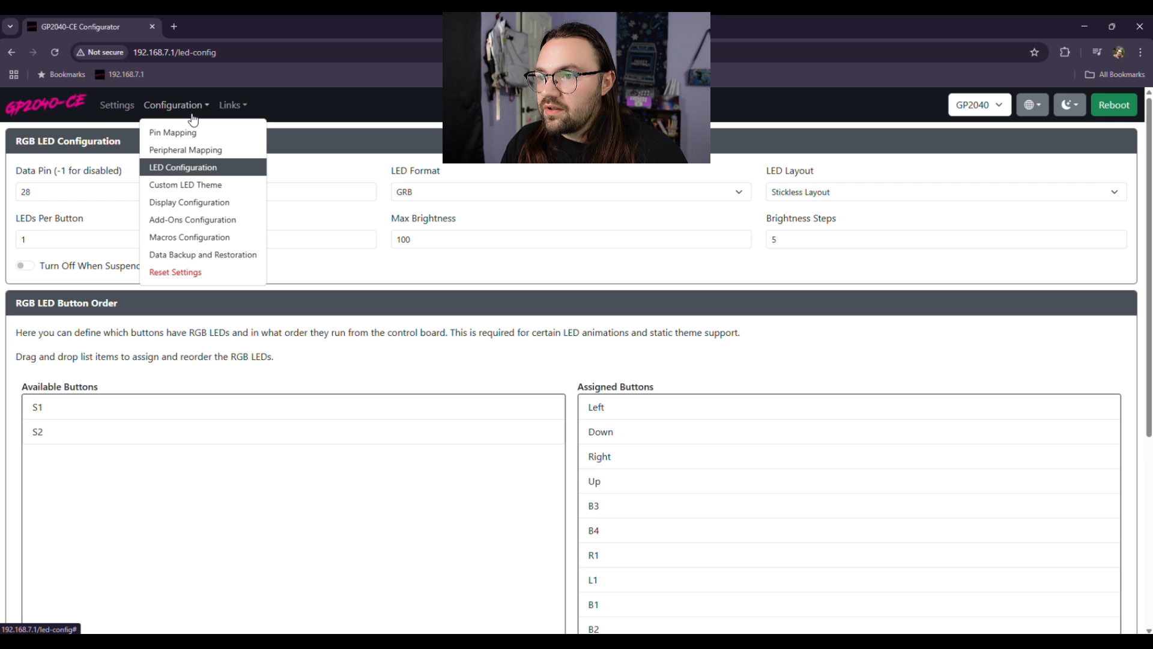
click(185, 185)
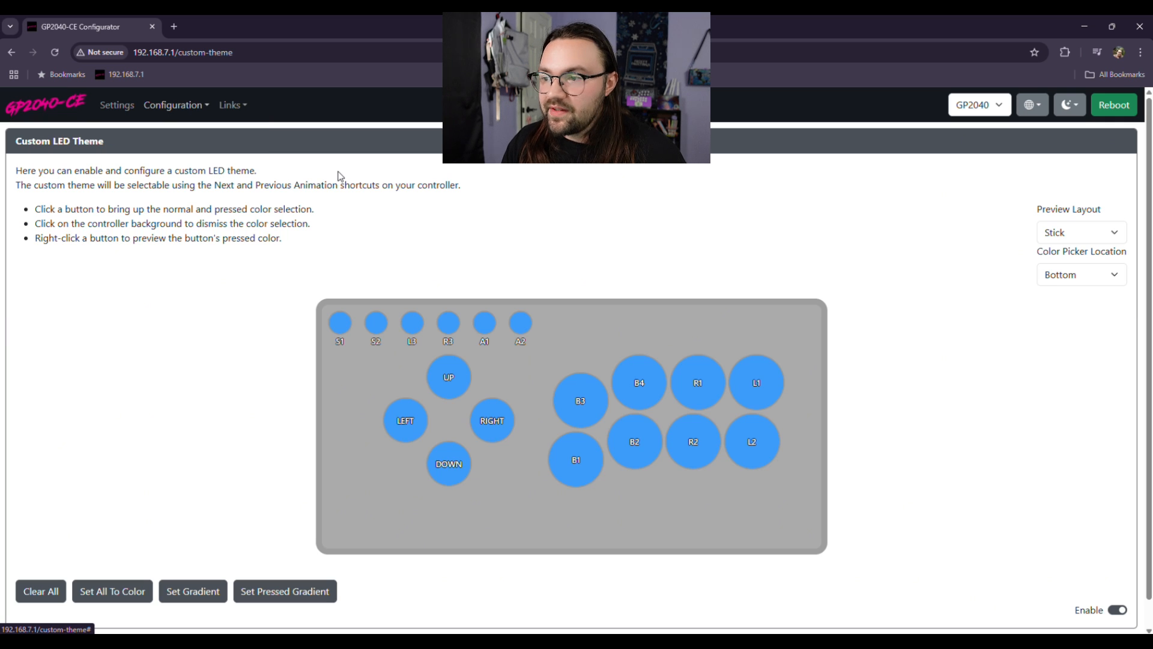
mouse_move(504, 374)
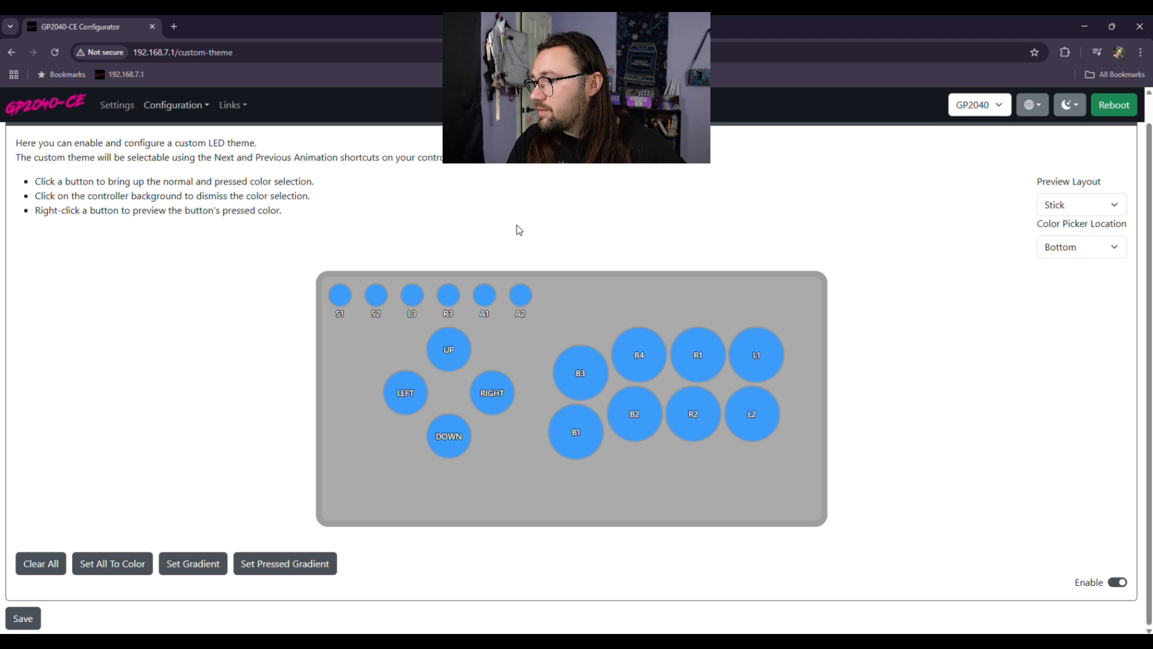
Step: Try the Stickless 16 A and Stickless preview layouts, settling on Stickless 16
click(1080, 204)
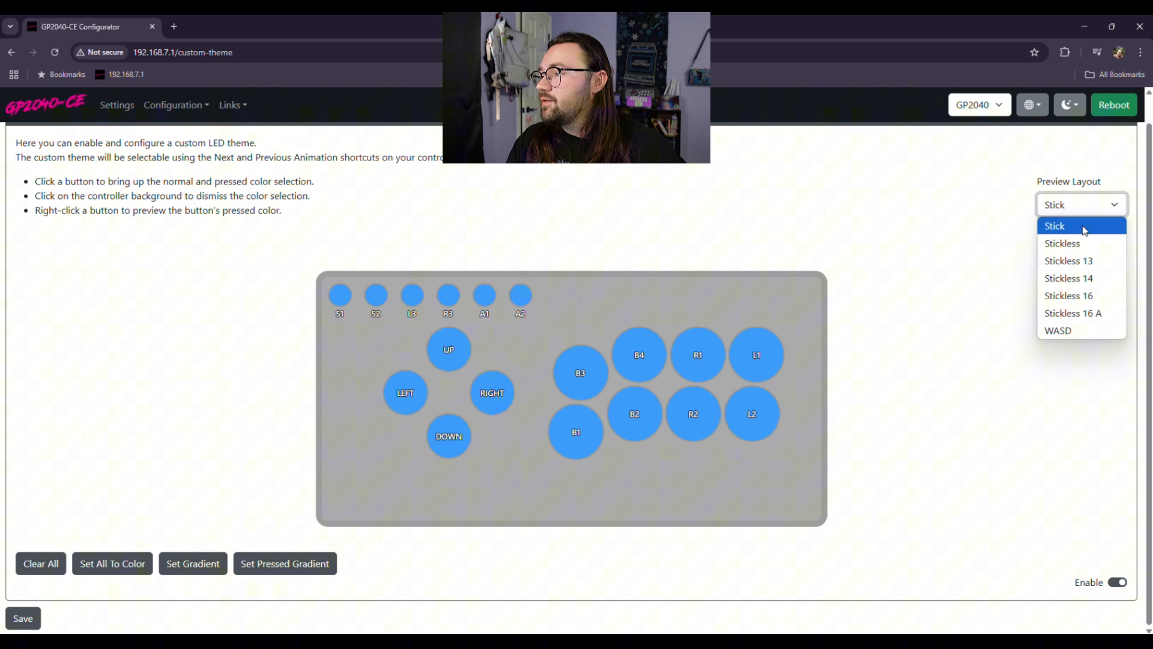
mouse_move(1077, 244)
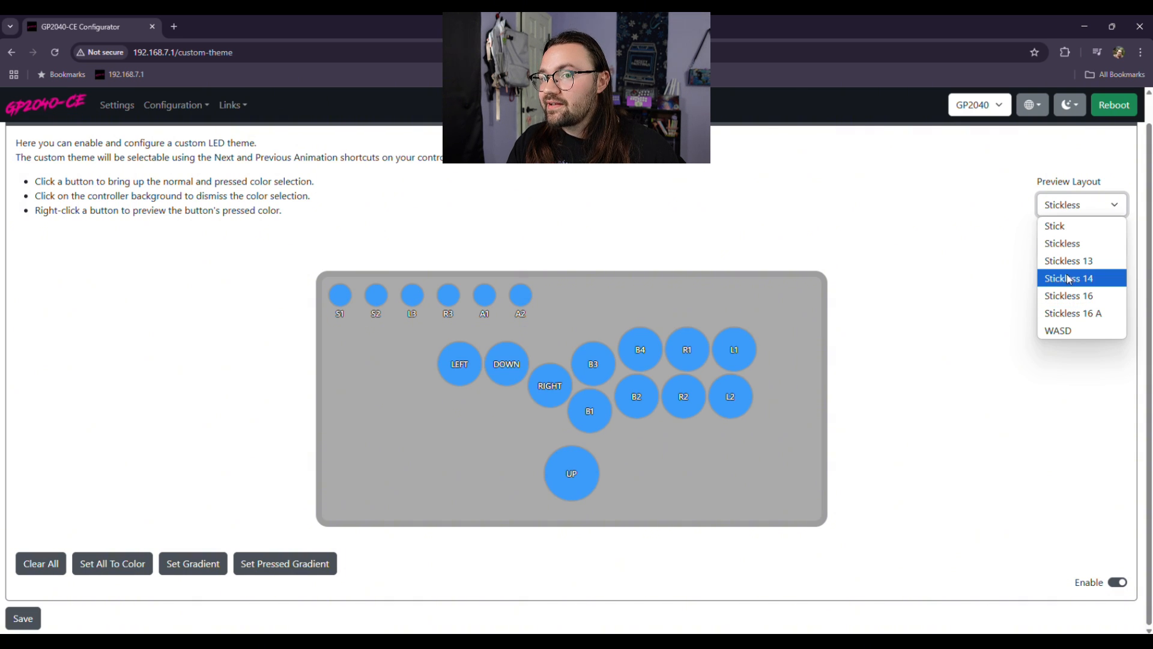
mouse_move(1081, 312)
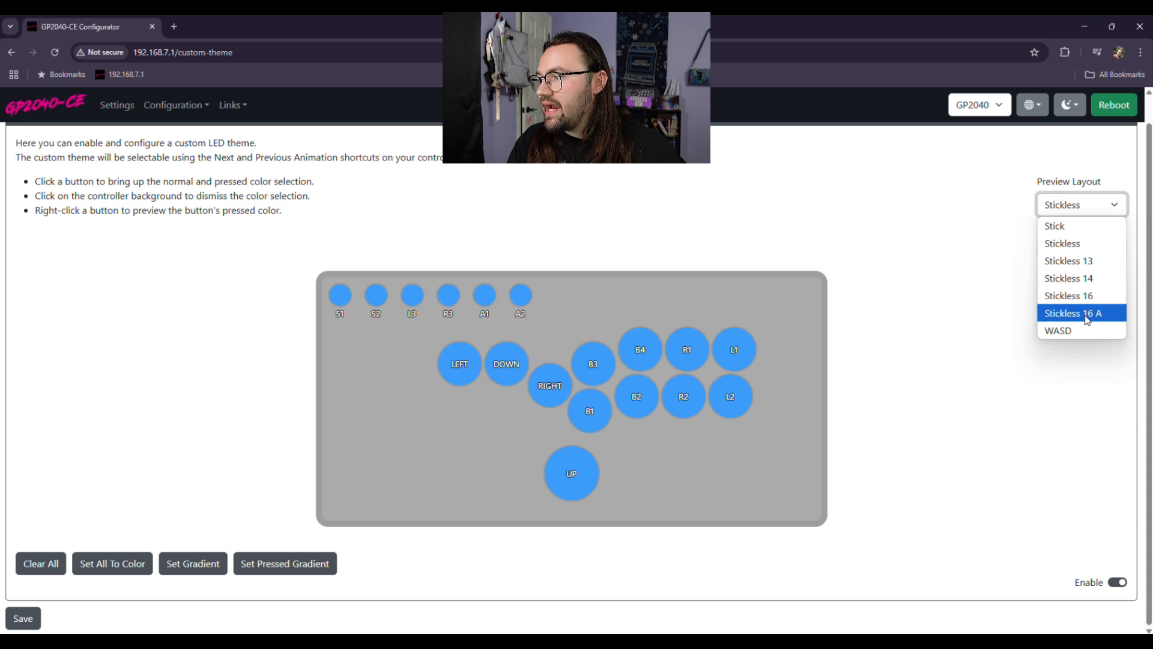
click(1072, 312)
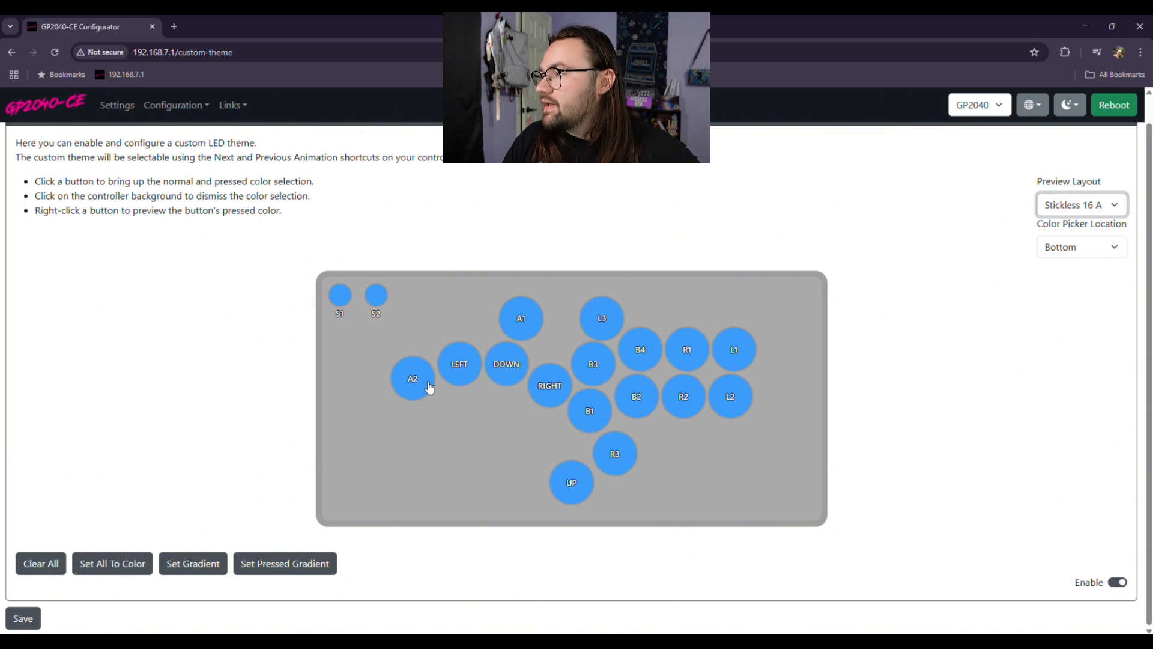
click(1081, 204)
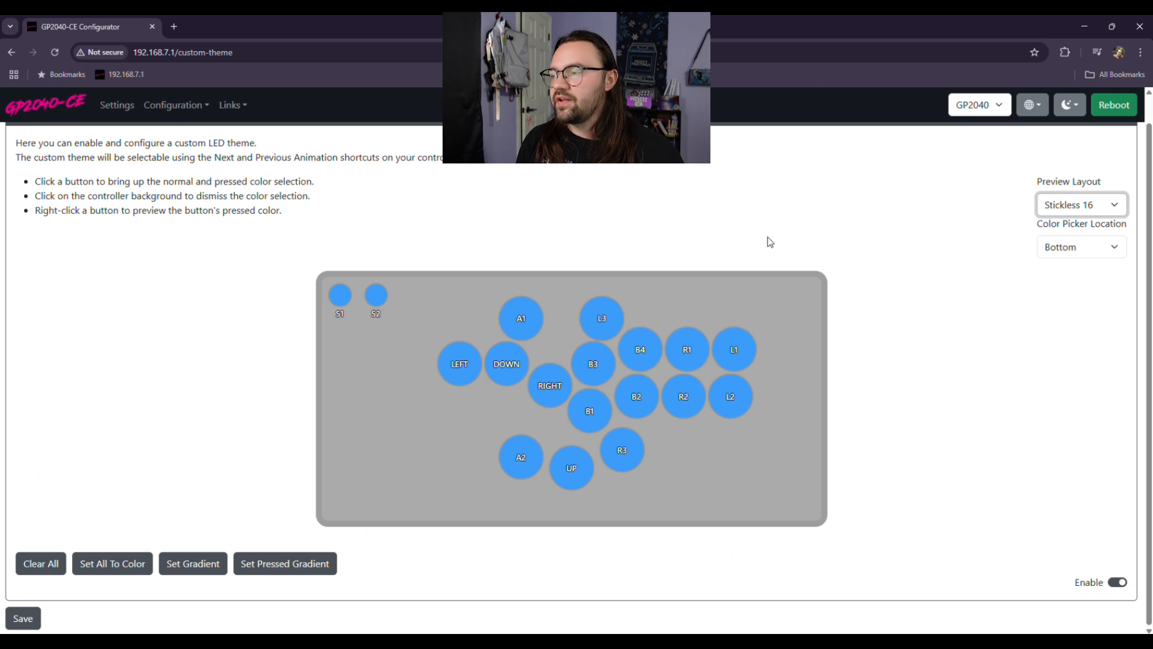
mouse_move(1095, 194)
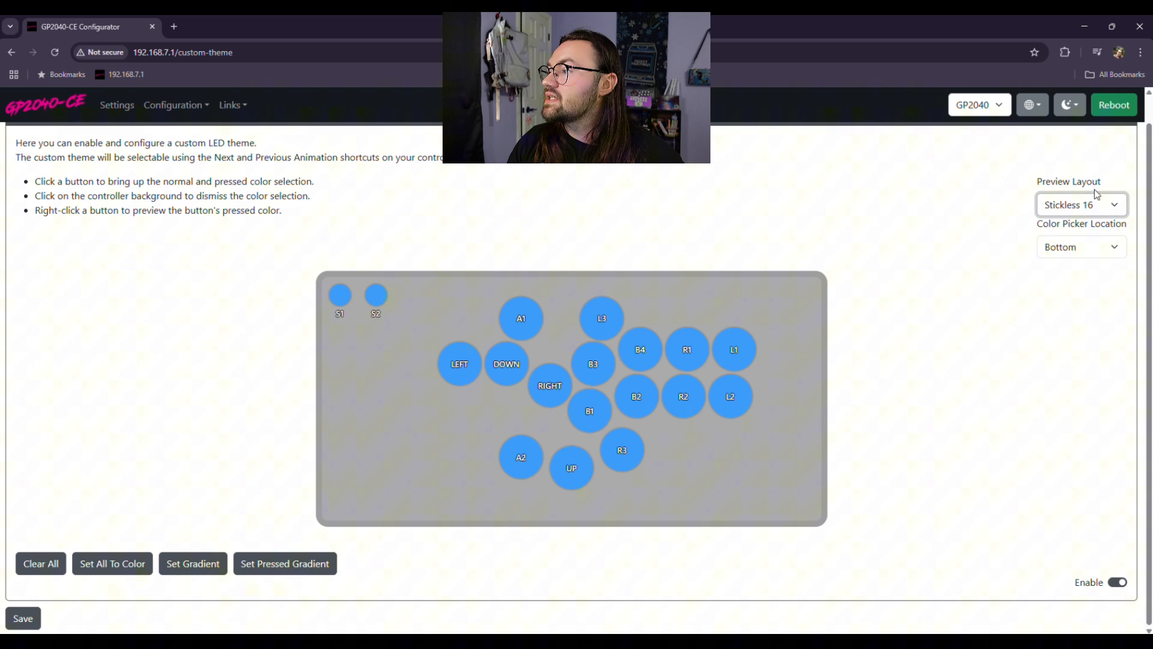
click(1081, 204)
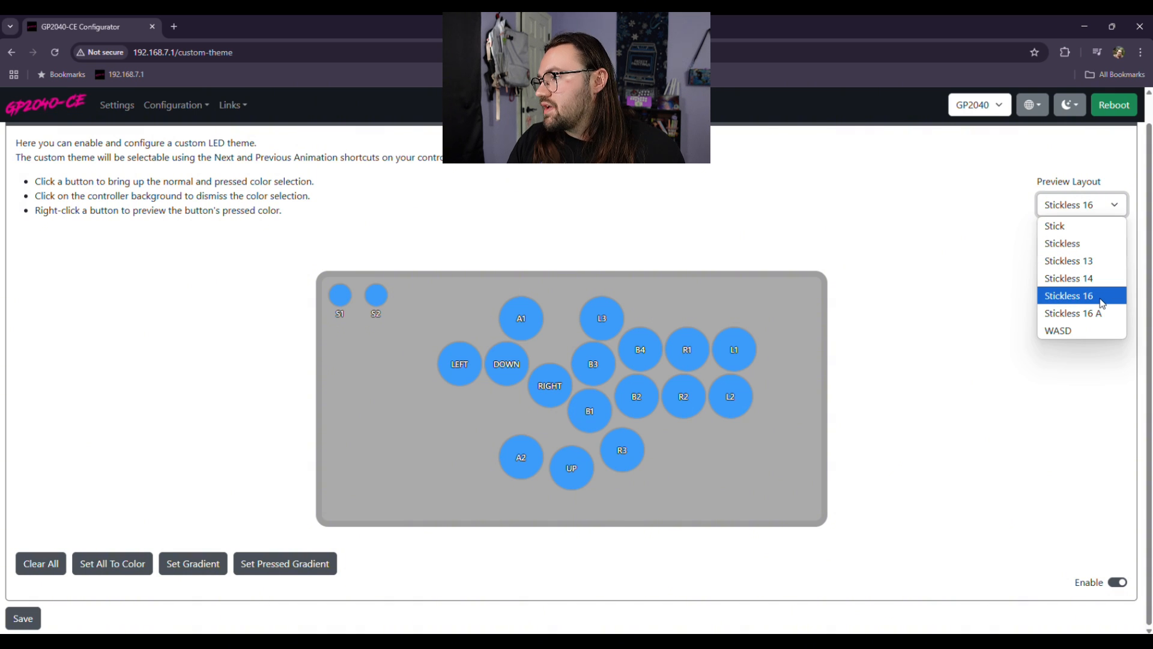
click(1062, 242)
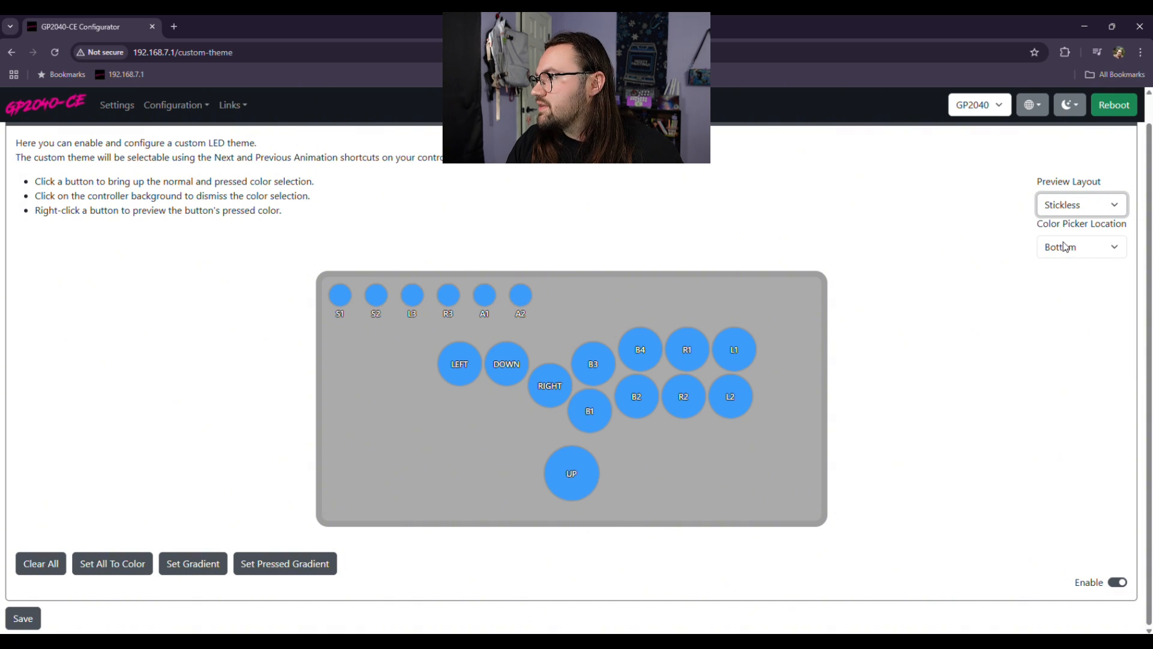
click(1081, 203)
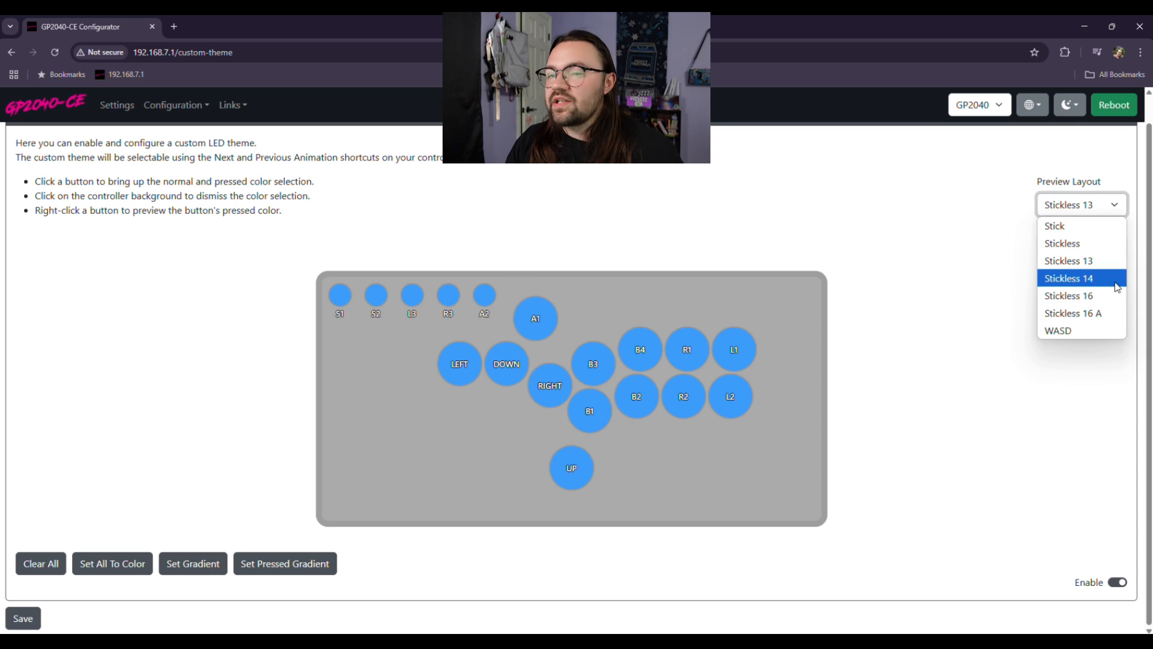
click(1068, 295)
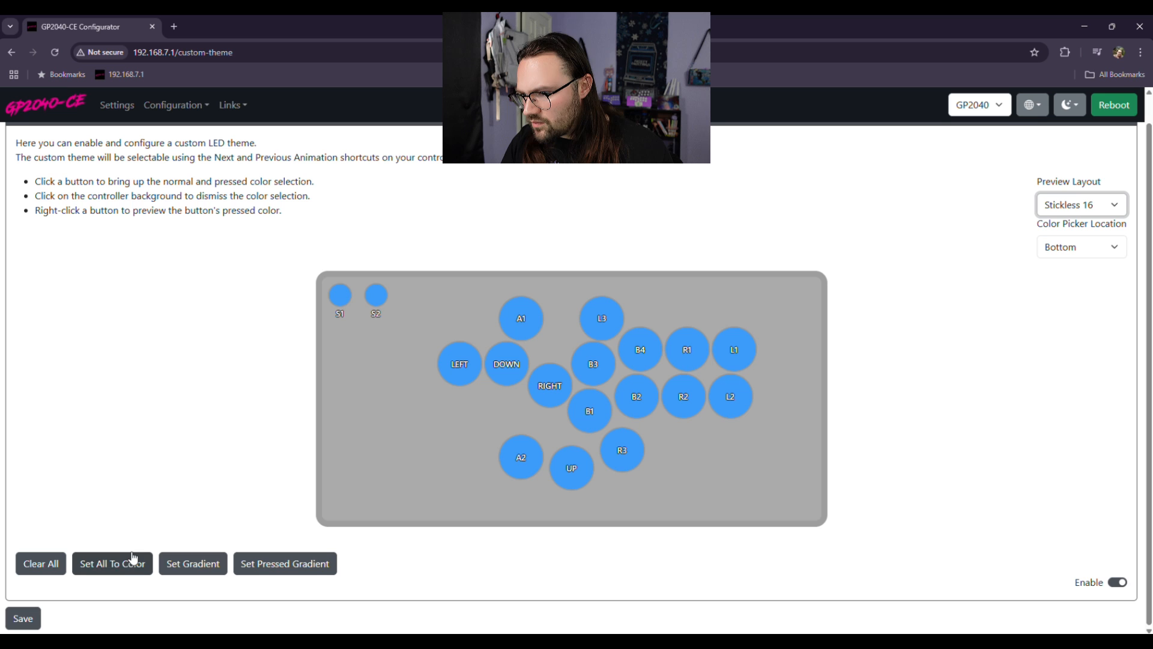
mouse_move(55, 490)
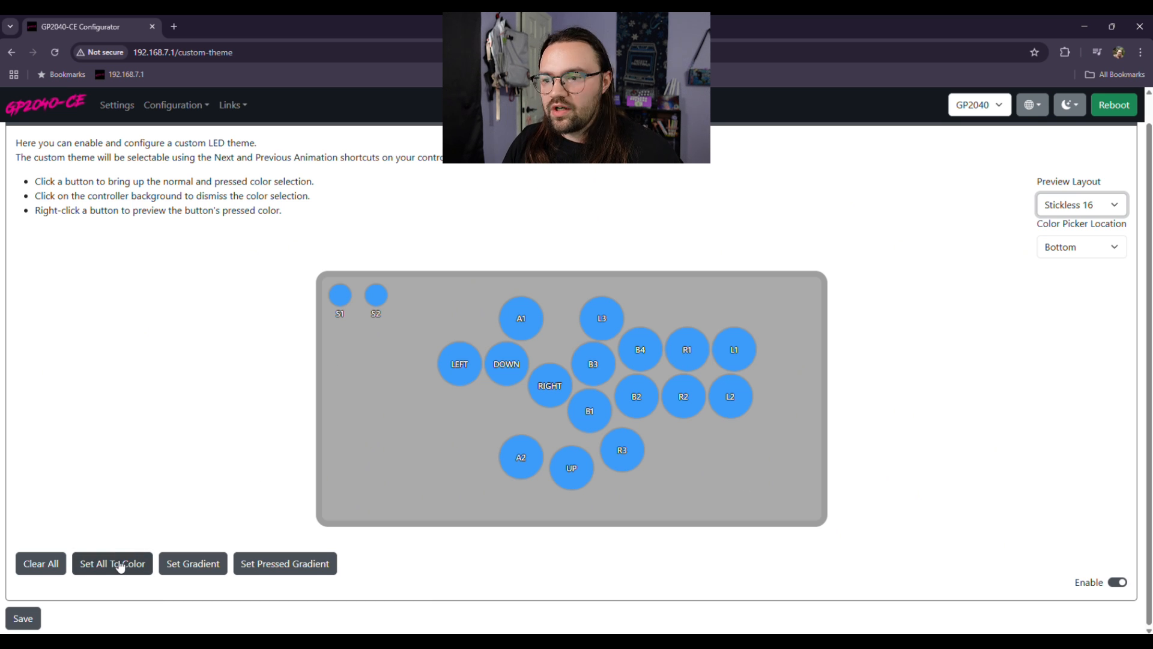
Step: Recolor every Stickless 16 button from blue to red with Set All To Color
click(111, 563)
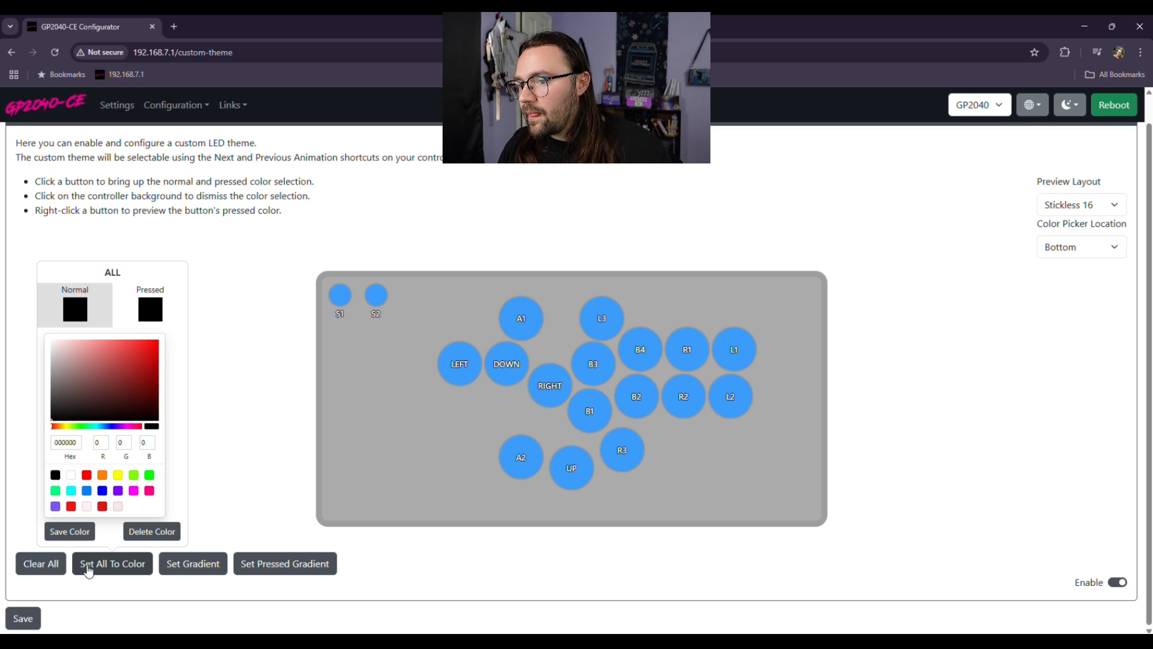
click(112, 563)
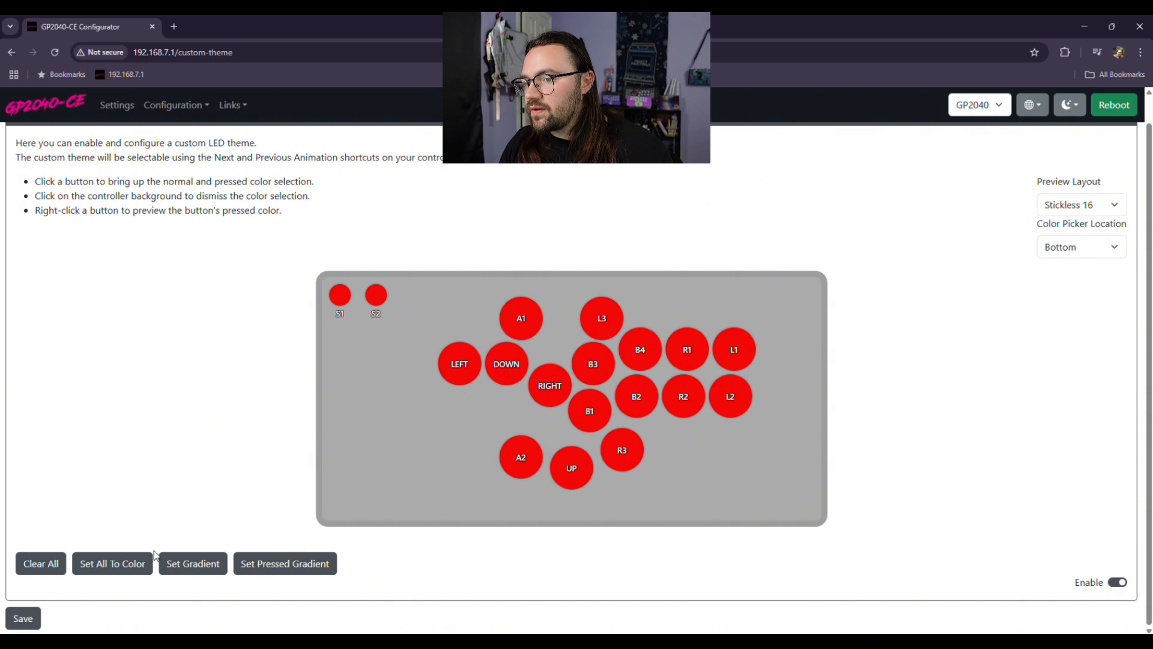
click(112, 564)
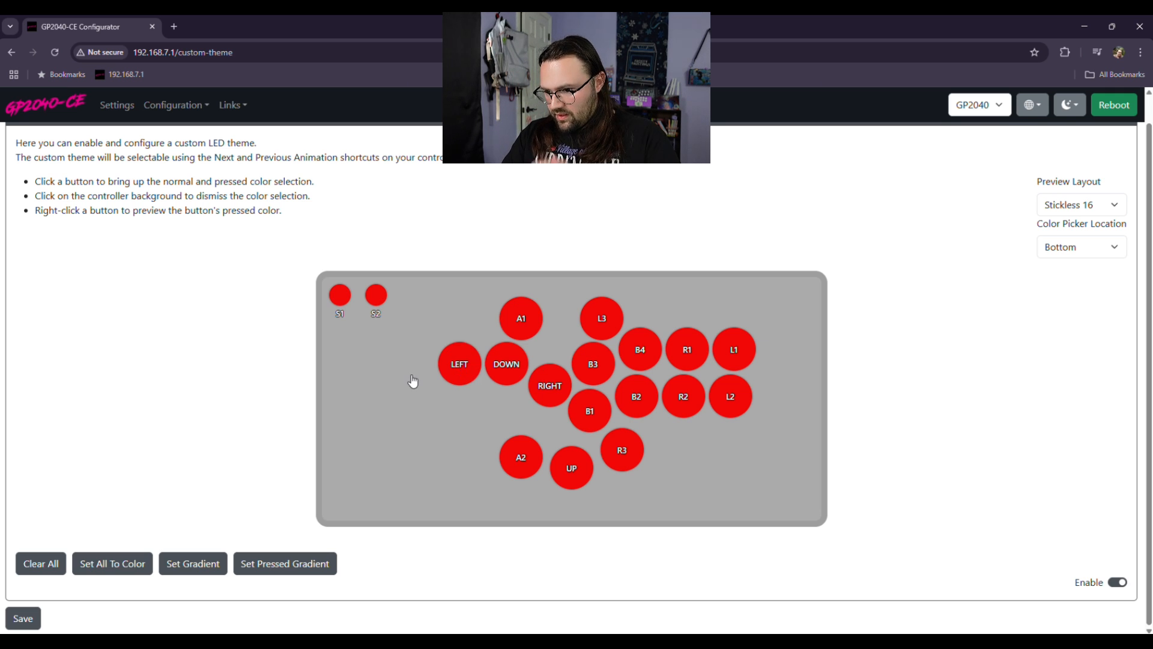
click(192, 564)
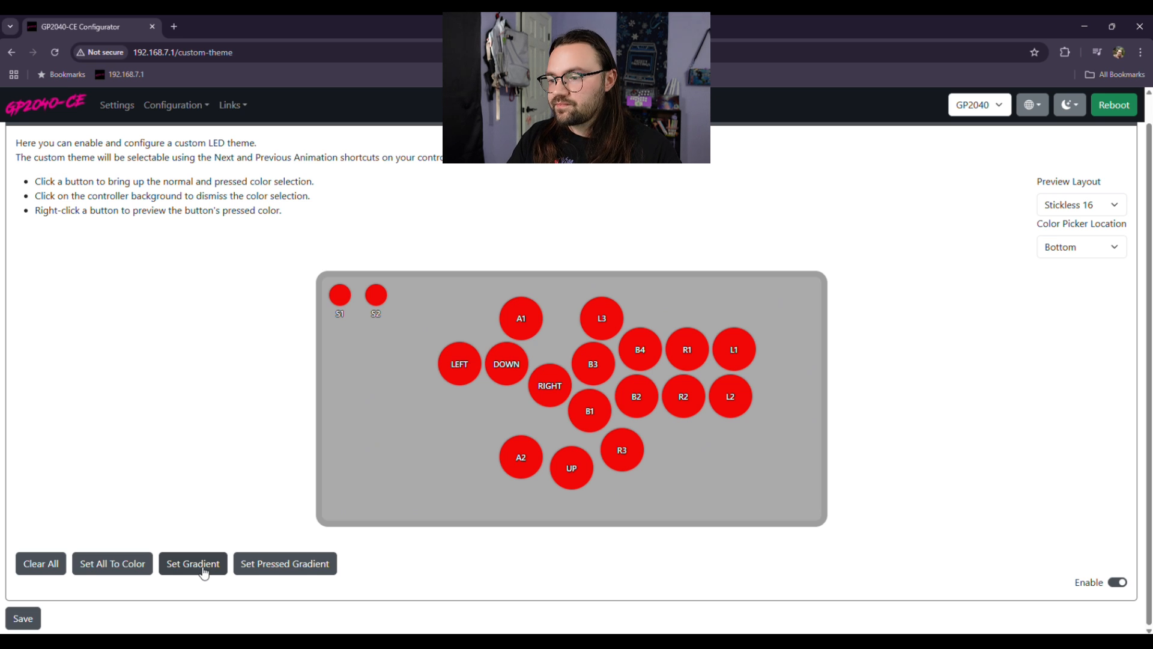
mouse_move(458, 385)
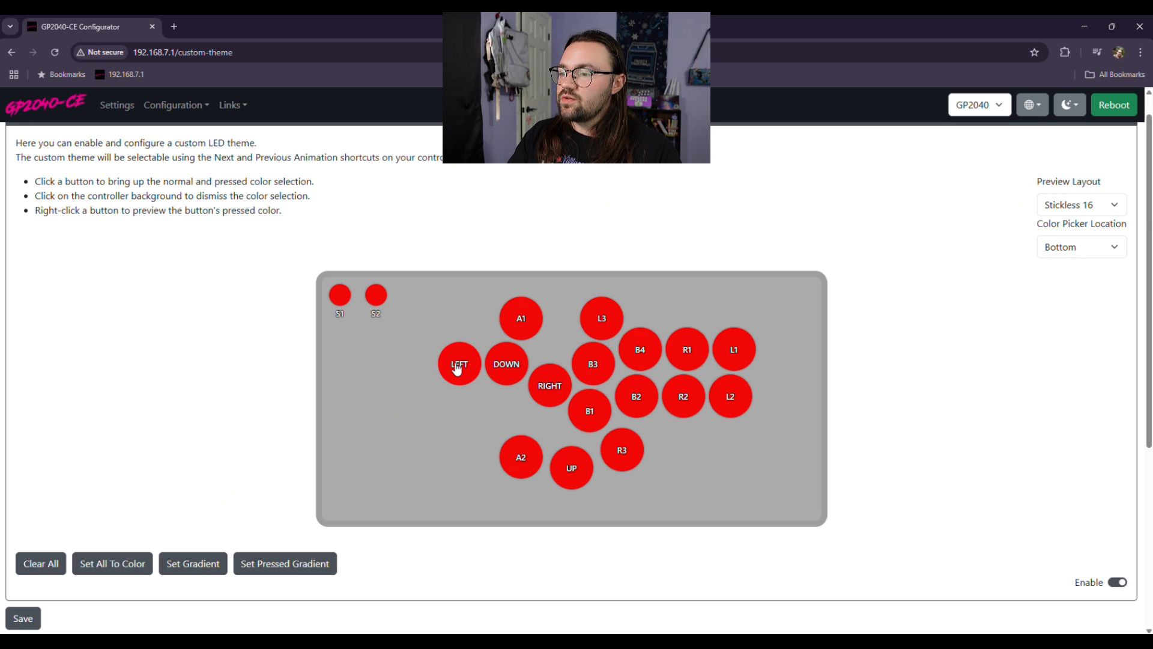
Step: Color LEFT orange and RIGHT green, then bring up L1's color picker
click(459, 364)
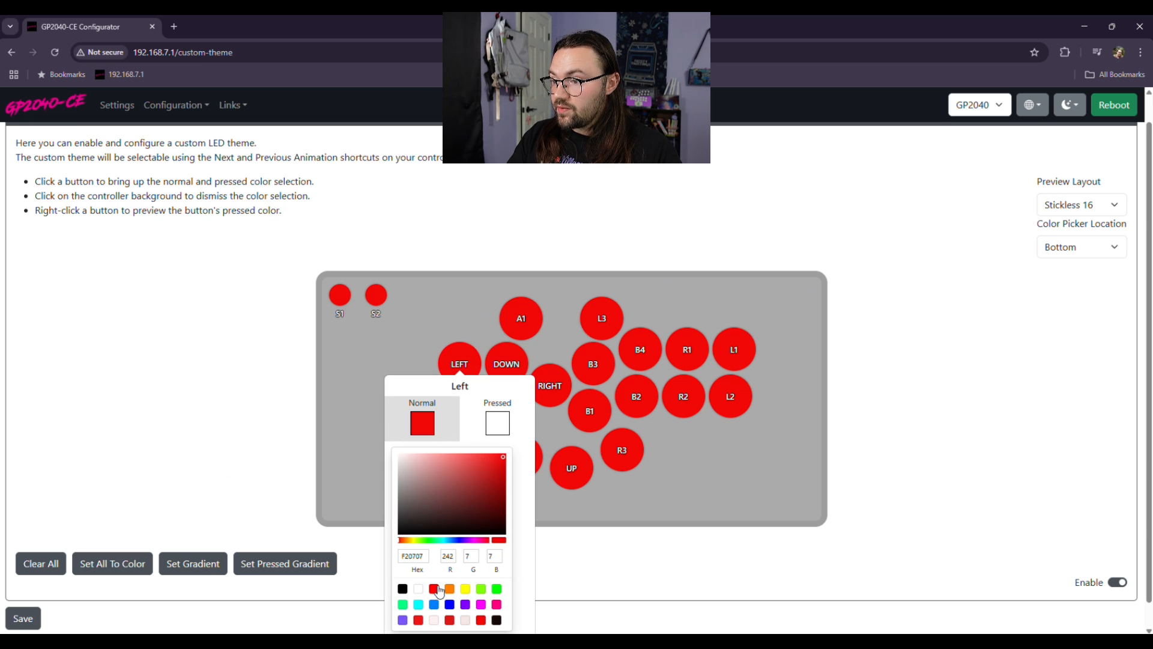
click(448, 589)
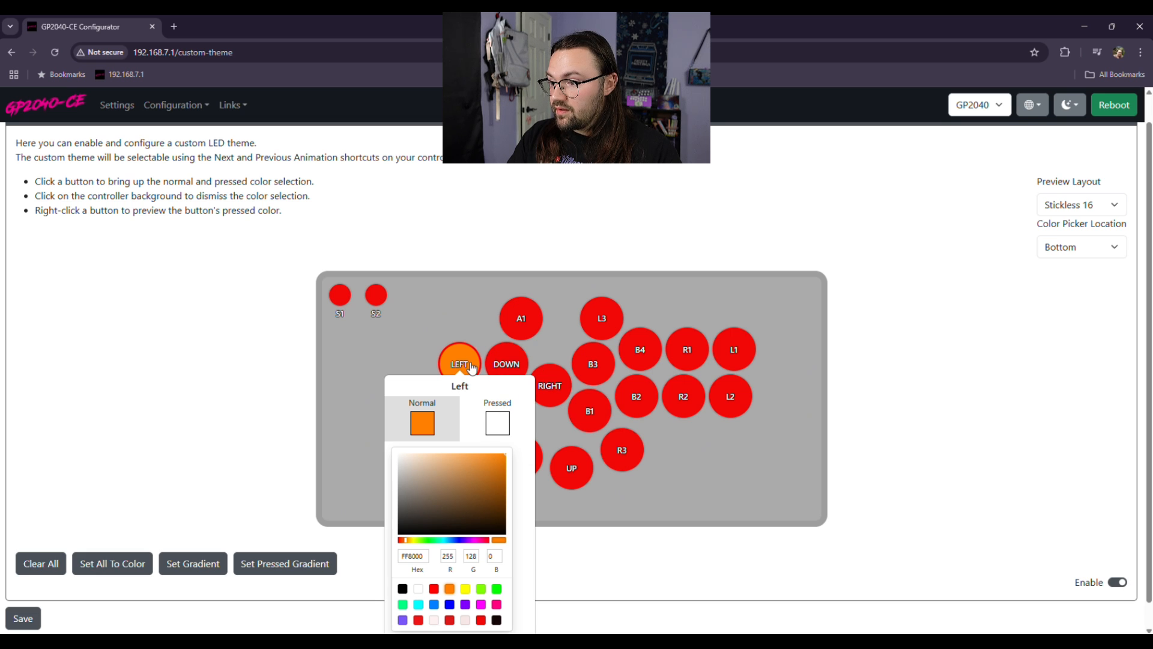
click(498, 418)
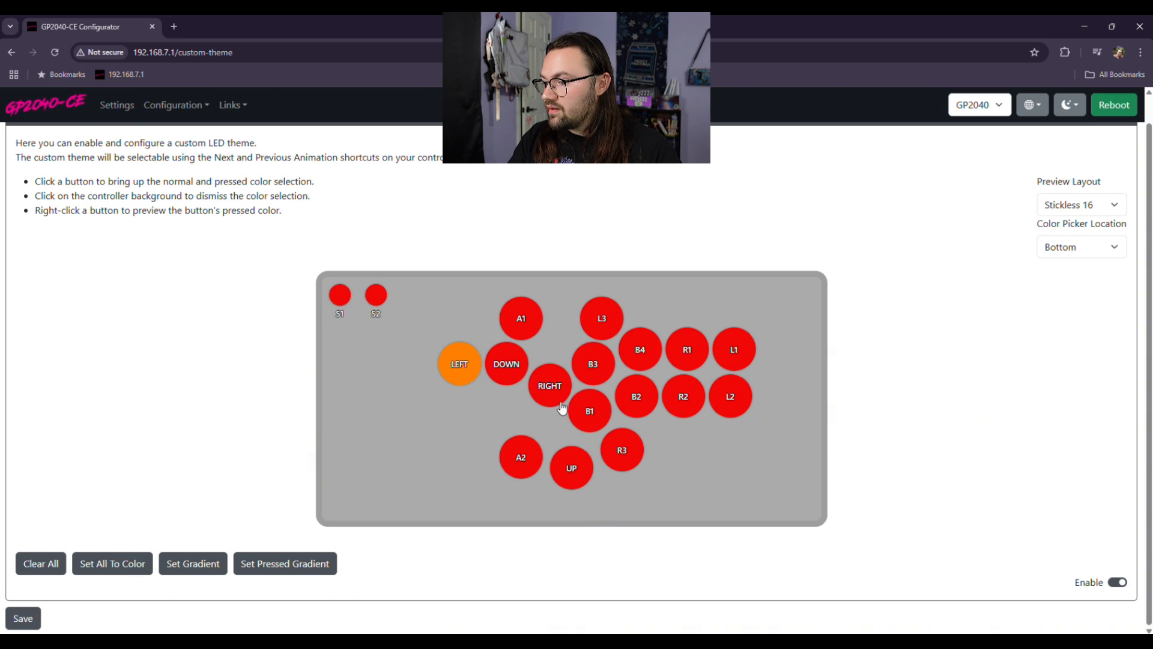
click(548, 386)
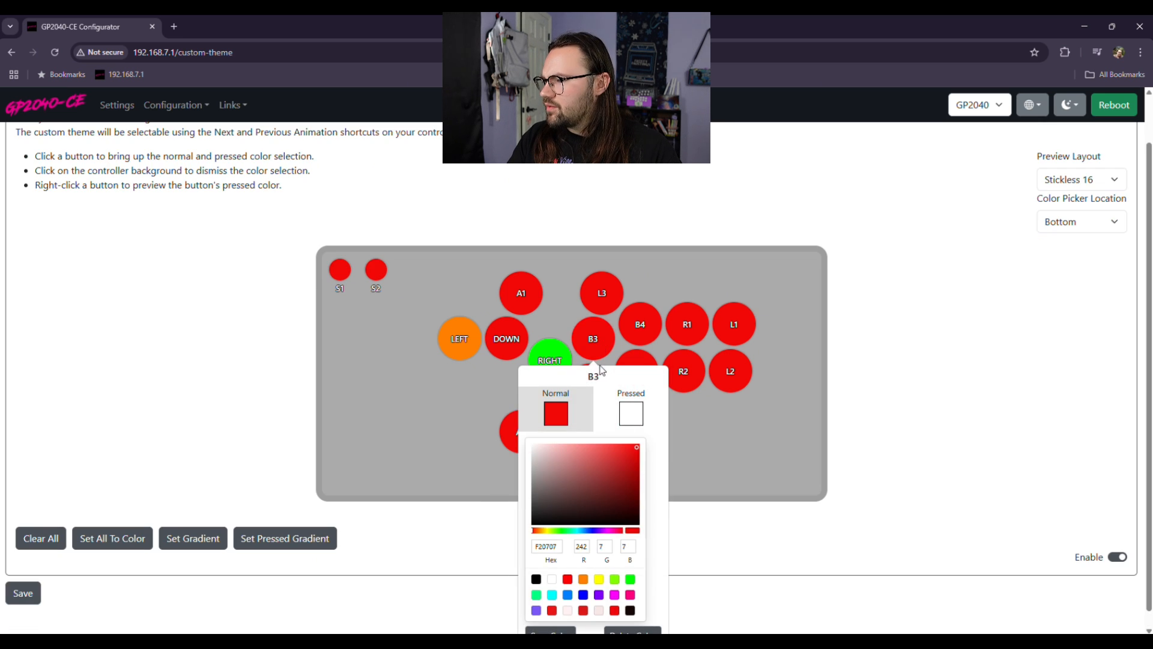
click(733, 323)
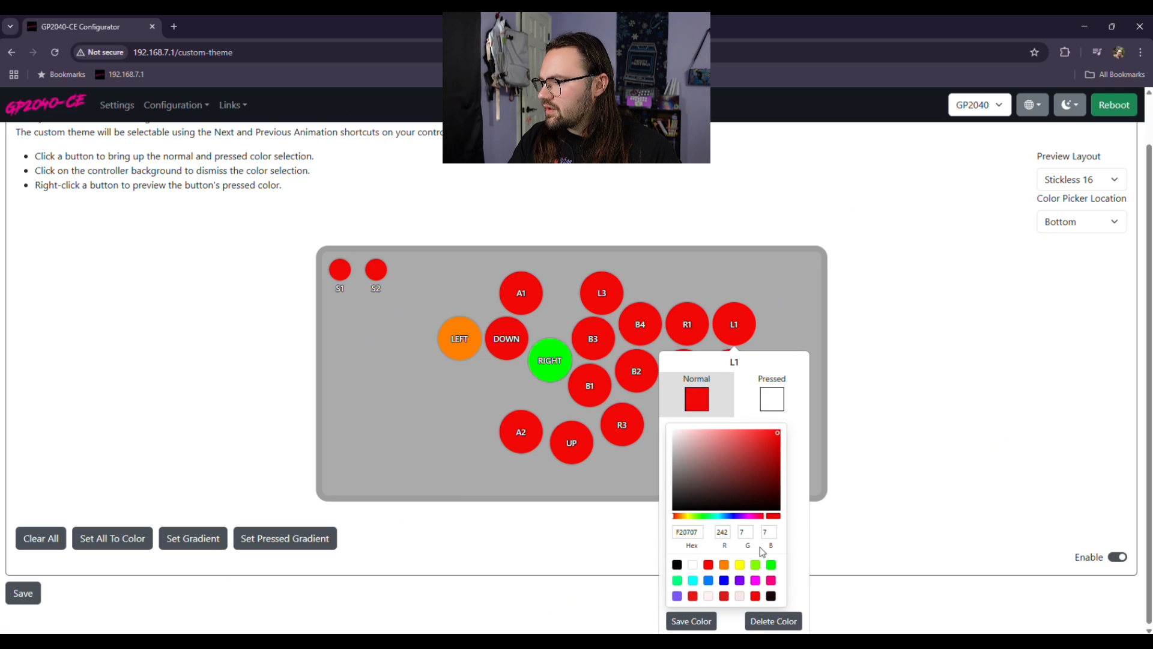
mouse_move(700, 594)
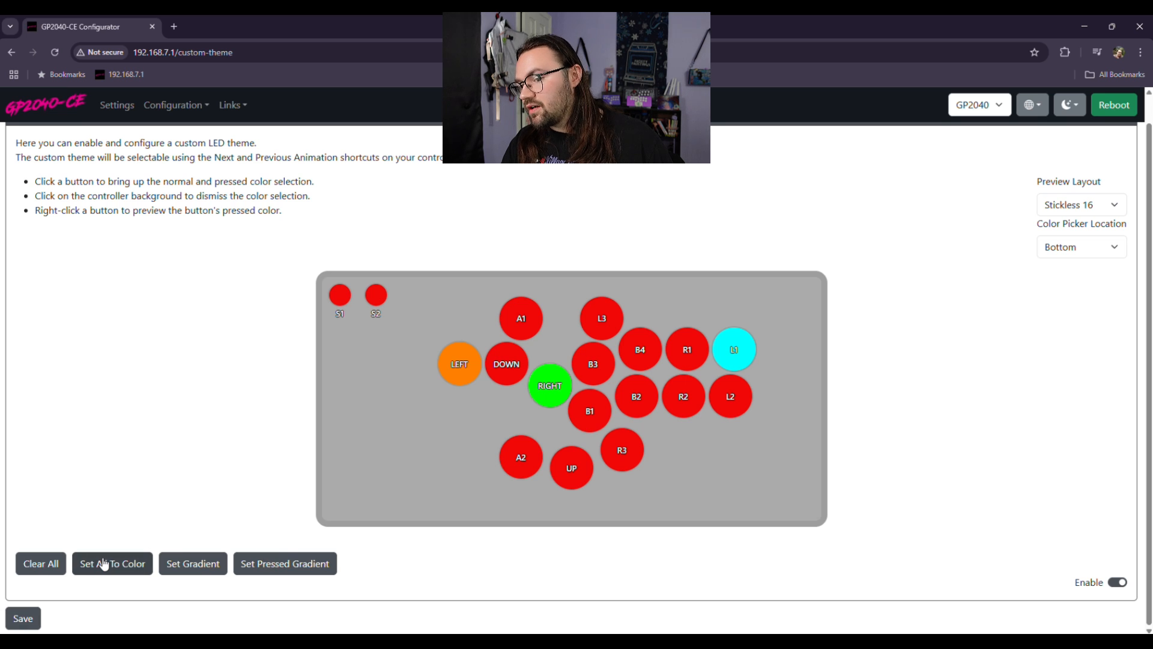
Step: Finish L1 as cyan and bring up the configuration pages list
click(112, 563)
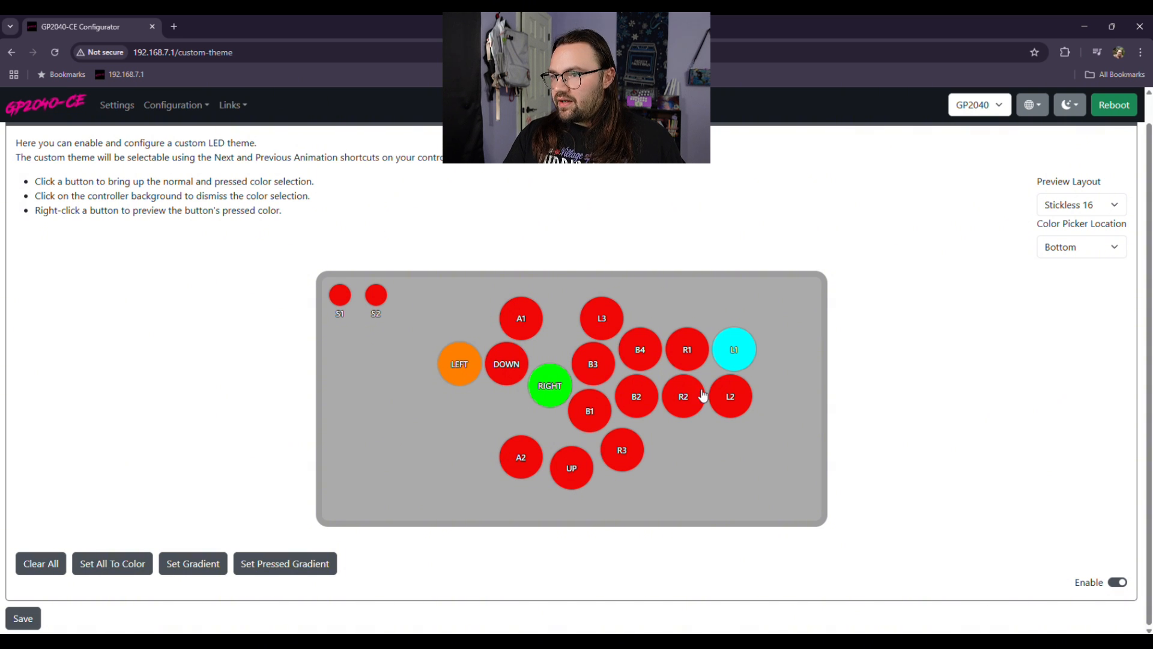
mouse_move(689, 463)
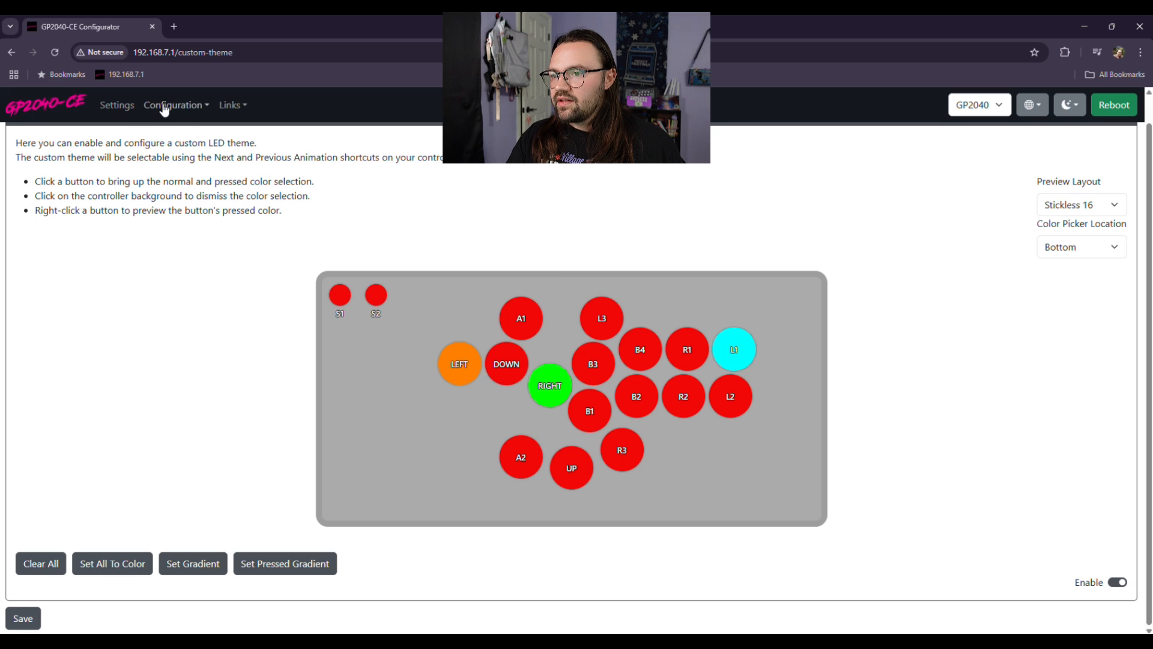
click(173, 104)
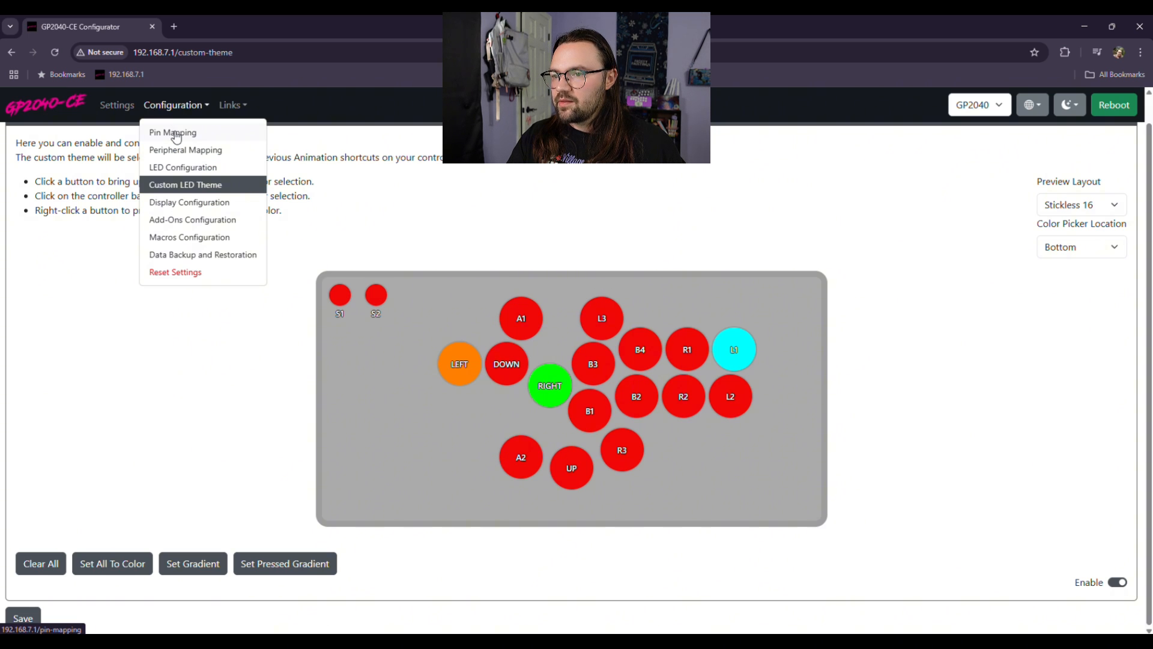
Step: Go to the Display Configuration page from the Configuration menu
click(188, 202)
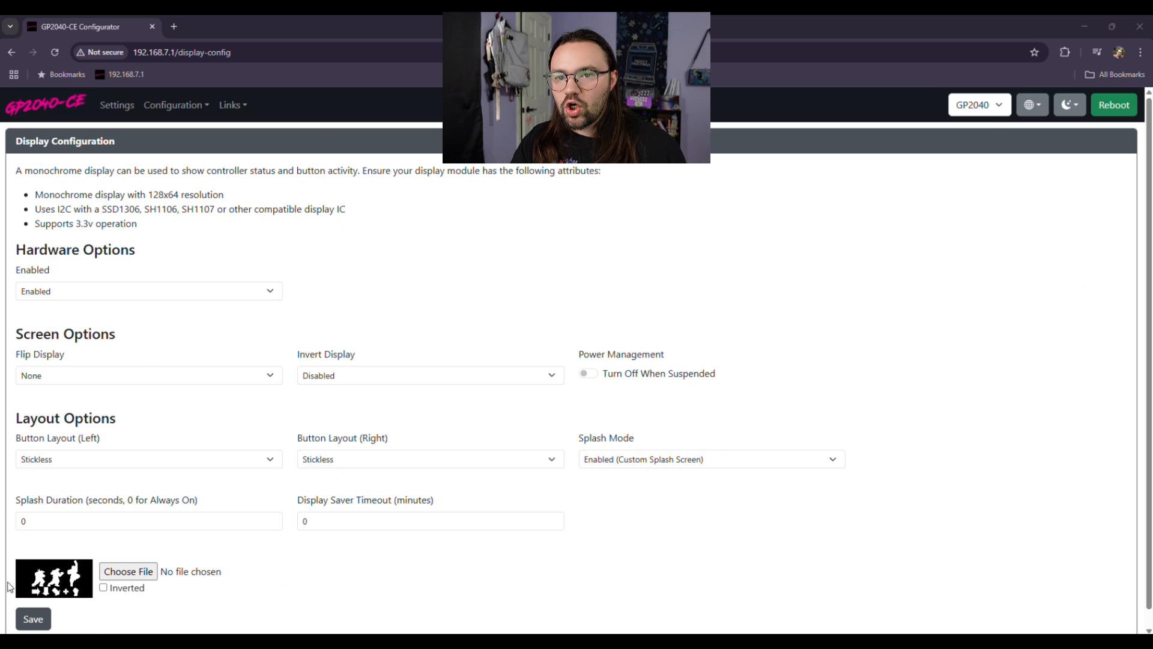
mouse_move(149, 606)
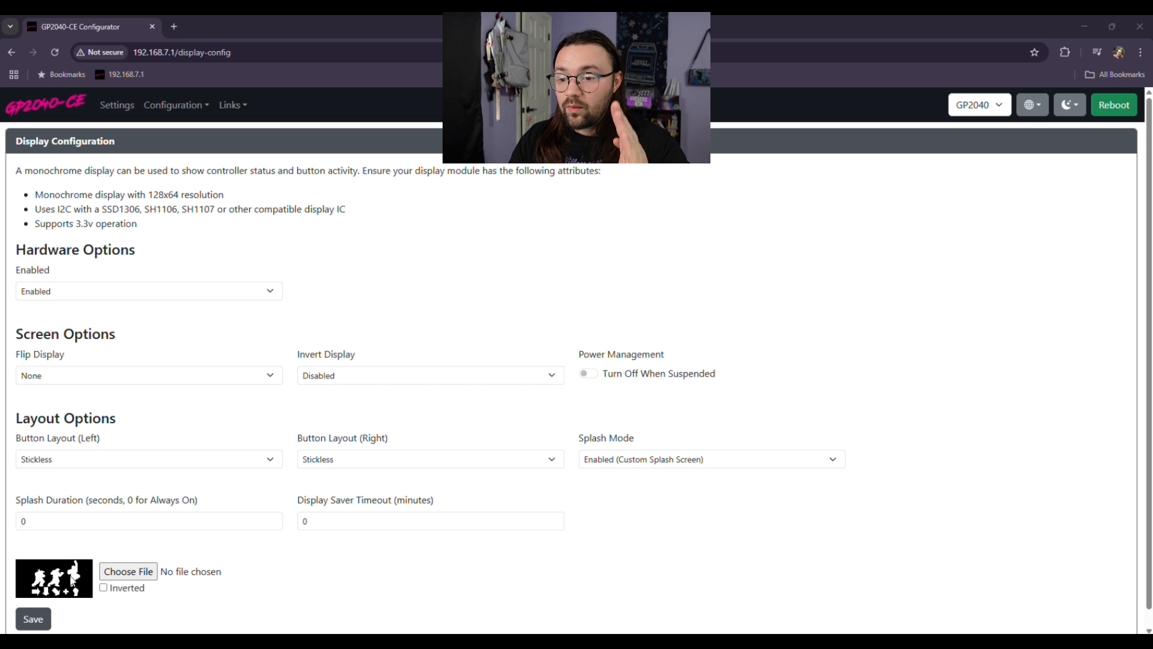
Step: Load pixal ryu.png as the splash image, toggling Inverted on and back off
click(128, 571)
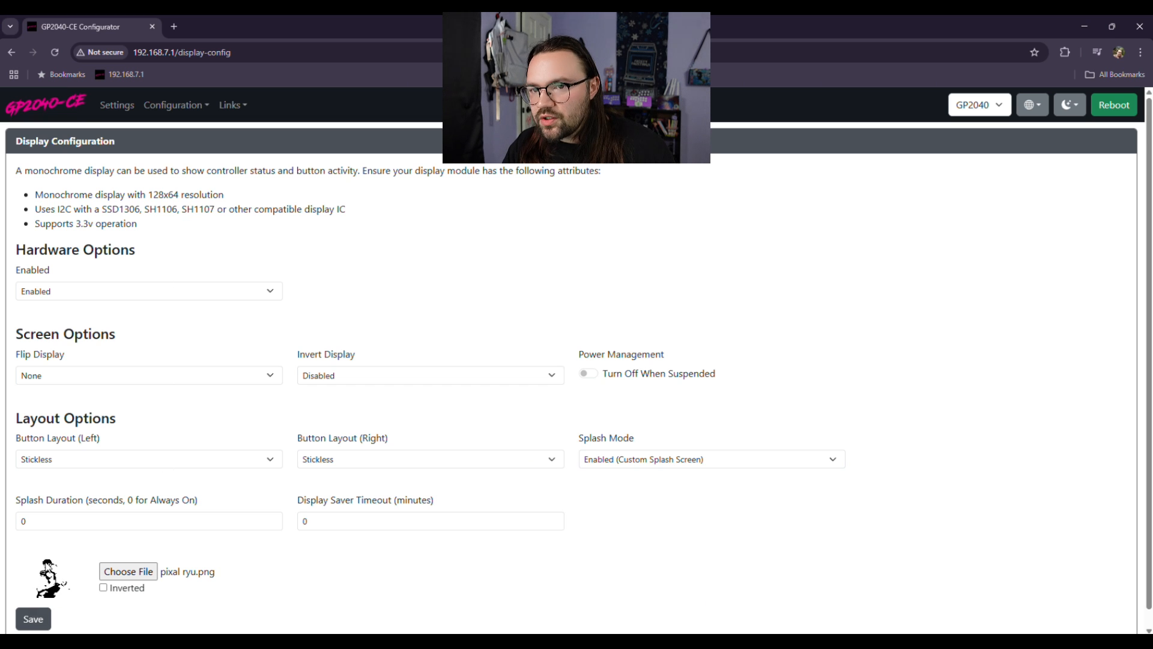
mouse_move(65, 603)
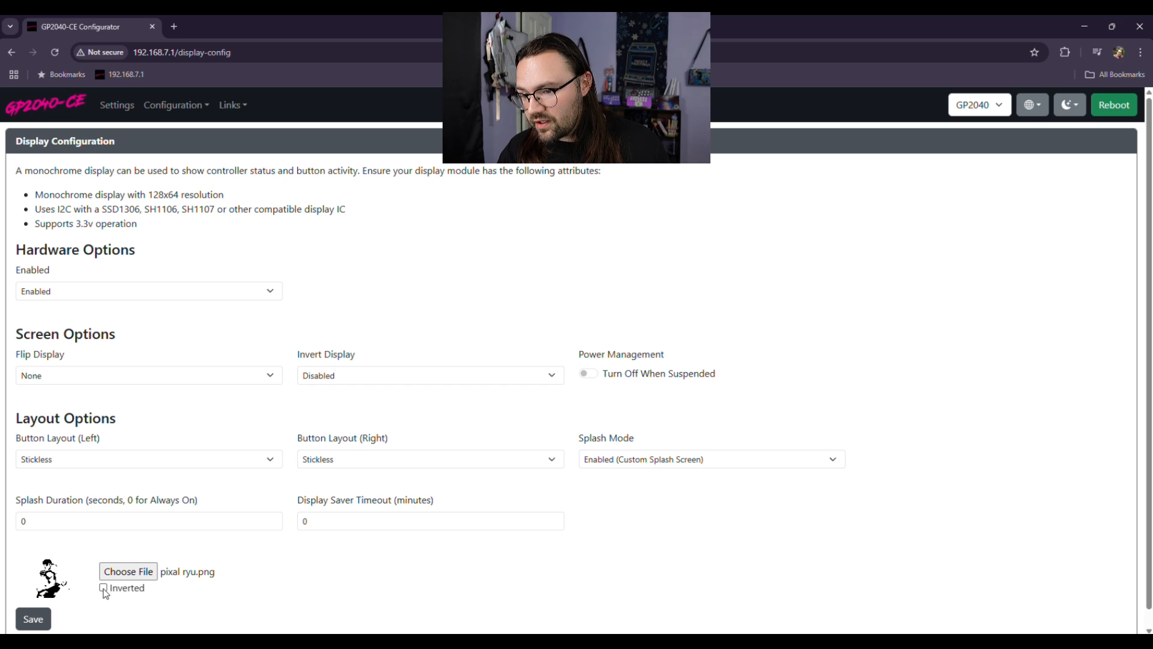
click(103, 587)
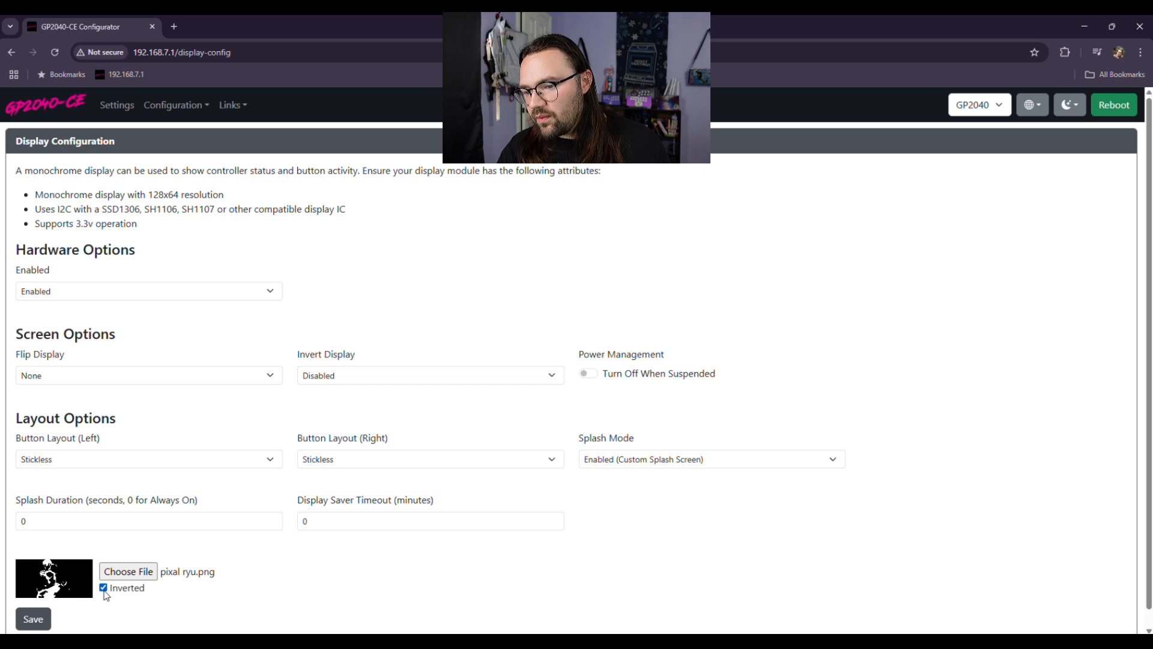
click(103, 587)
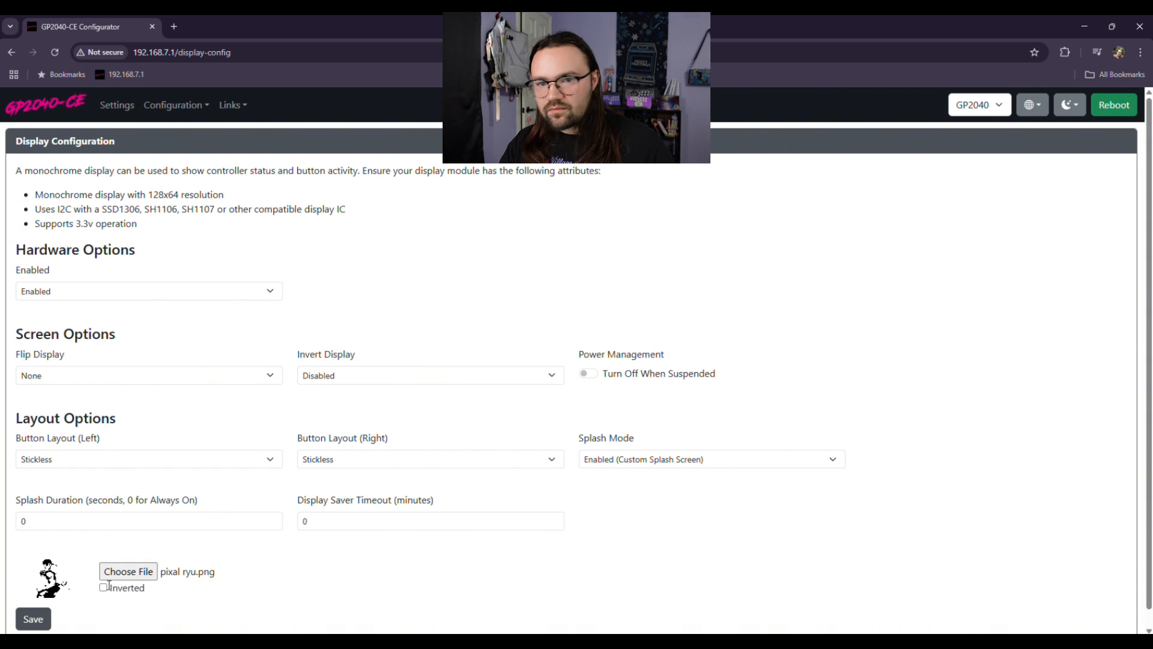
Step: Replace the splash image with black red white.png
click(128, 571)
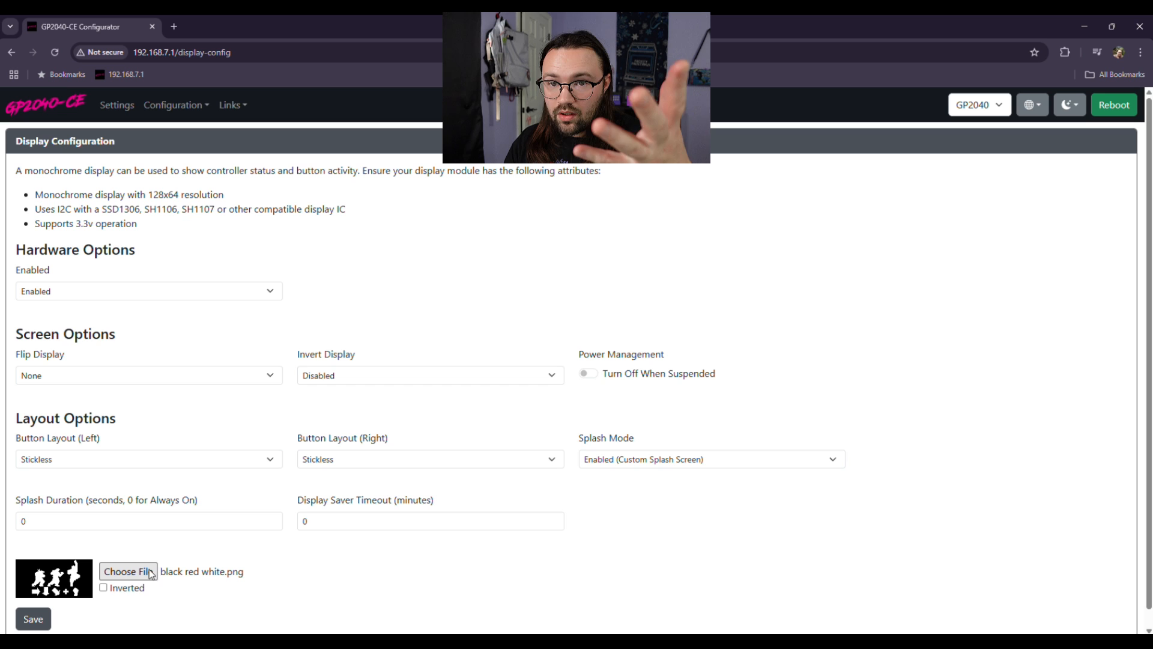
mouse_move(194, 406)
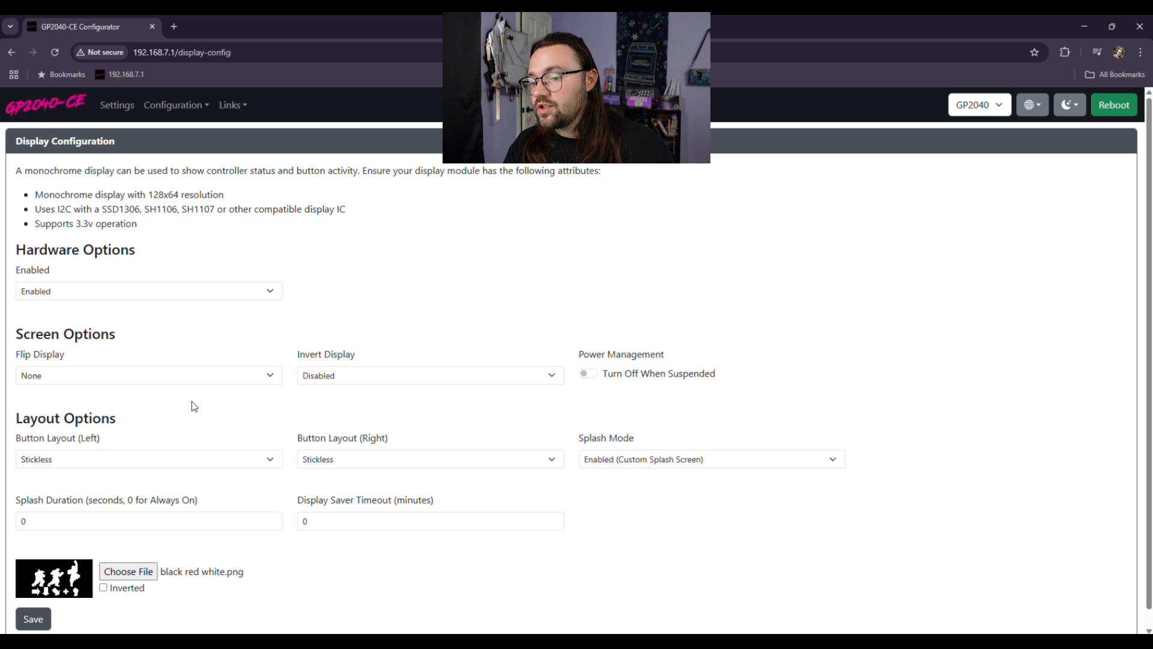
scroll(down, 3)
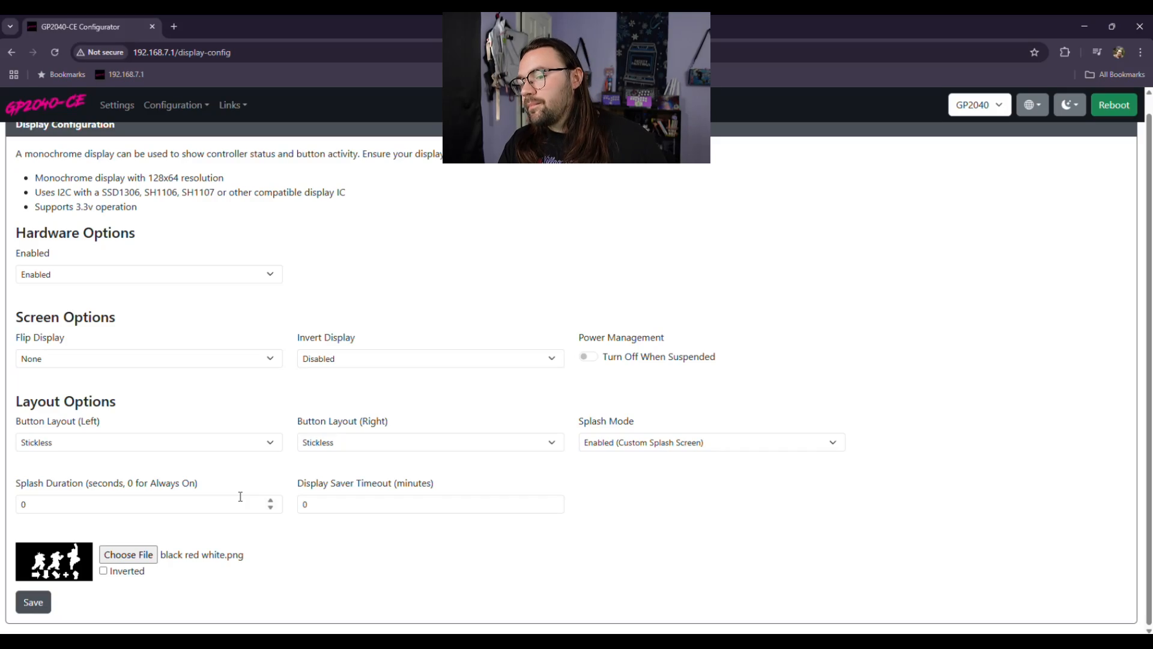
Step: Highlight the Splash Duration label and clear the chosen splash file
drag(52, 483, 171, 483)
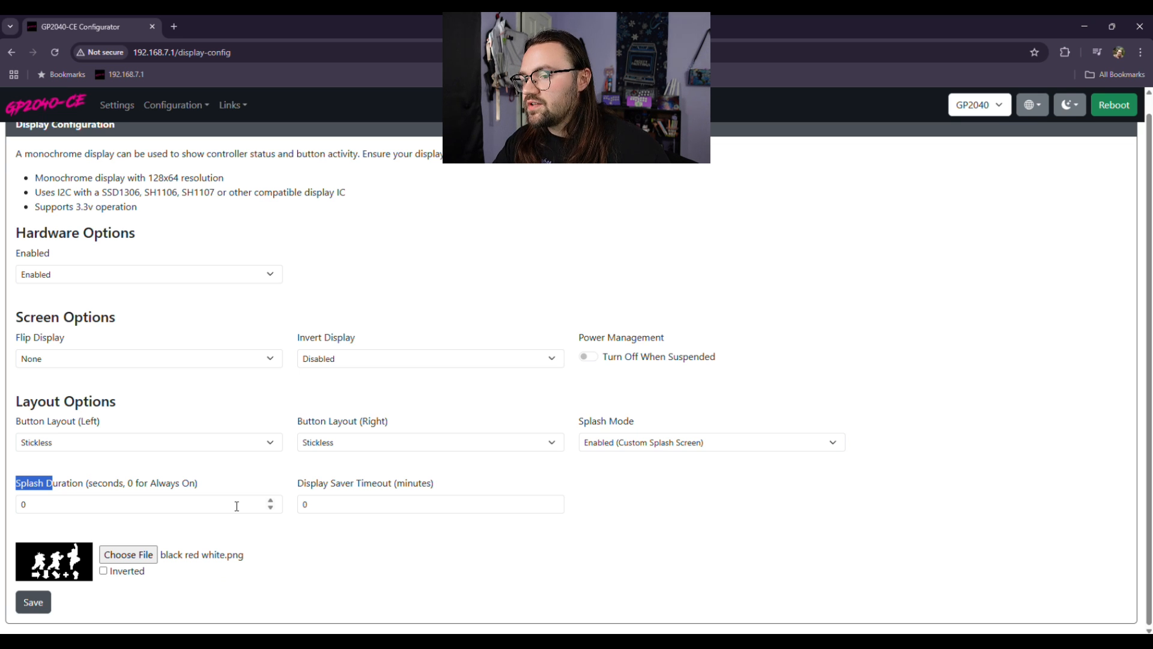
drag(32, 483, 204, 483)
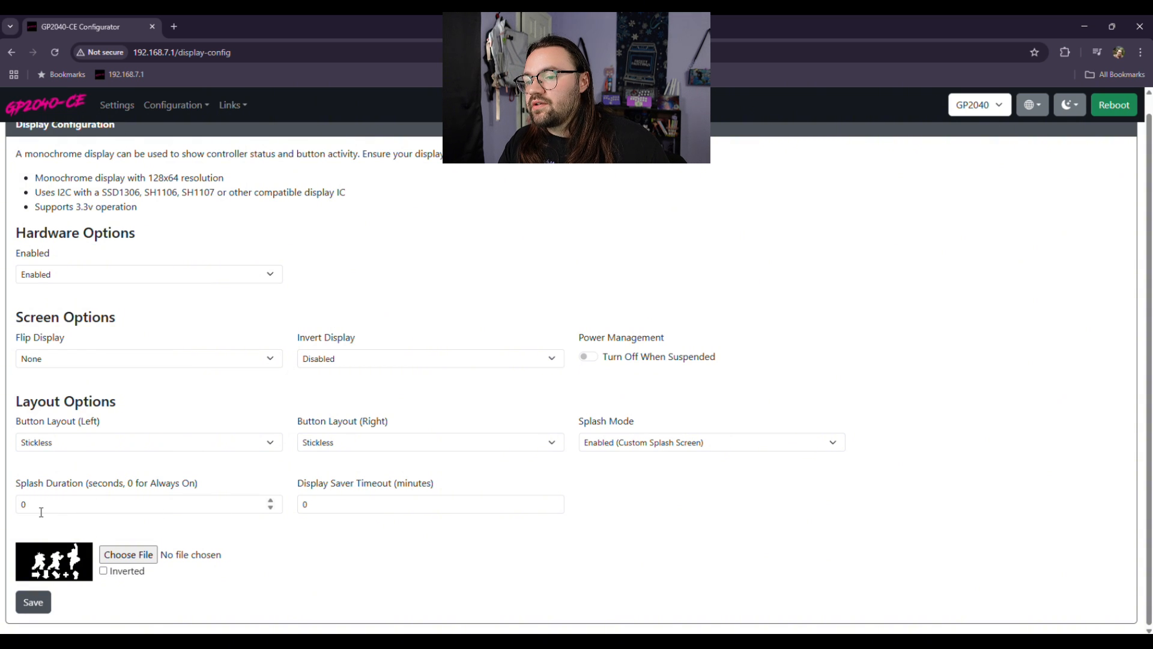
Step: Save display settings with a 3-second Splash Duration, then enter 0 instead
click(143, 504)
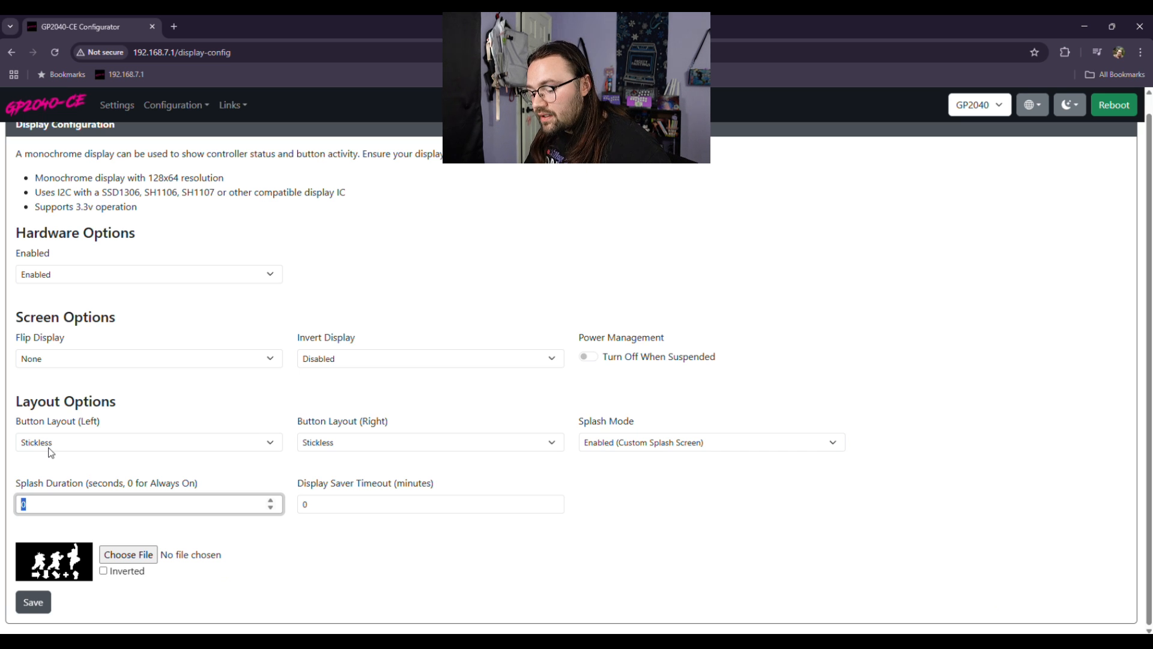
click(33, 601)
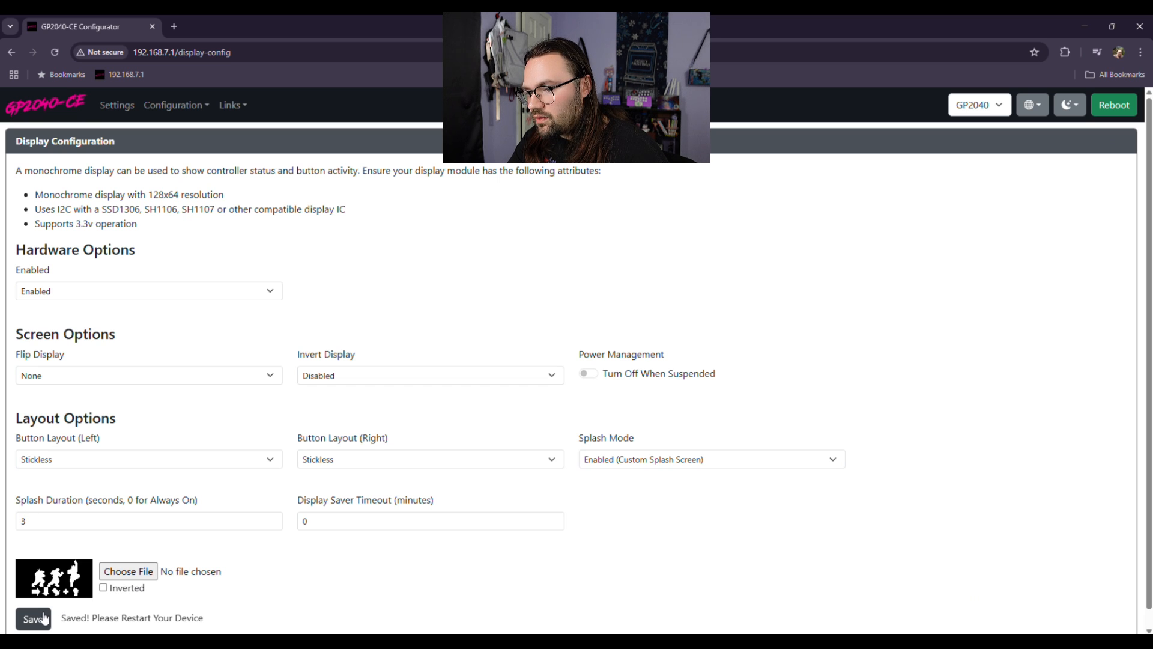
mouse_move(331, 576)
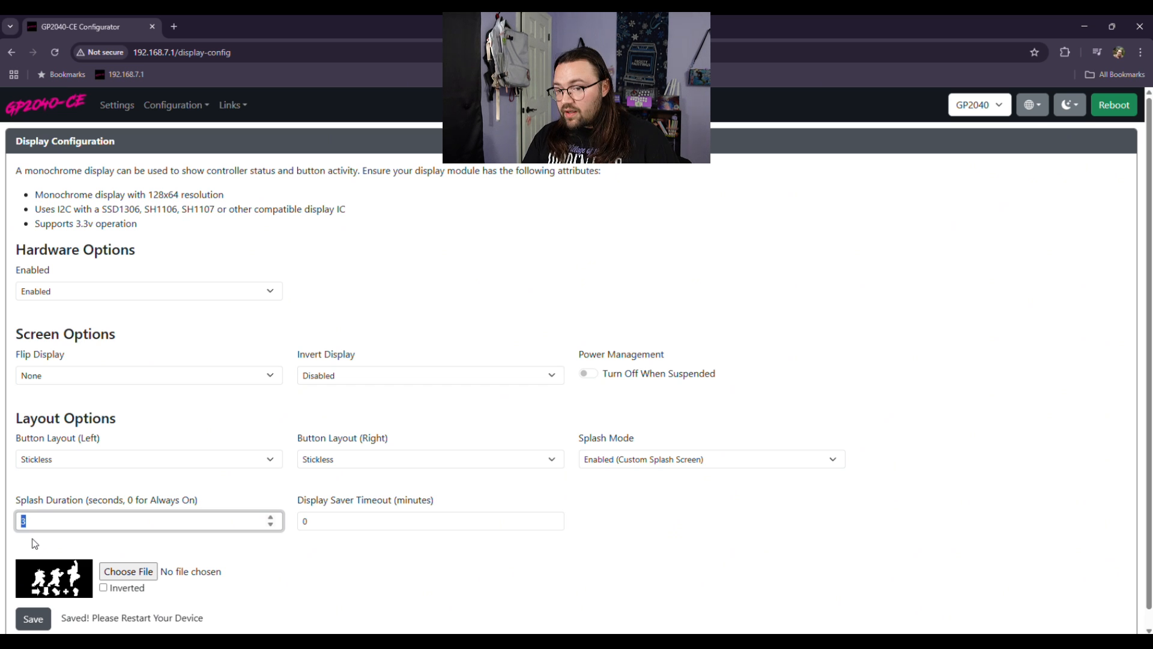
text(0)
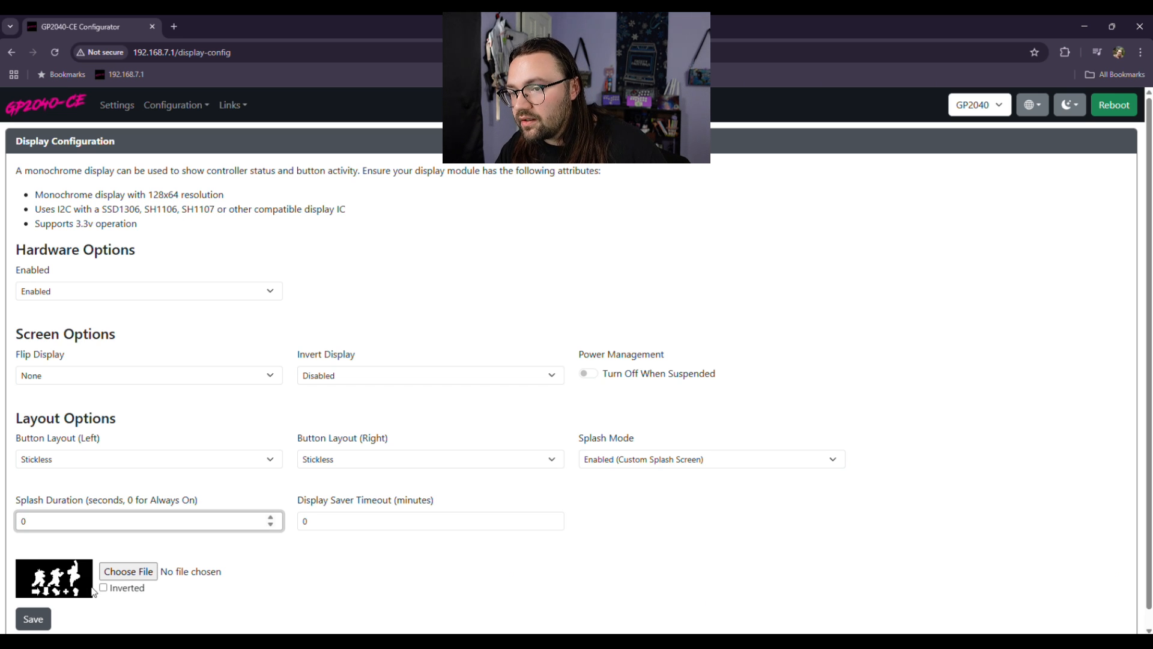
Step: Save the display settings with Splash Duration 0 and bring up the configuration pages list
click(32, 619)
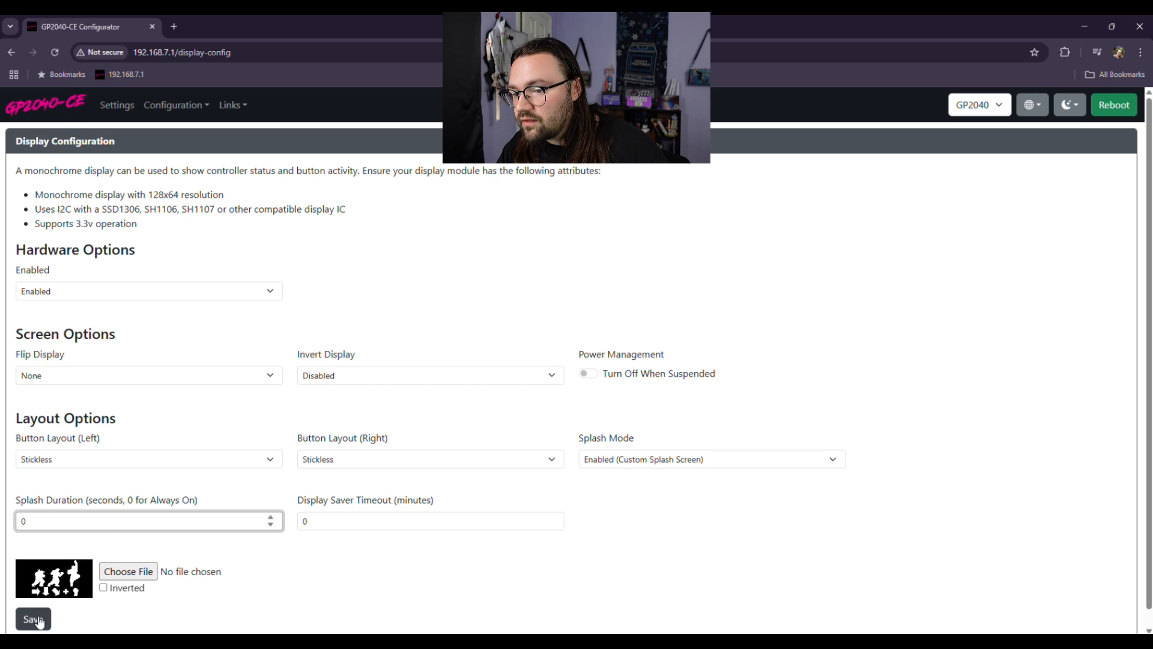
click(32, 618)
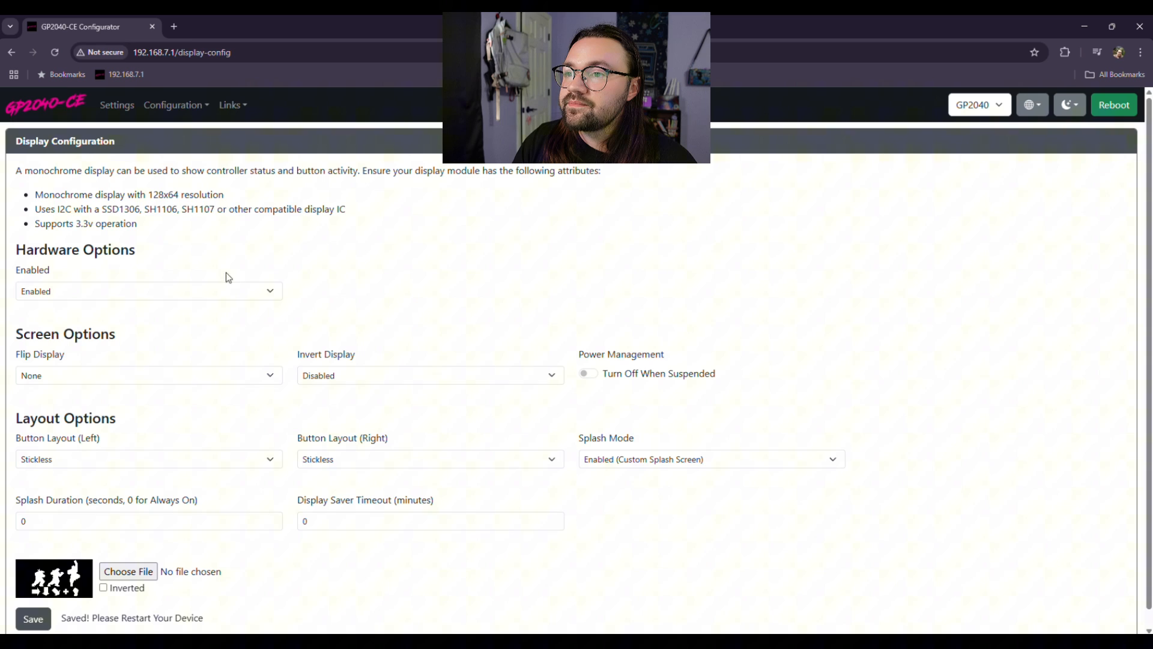
click(174, 105)
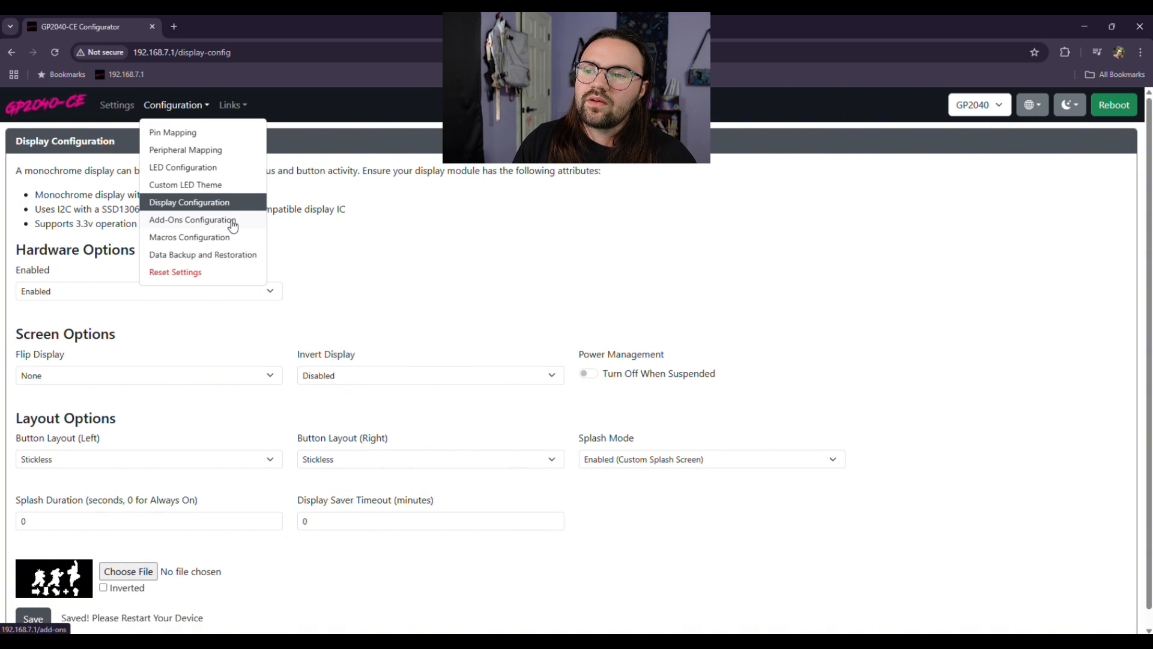
mouse_move(203, 224)
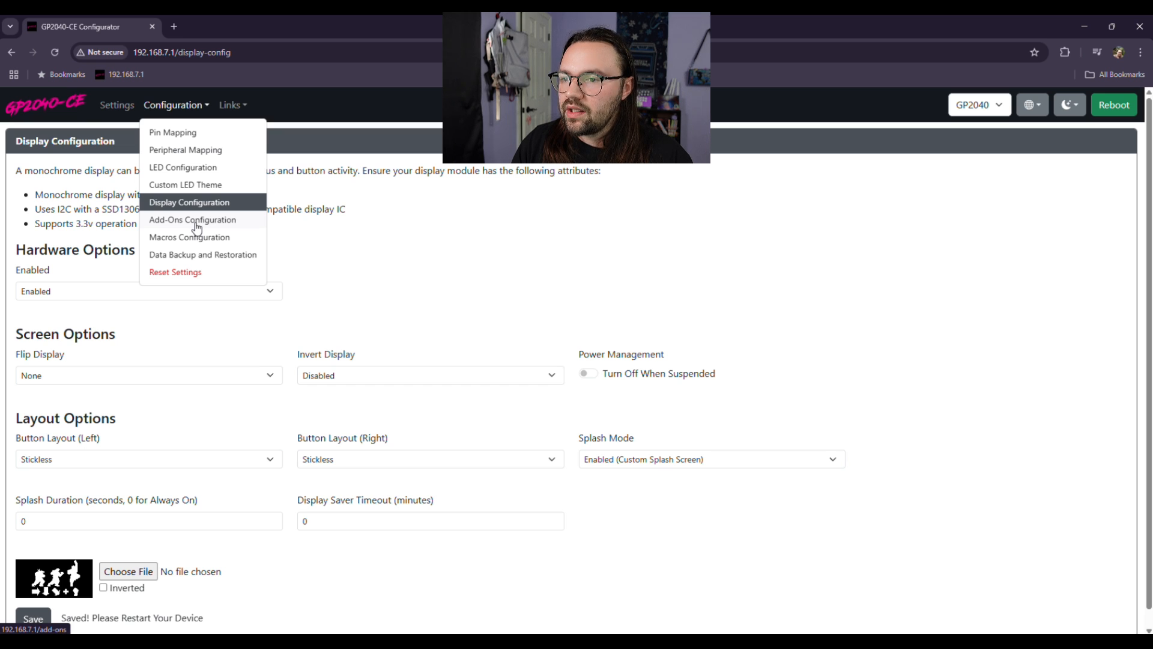
mouse_move(229, 225)
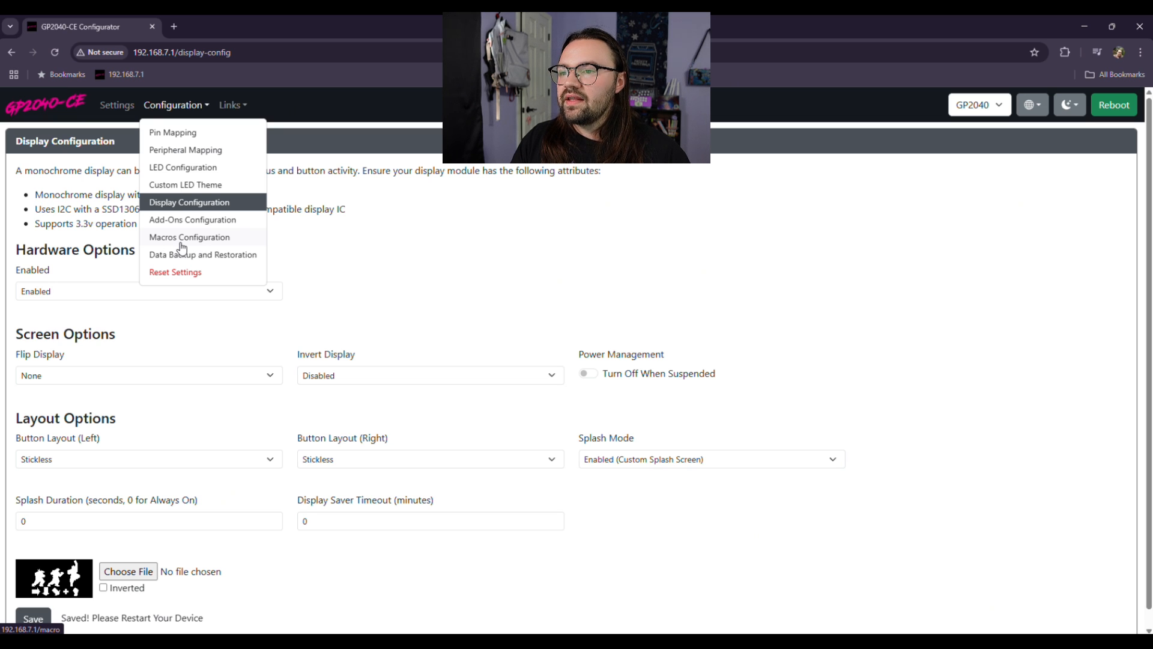
Step: Go to the Add-Ons Configuration page from the Configuration menu
click(192, 219)
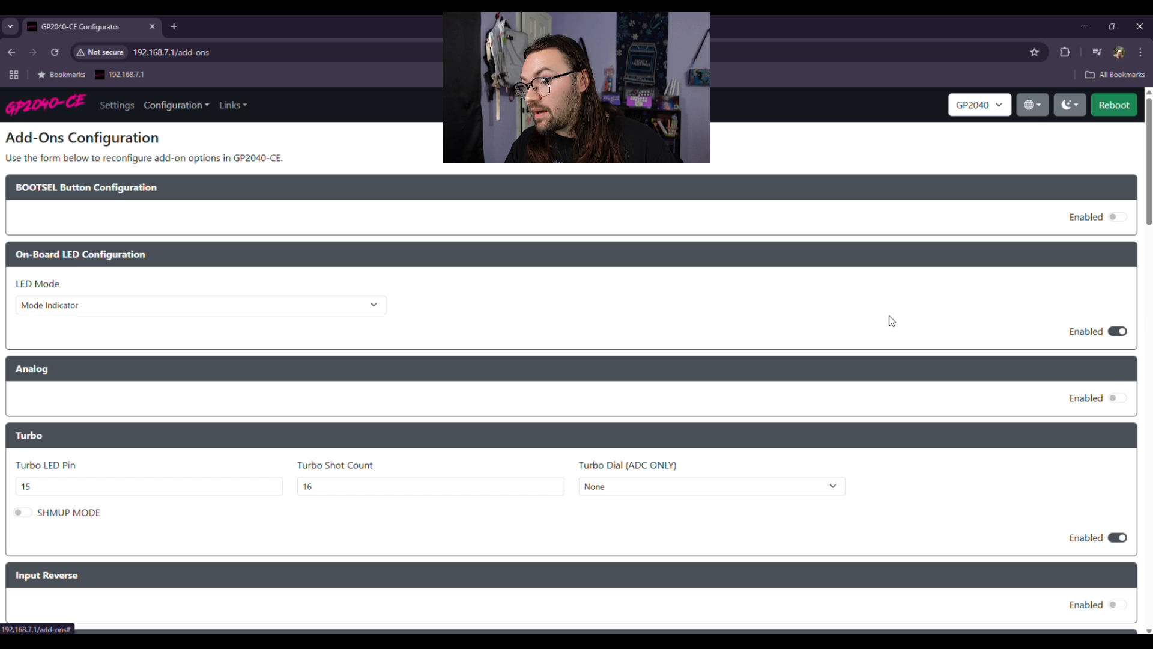
mouse_move(206, 357)
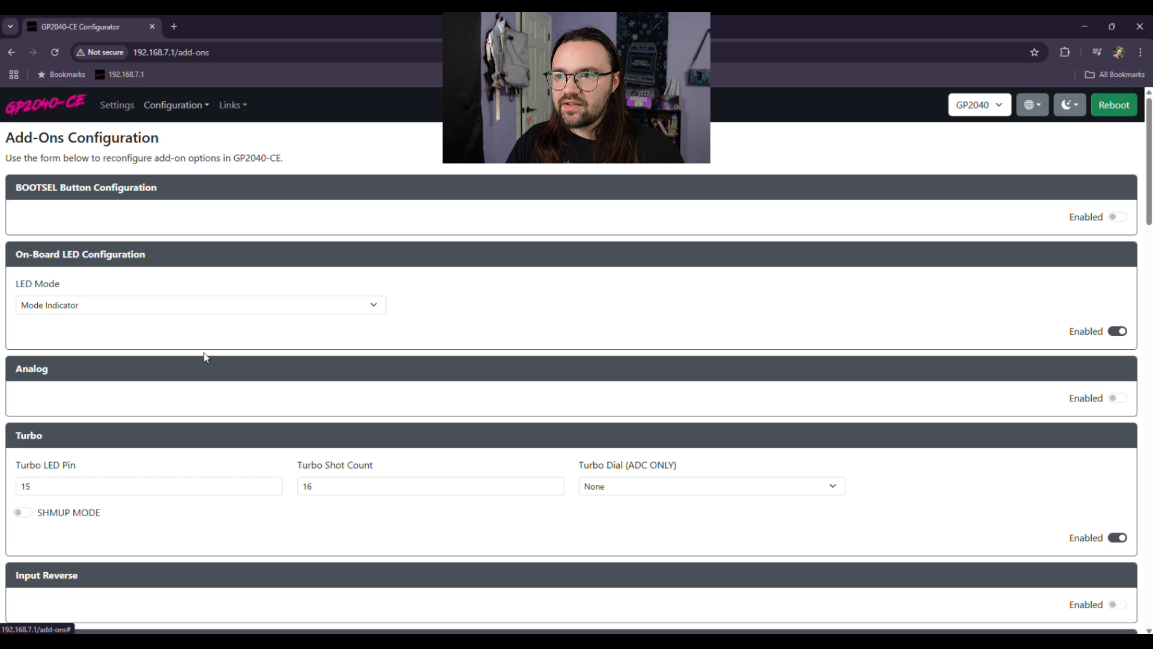
Step: Reopen the list of configuration pages from the Add-Ons Configuration page
click(175, 104)
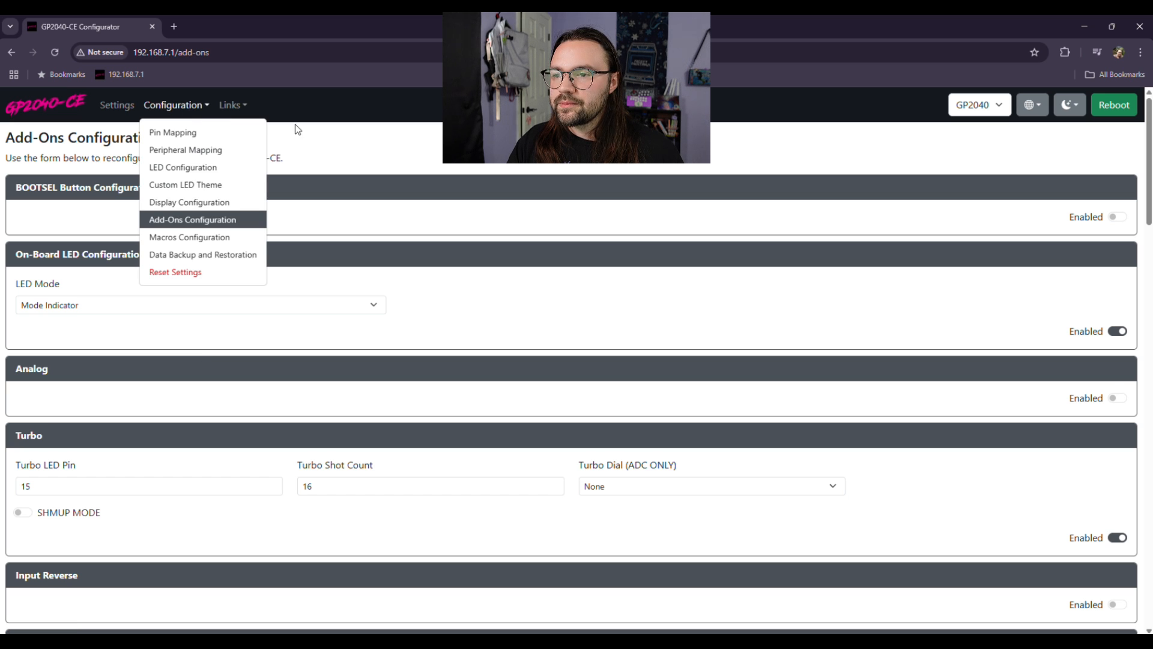